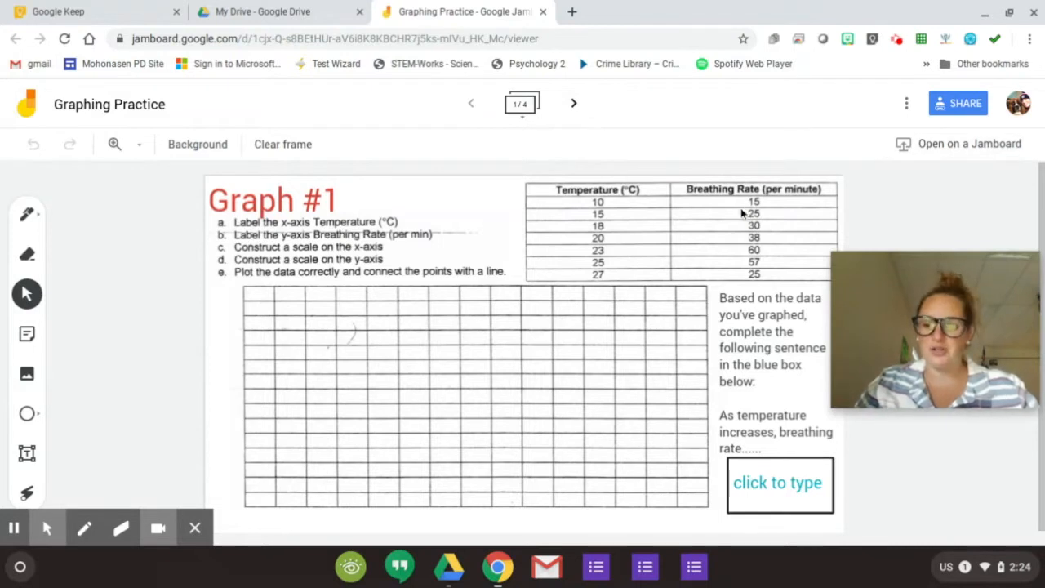
mouse_move(541, 120)
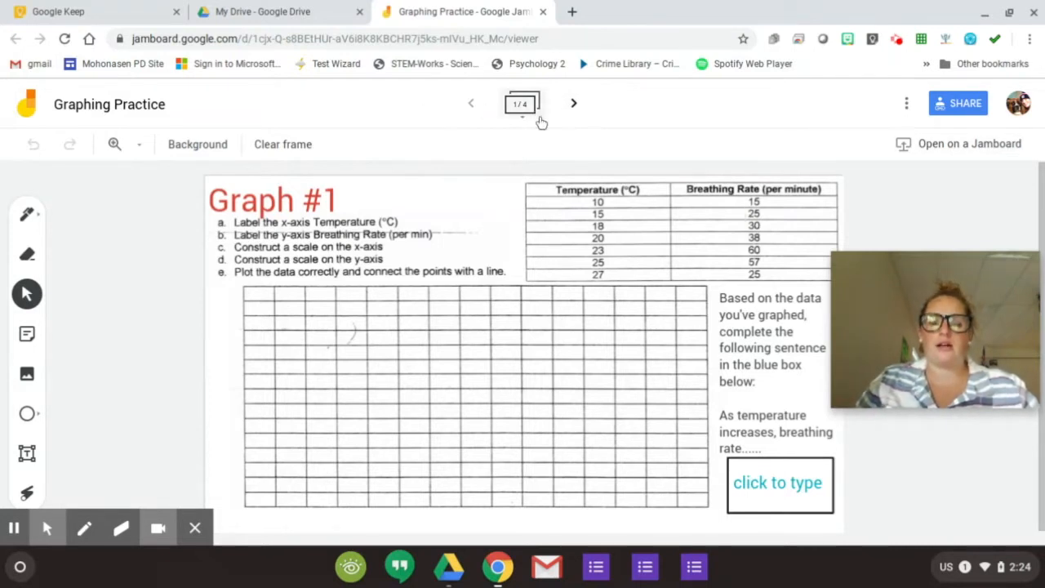
Step: Jump to the Graph #4 frame, preview all four frames, then hide the overview
click(572, 103)
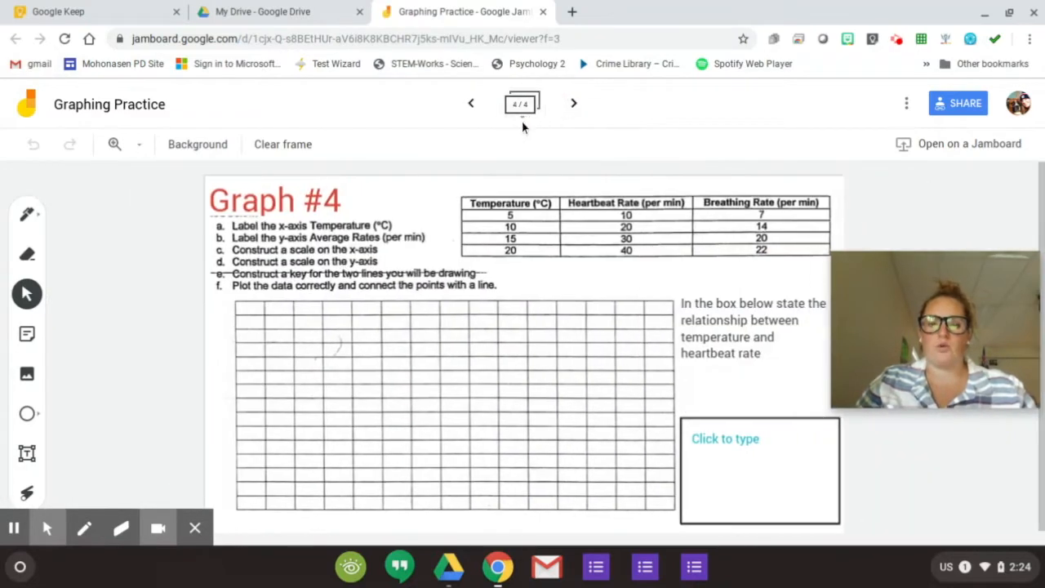
click(521, 104)
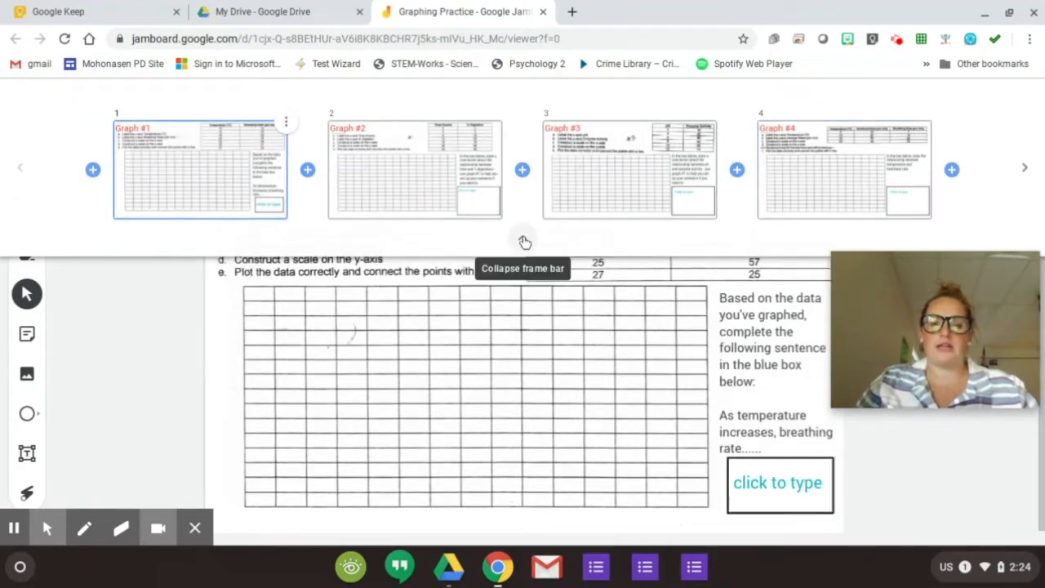
click(524, 242)
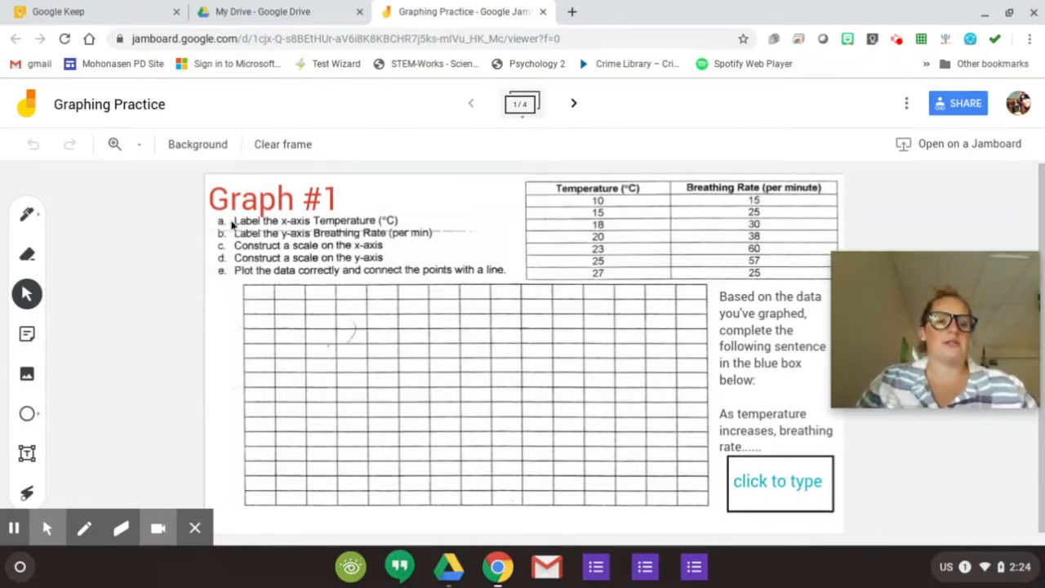
mouse_move(276, 294)
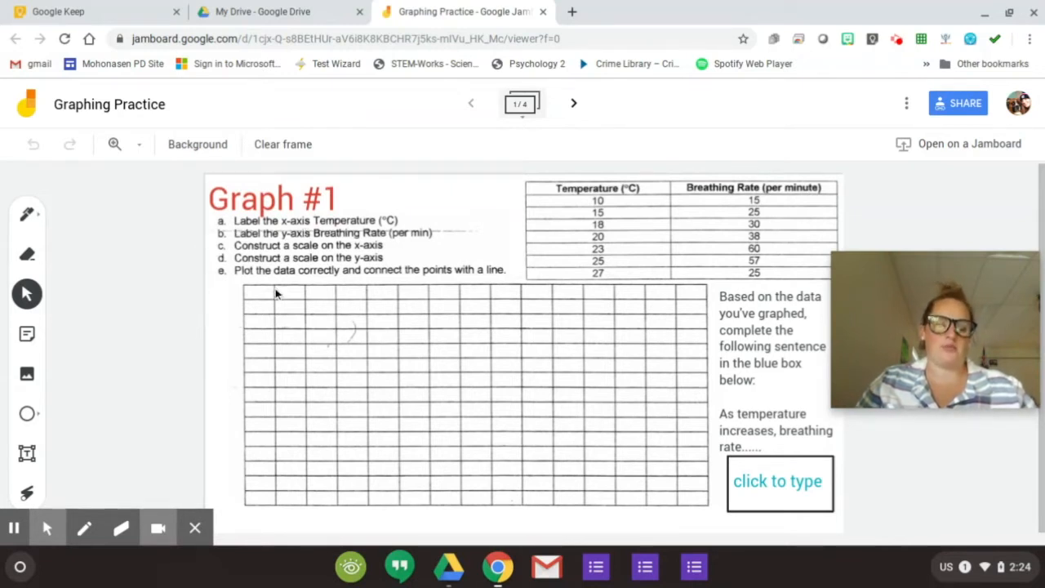
mouse_move(26, 453)
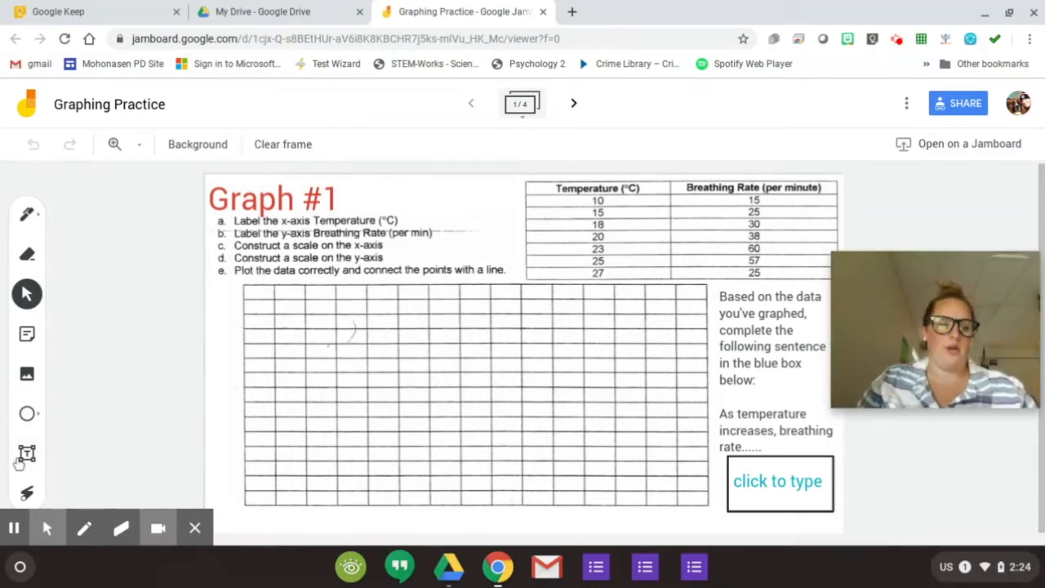
mouse_move(424, 546)
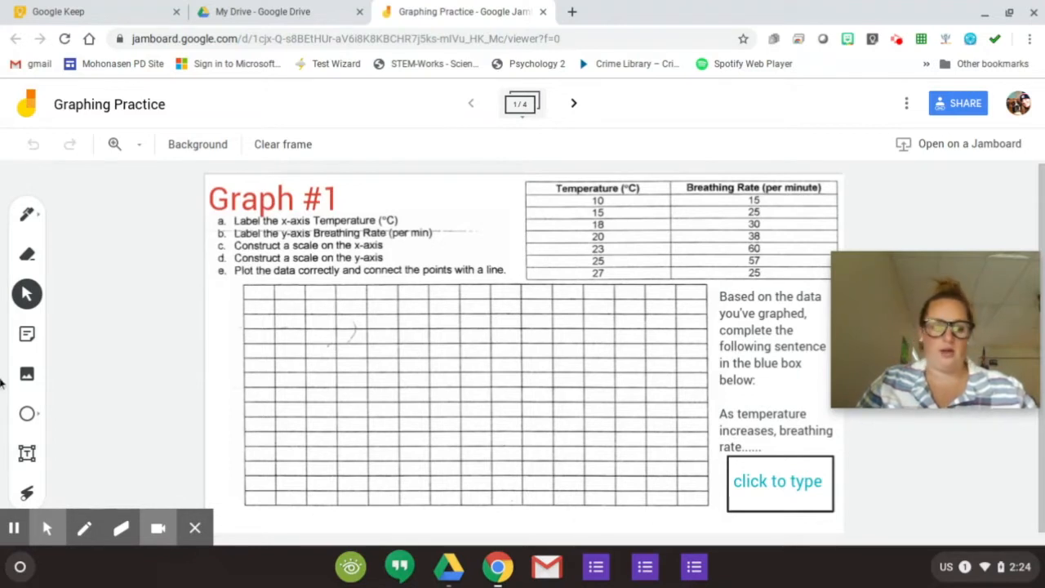
Step: Activate the Text Box tool and browse the text size and colour options
click(27, 453)
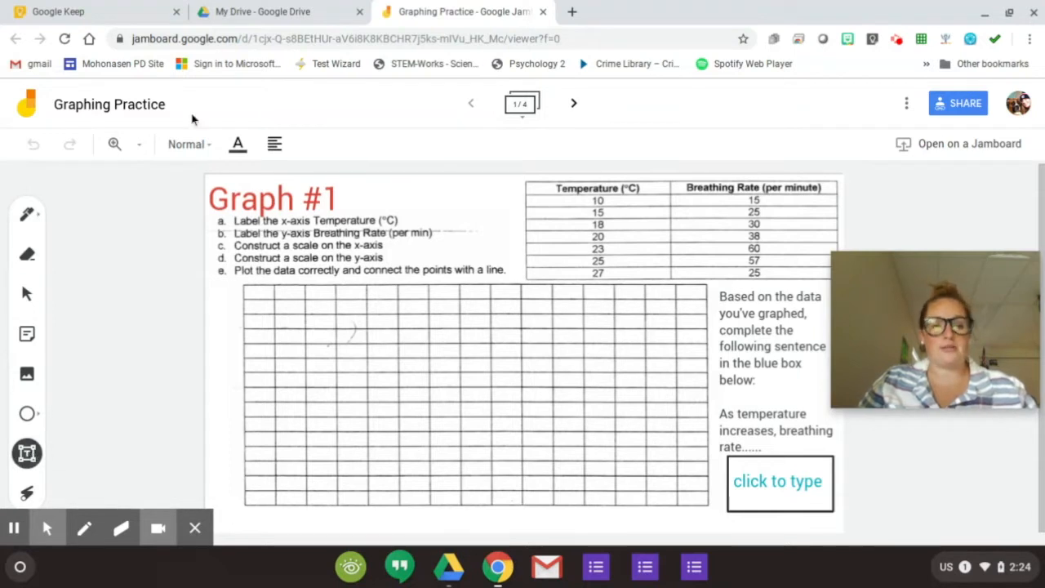
click(188, 143)
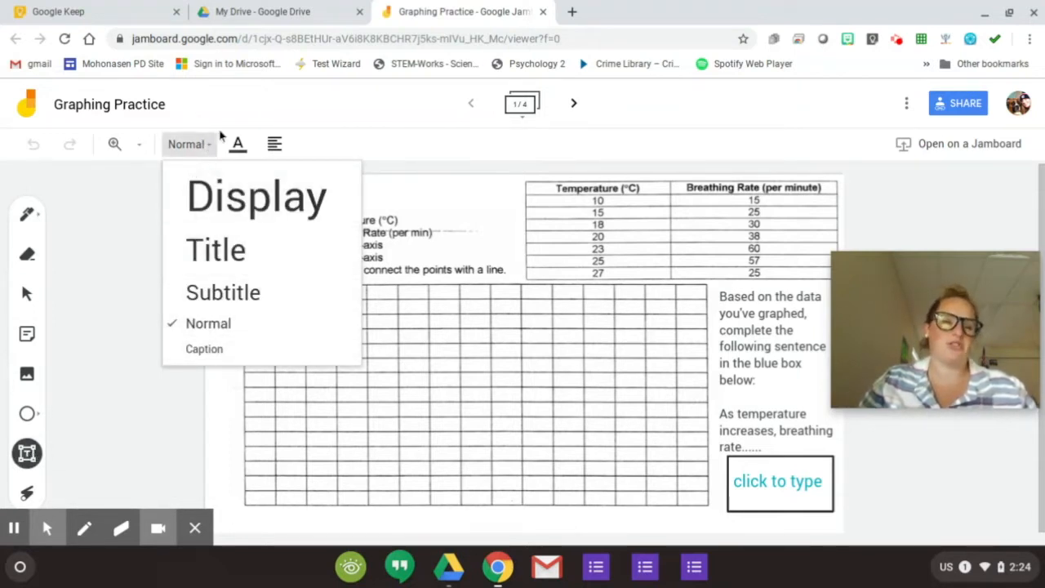
mouse_move(237, 144)
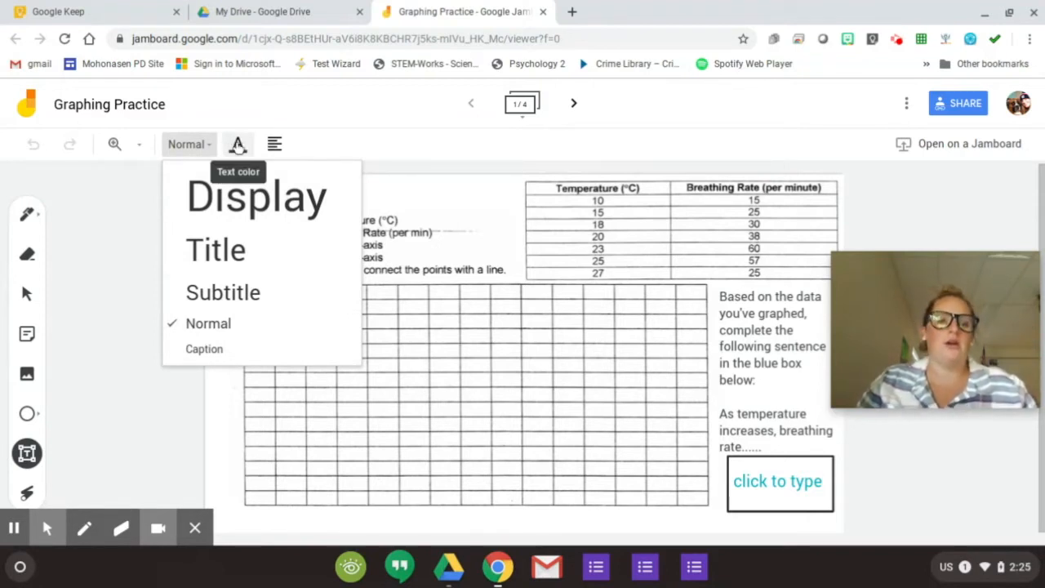
click(238, 144)
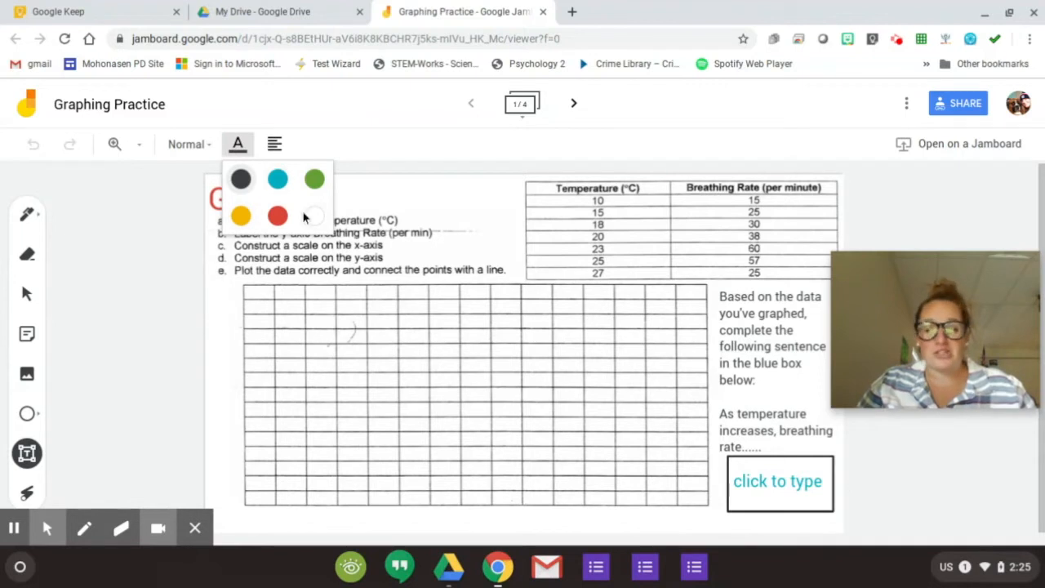
mouse_move(278, 215)
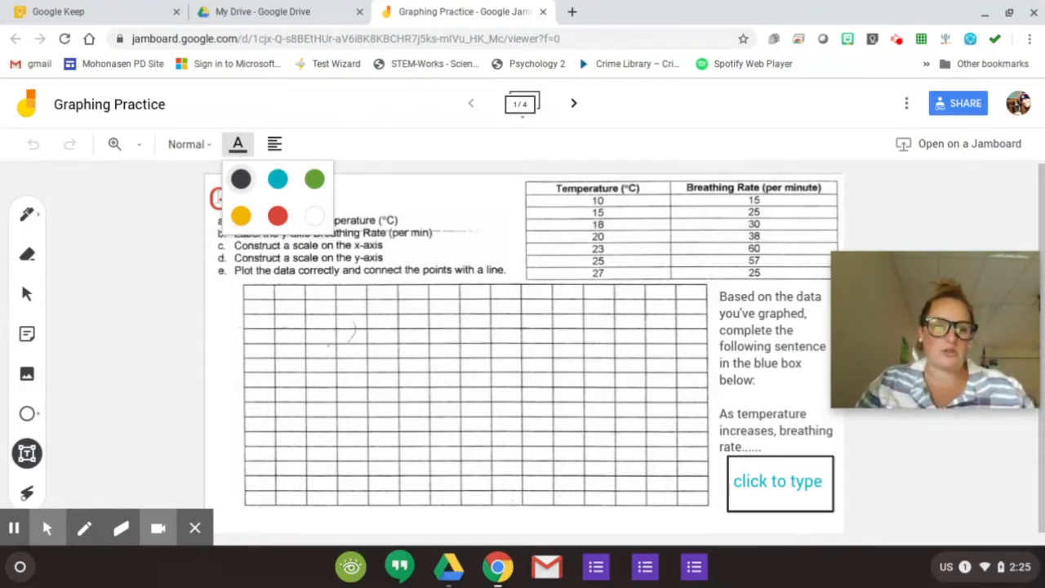
mouse_move(372, 528)
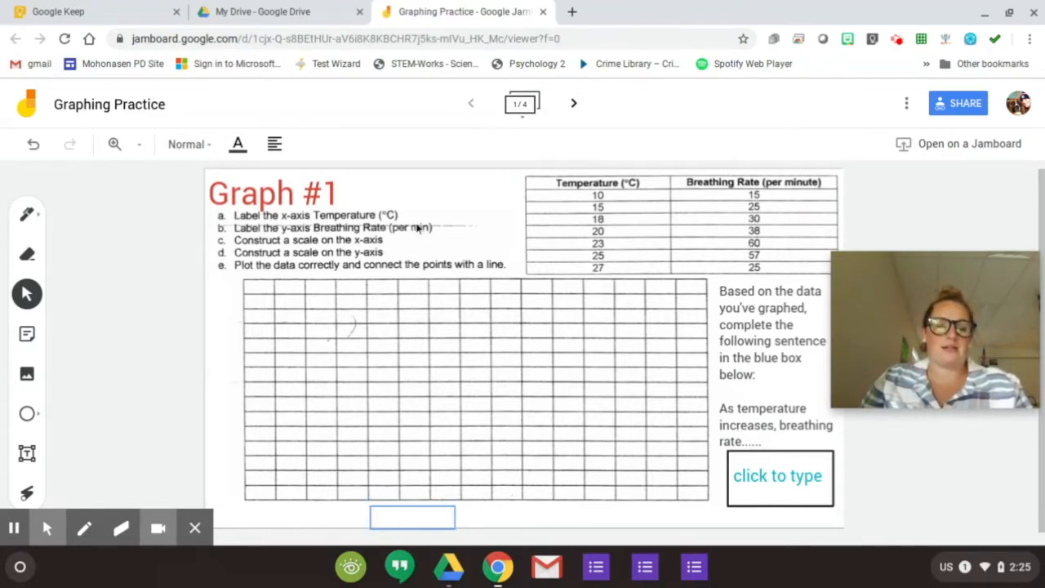
Step: Type 'Temperature (C)' below the grid, widening the box to fit the label
text(Temperature)
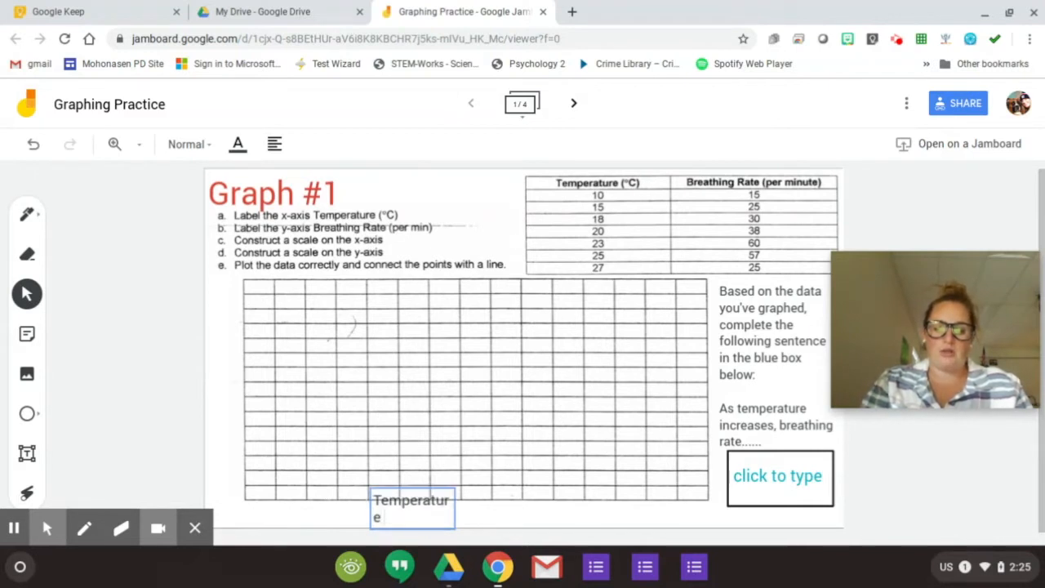
click(410, 507)
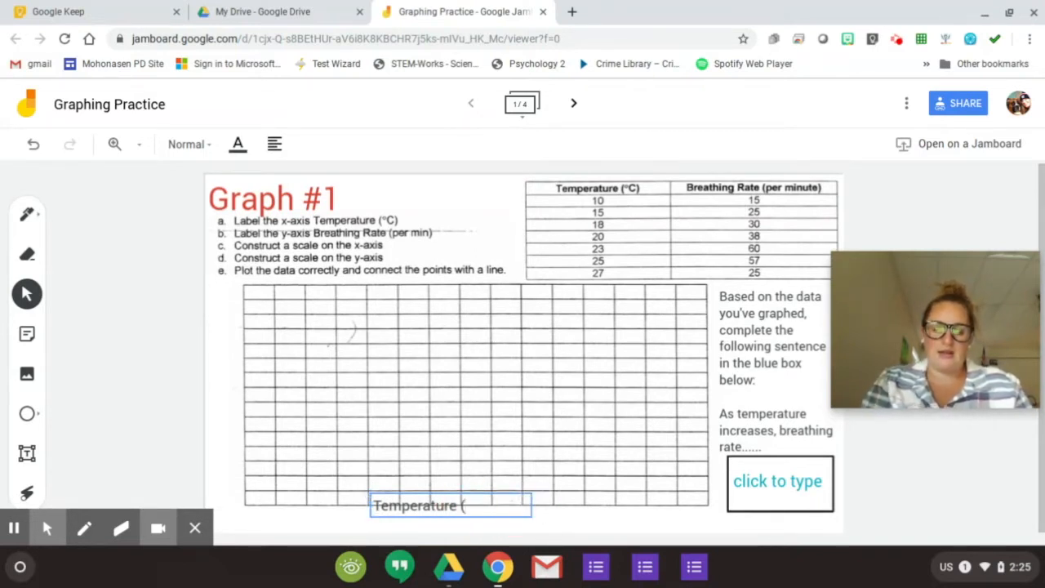
text(C))
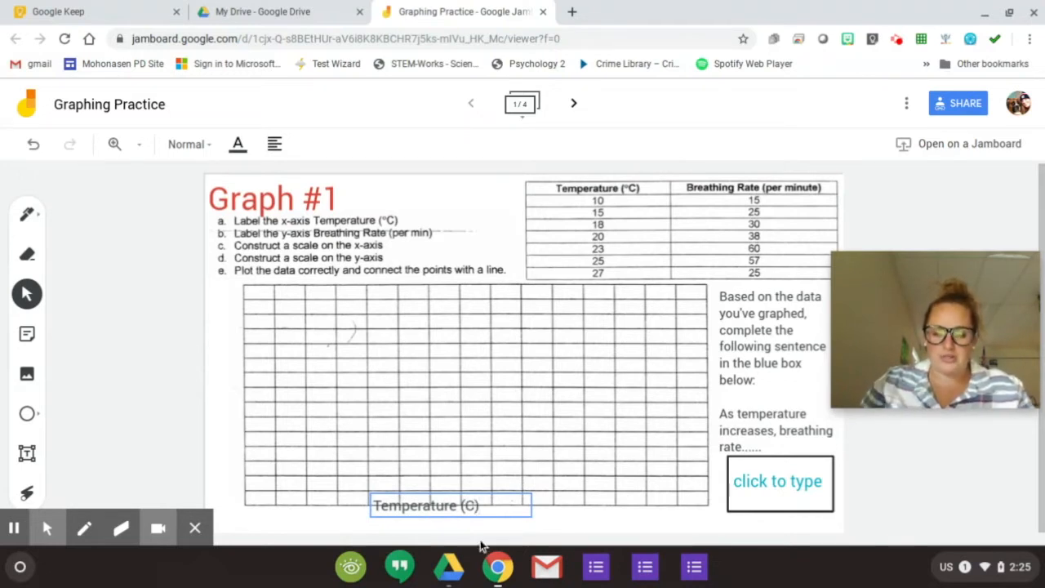
click(427, 504)
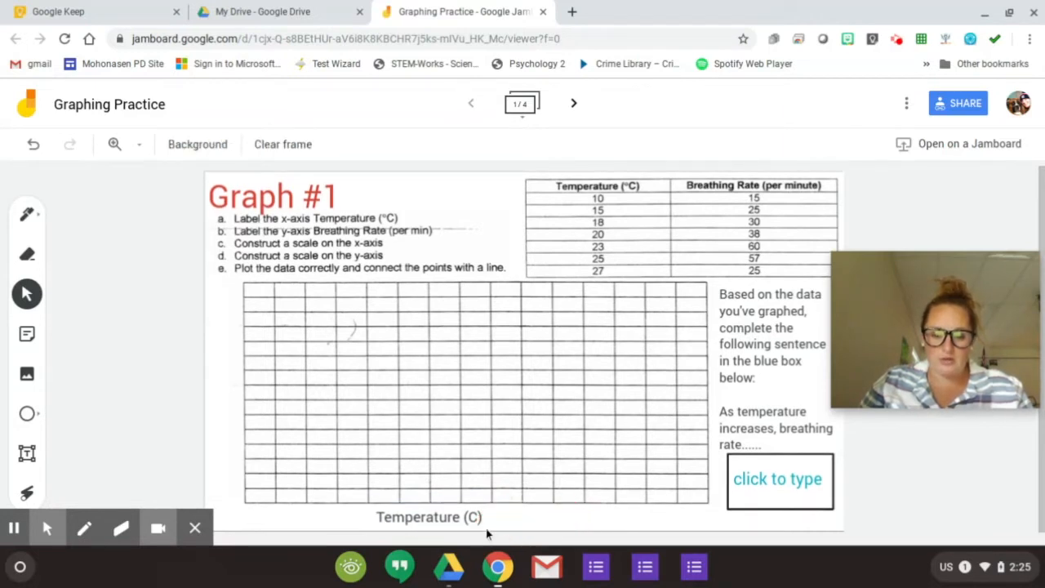
mouse_move(423, 500)
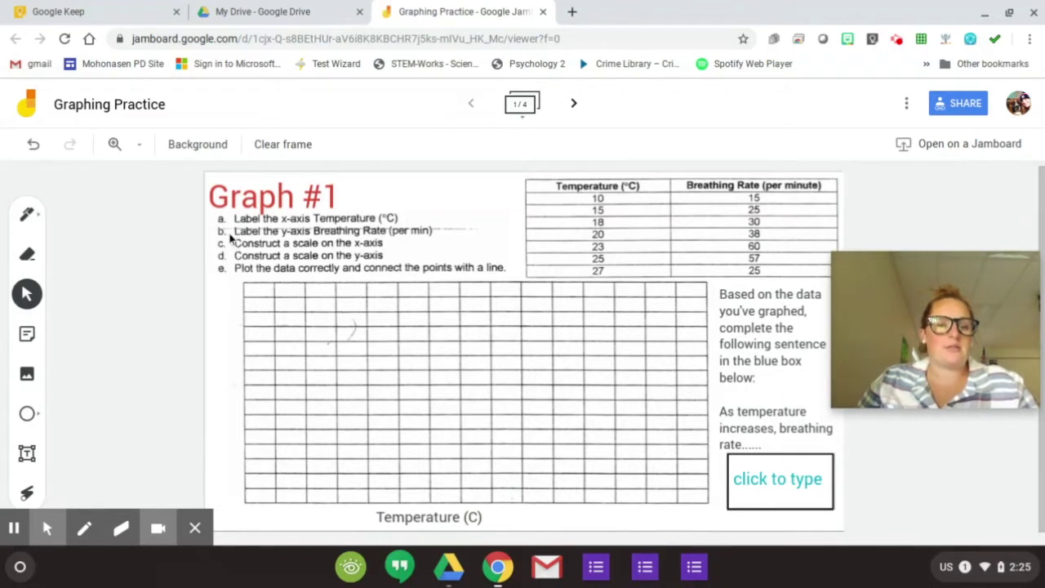
mouse_move(433, 243)
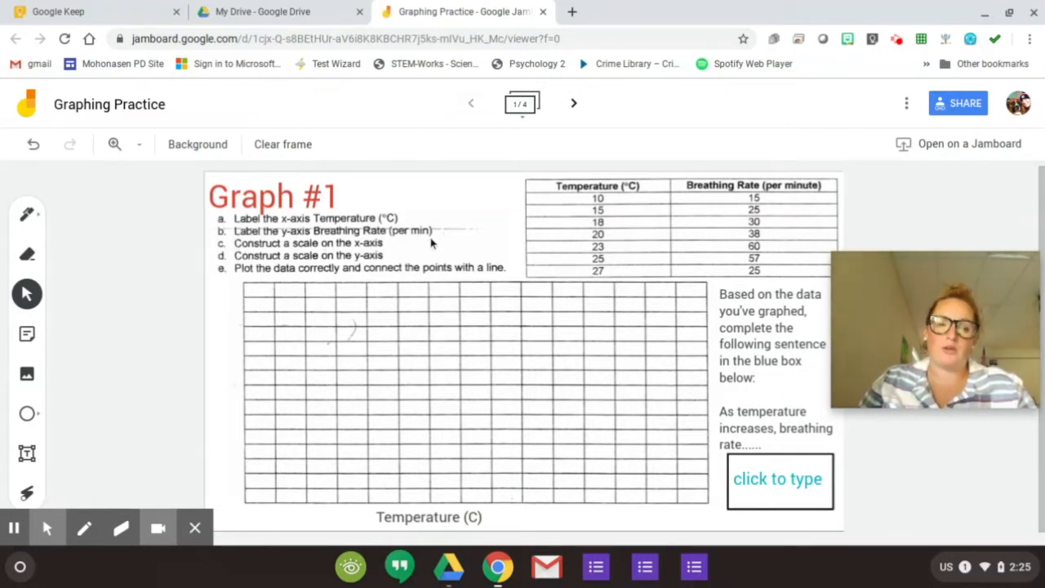
mouse_move(27, 453)
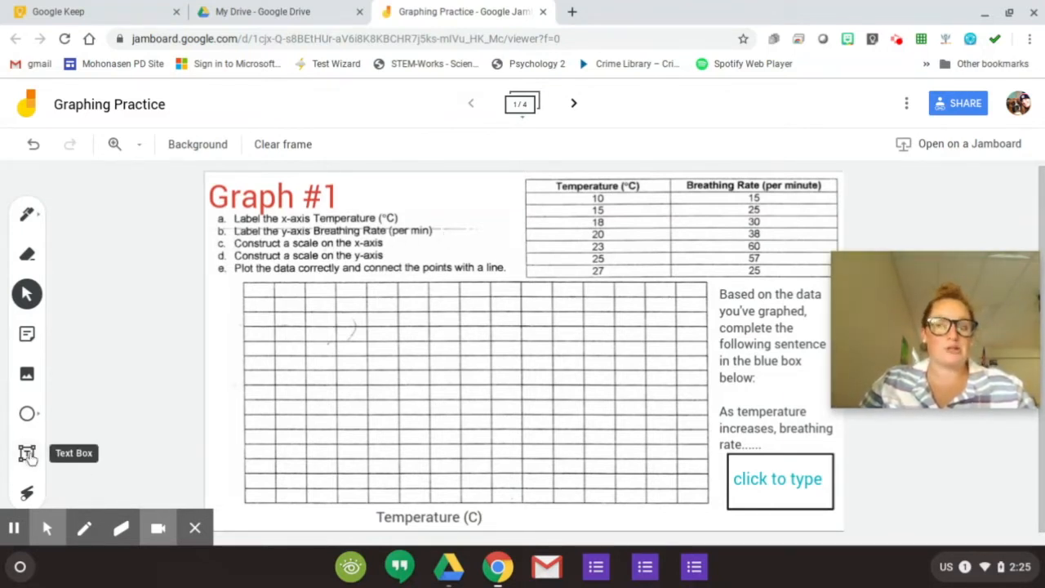
Step: Add a 'Breathing Rate (per min)' text box as the vertical y-axis label
click(27, 452)
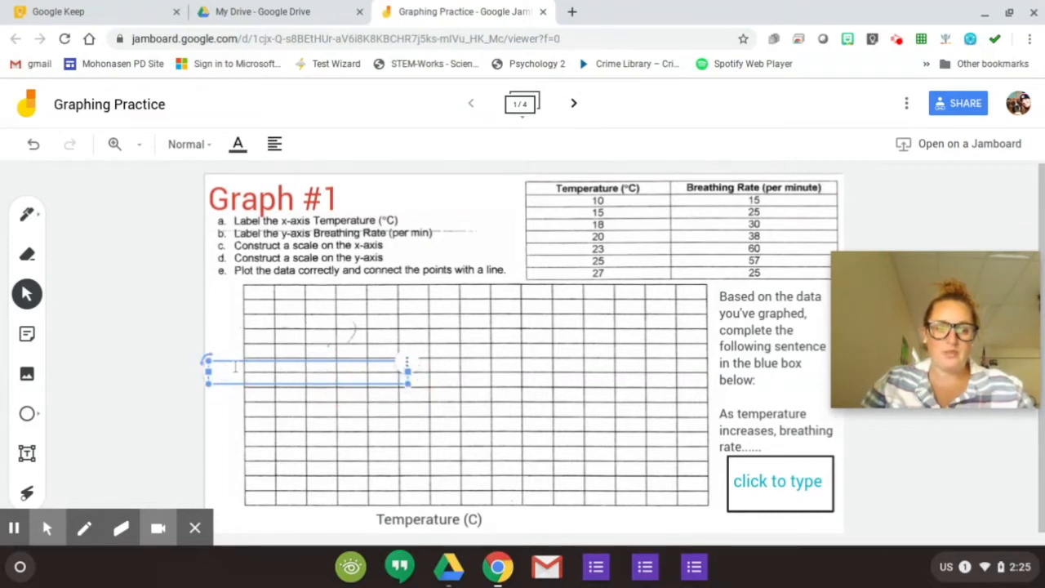
text(Breathing Rate ()
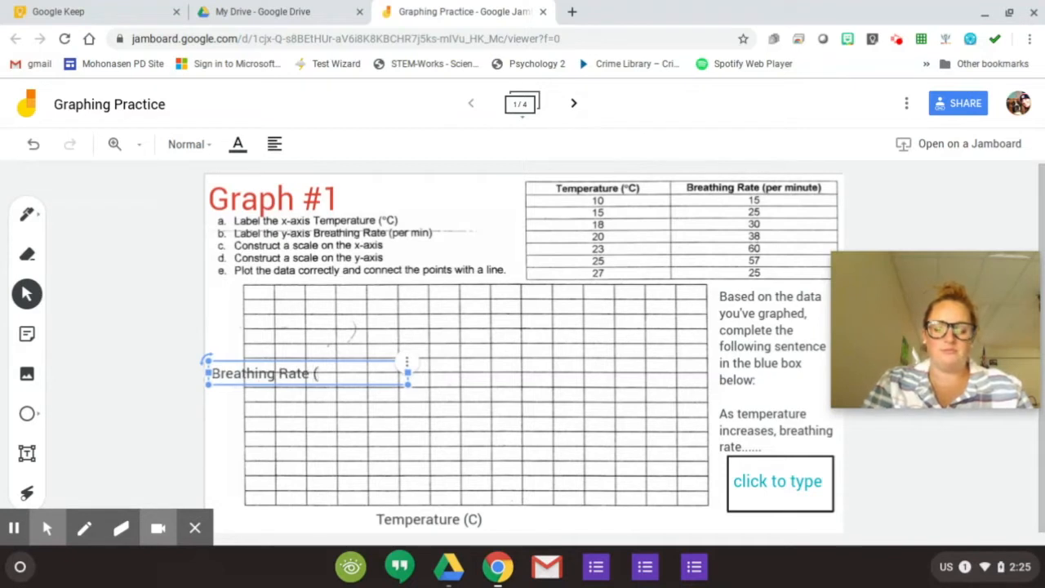
text(per min))
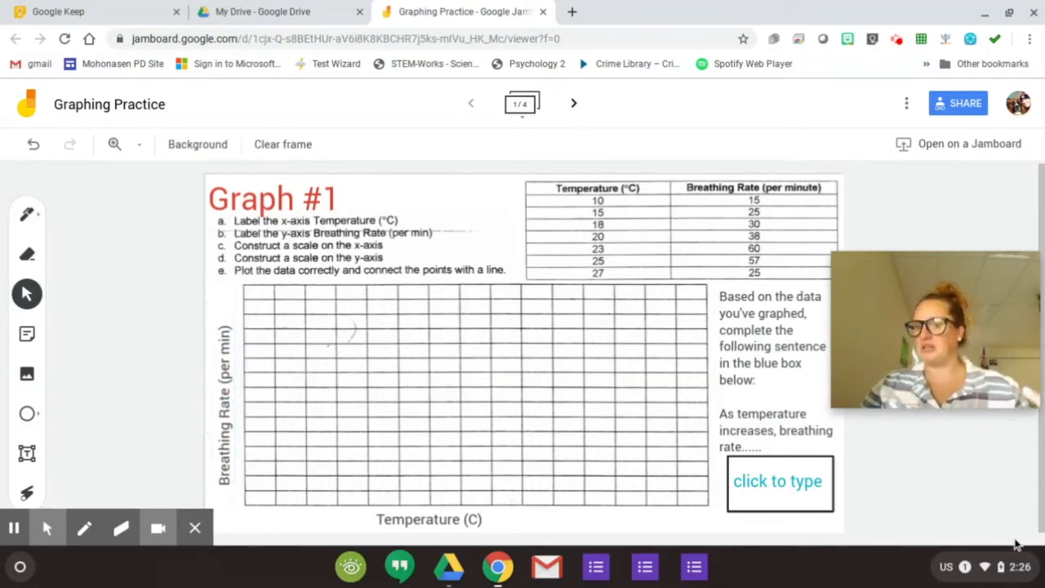
mouse_move(974, 453)
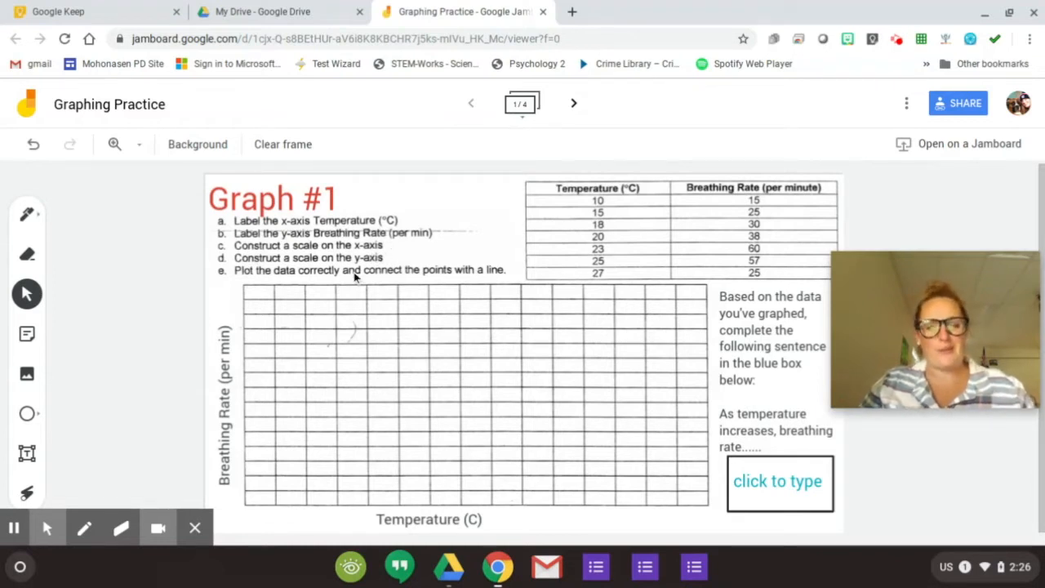
mouse_move(359, 260)
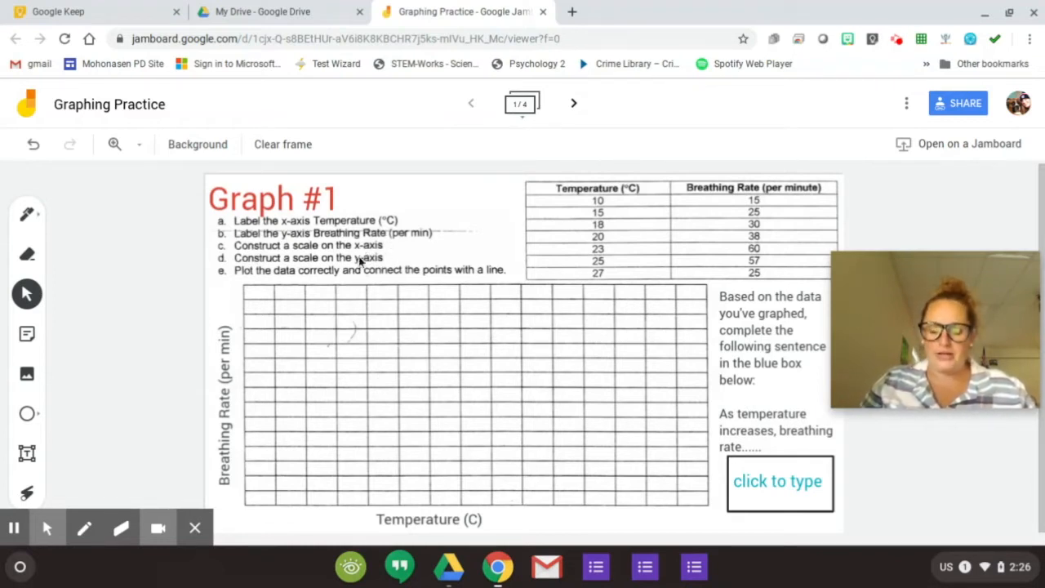
mouse_move(253, 299)
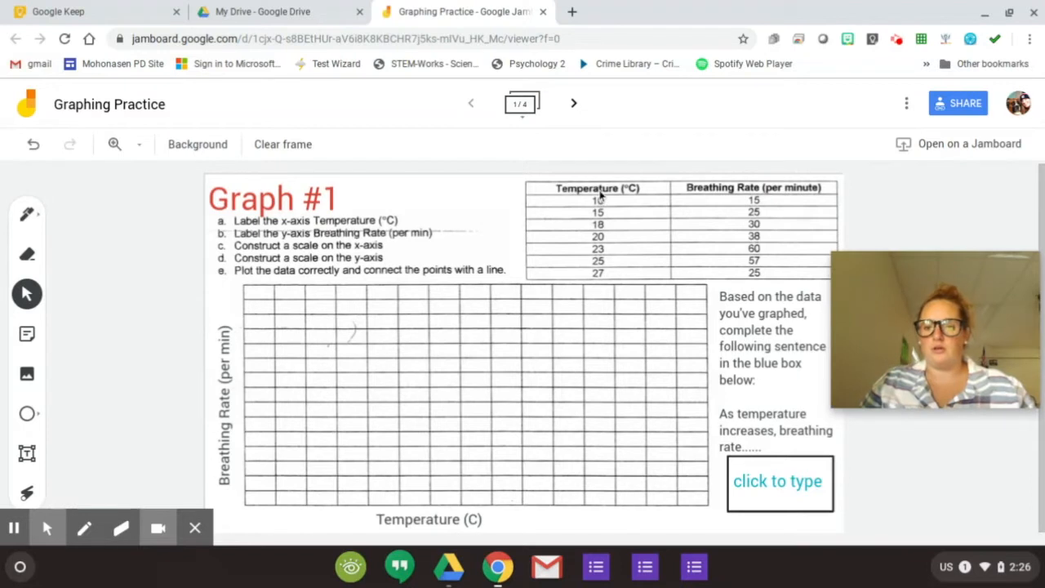
mouse_move(418, 521)
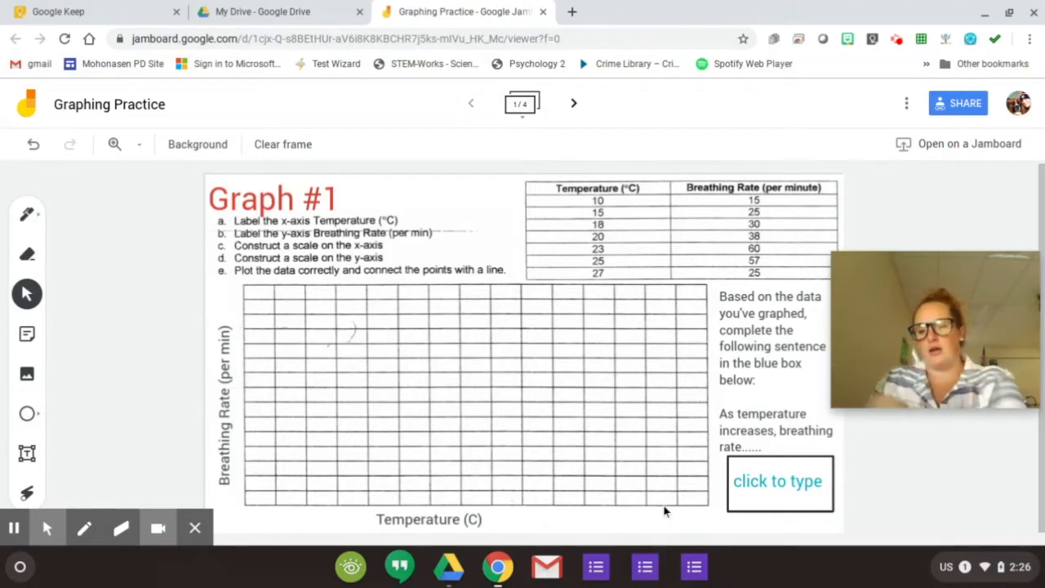
mouse_move(568, 167)
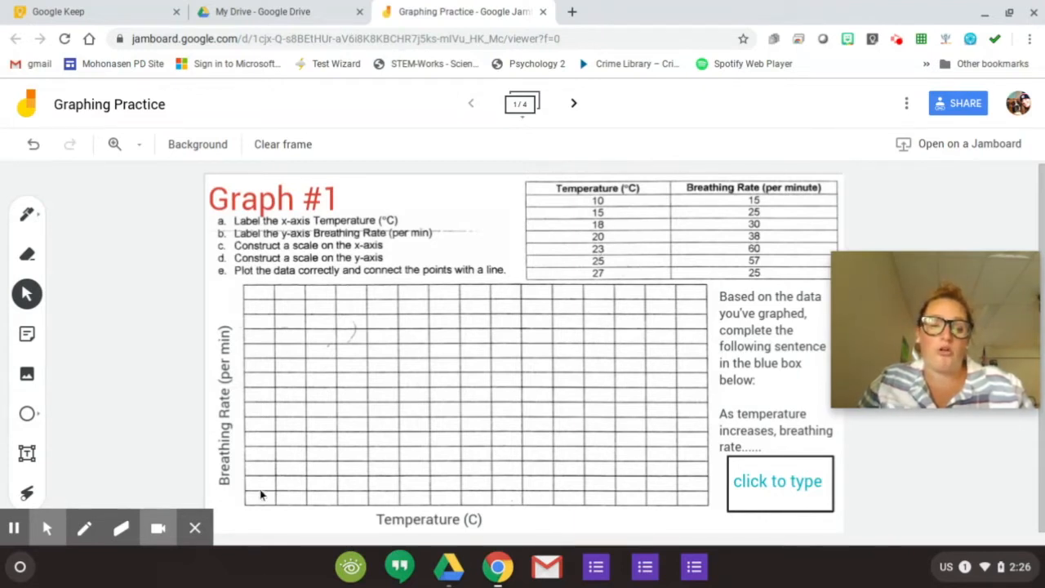
mouse_move(286, 522)
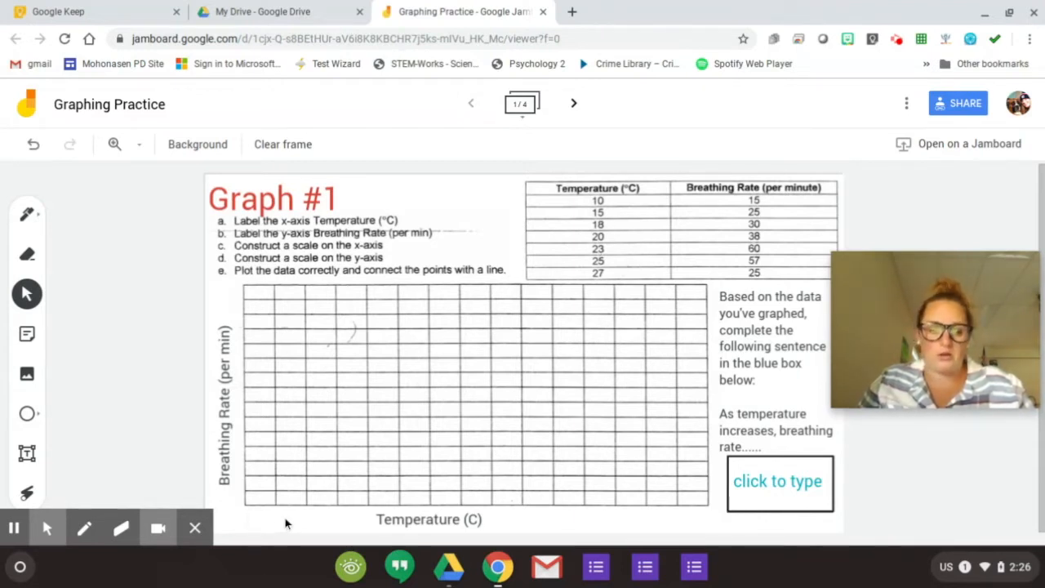
mouse_move(361, 509)
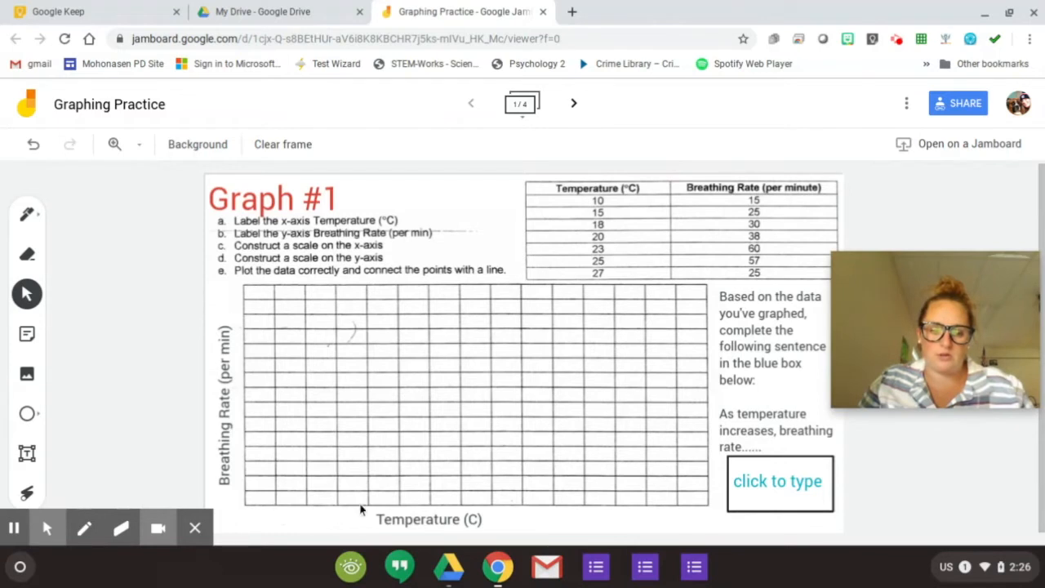
mouse_move(484, 506)
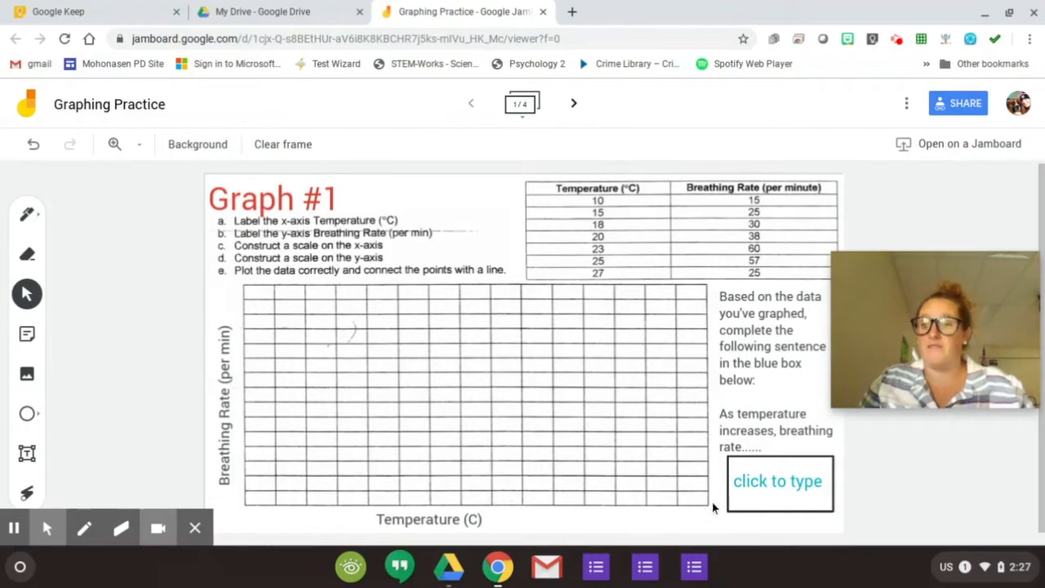
mouse_move(709, 514)
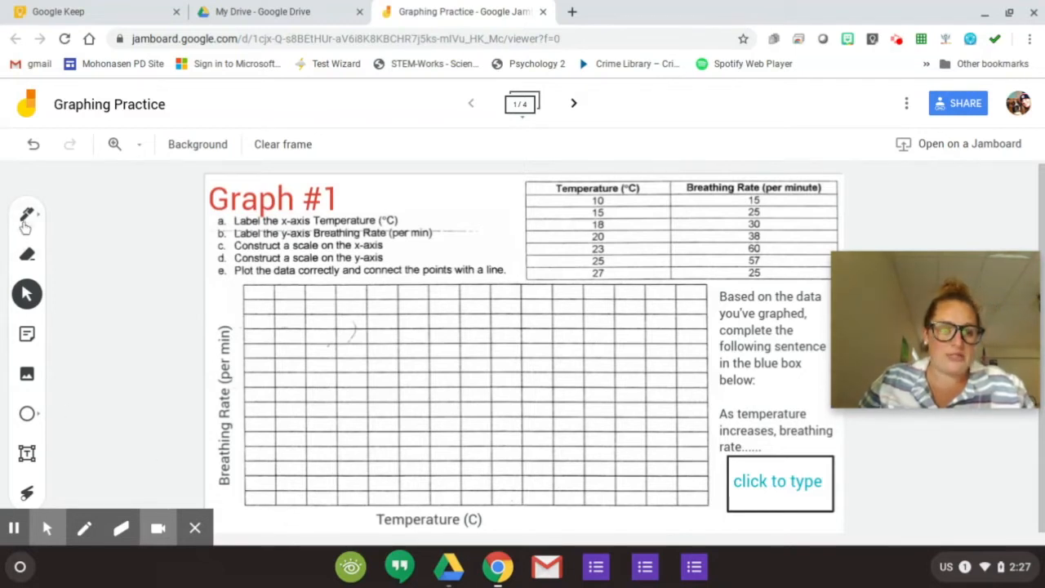
mouse_move(27, 214)
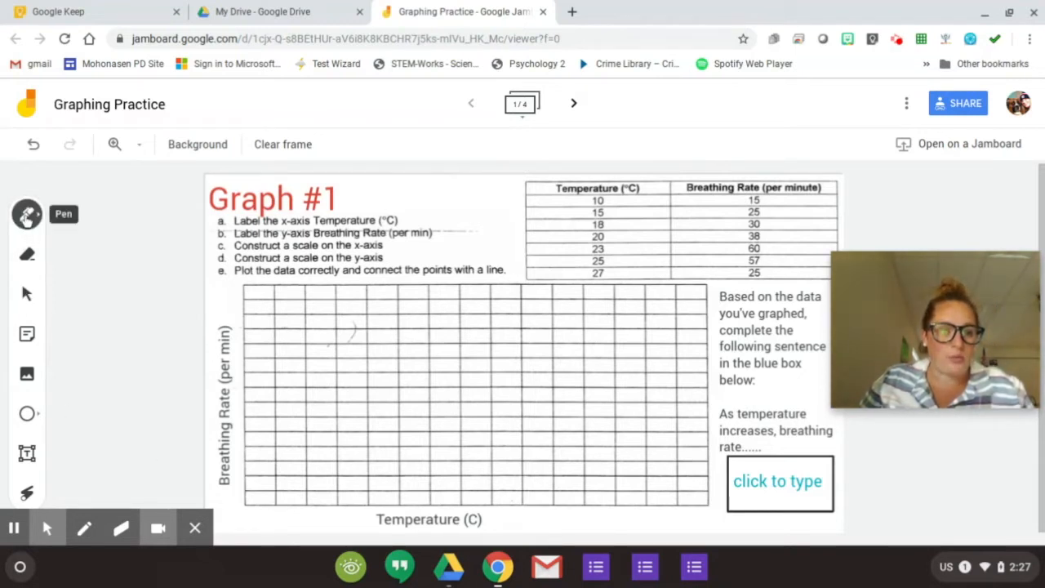
Step: Open the Pen tool's pen type and ink colour choices
click(27, 214)
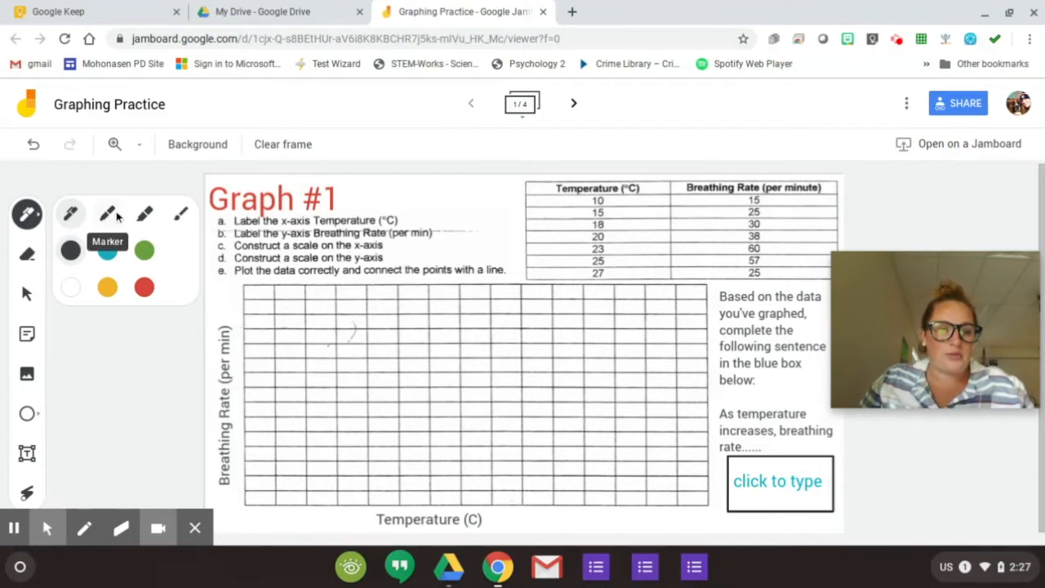
mouse_move(110, 214)
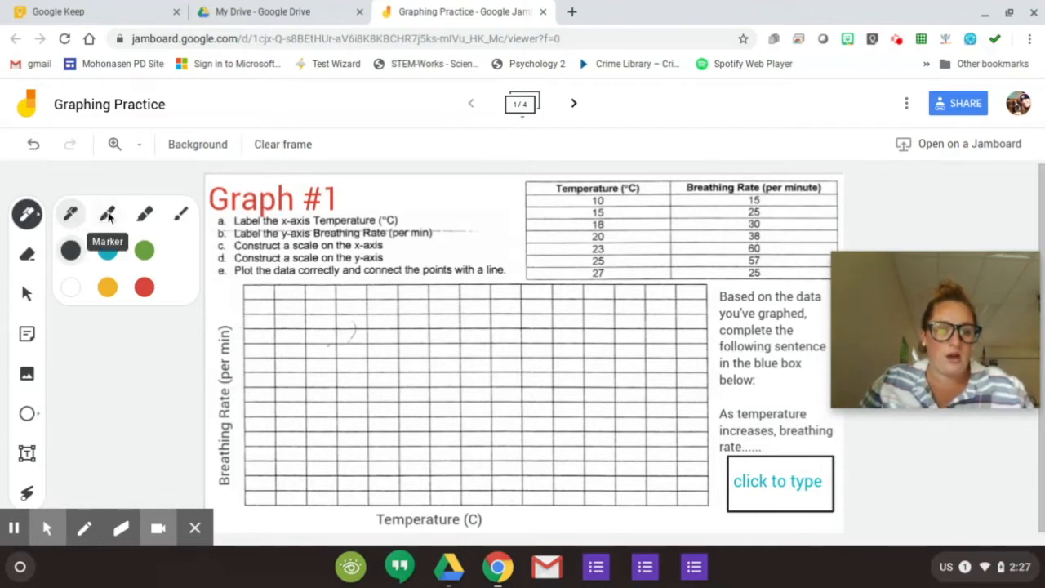
mouse_move(181, 214)
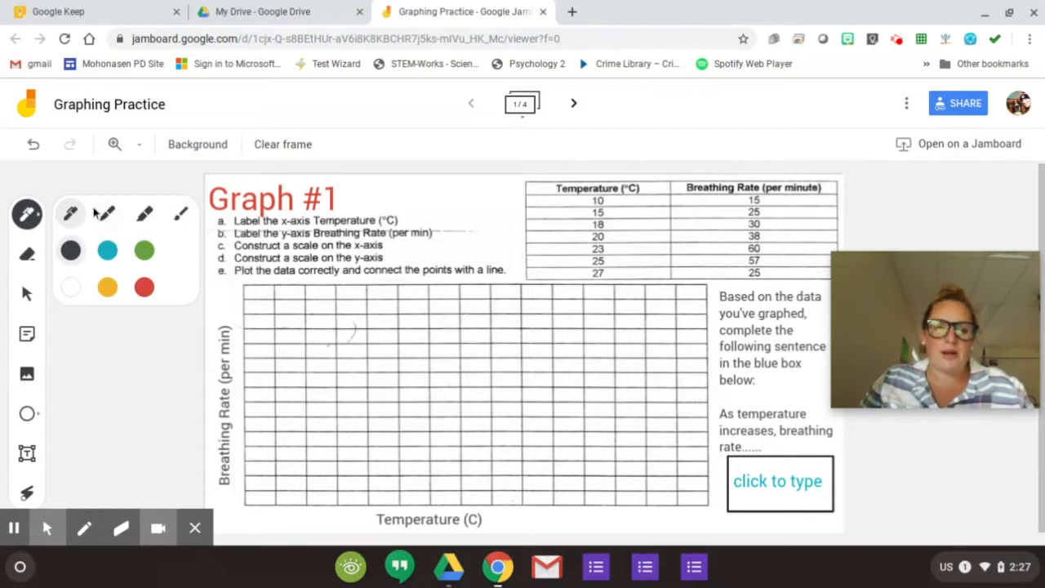
mouse_move(107, 213)
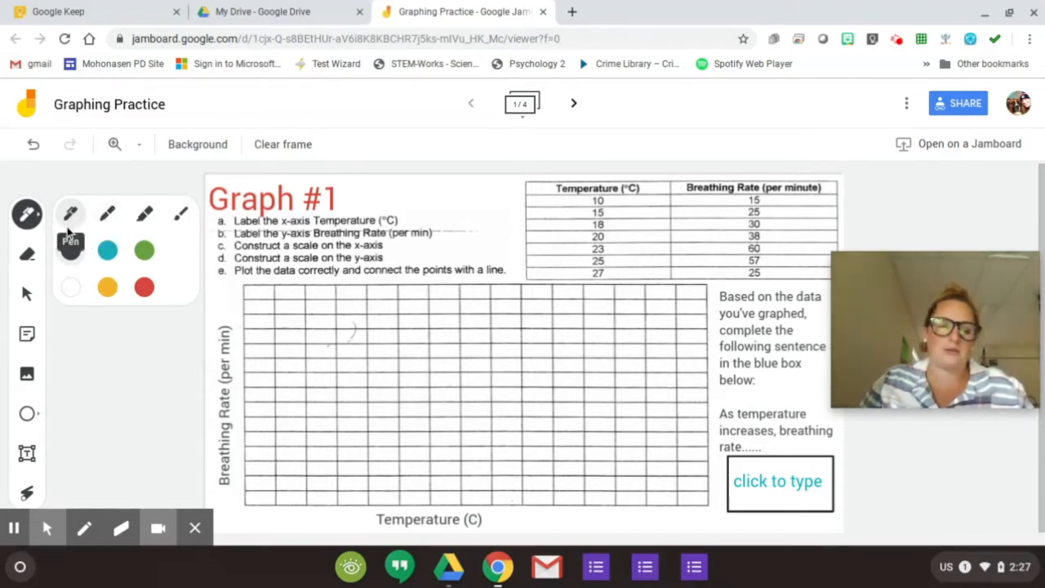
mouse_move(108, 250)
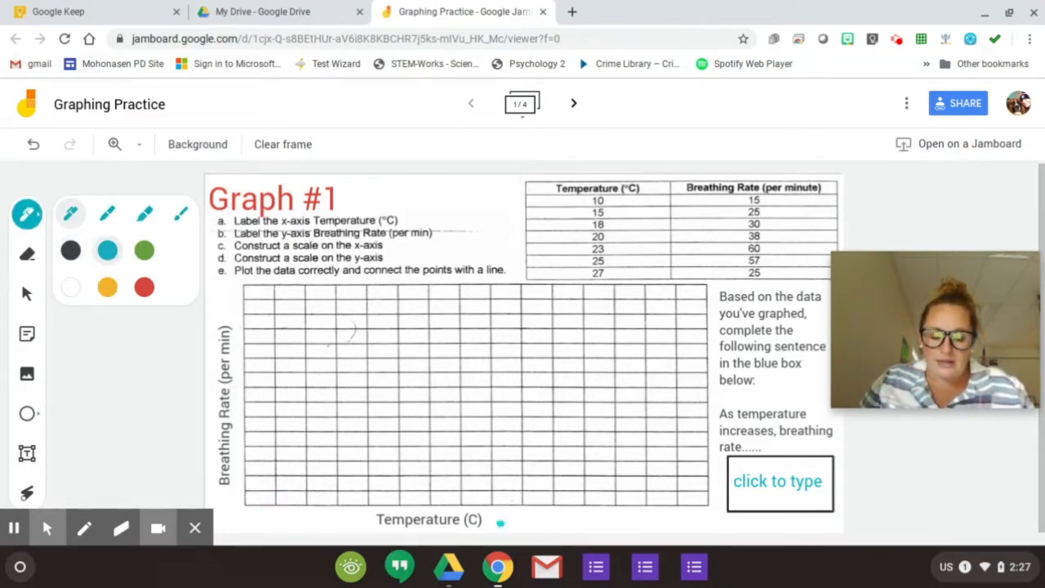
Step: Draw blue tick marks beneath the x-axis grid lines and erase a stray dot
click(271, 500)
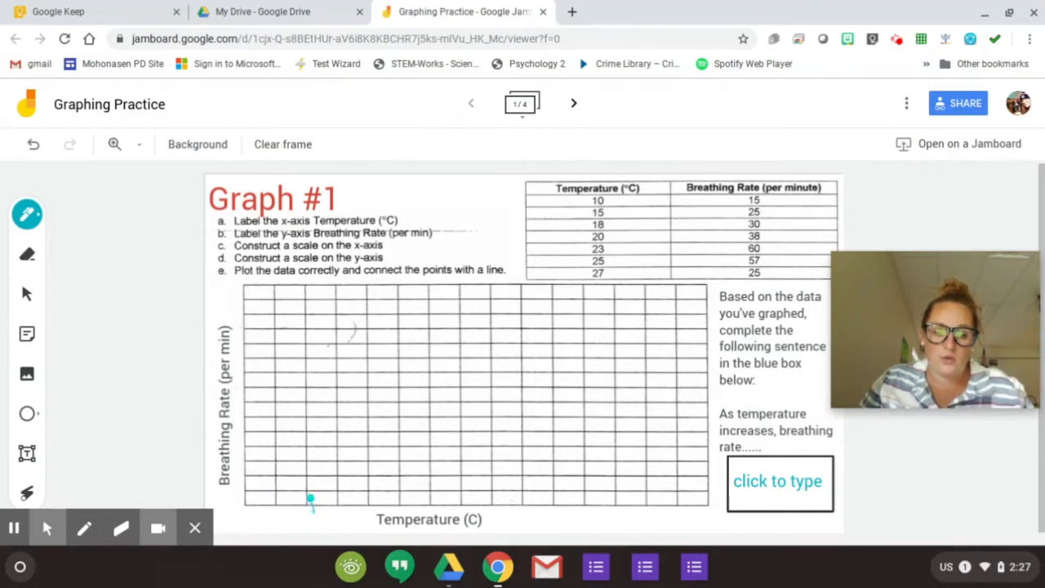
click(362, 497)
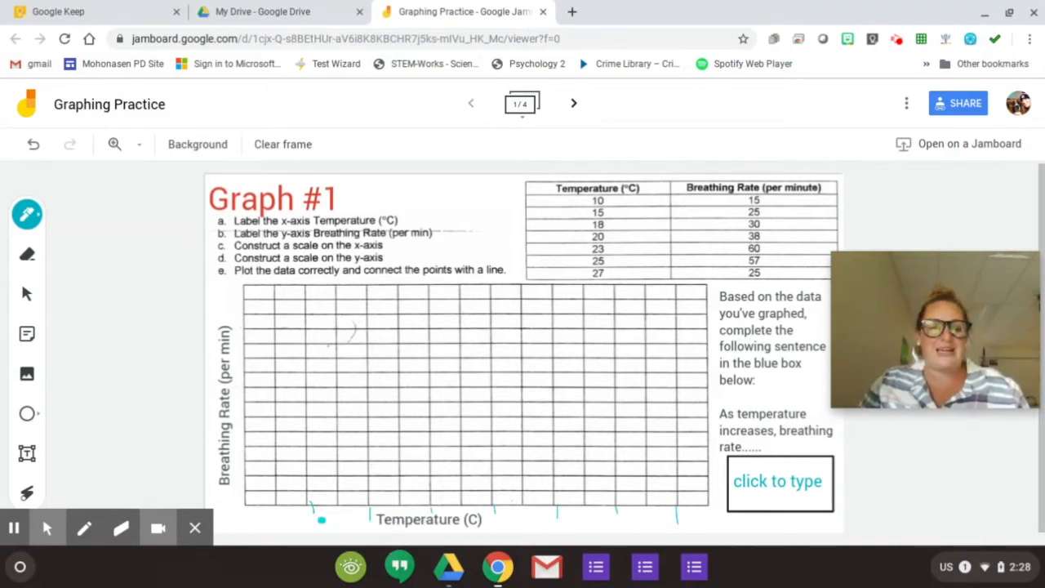
mouse_move(27, 253)
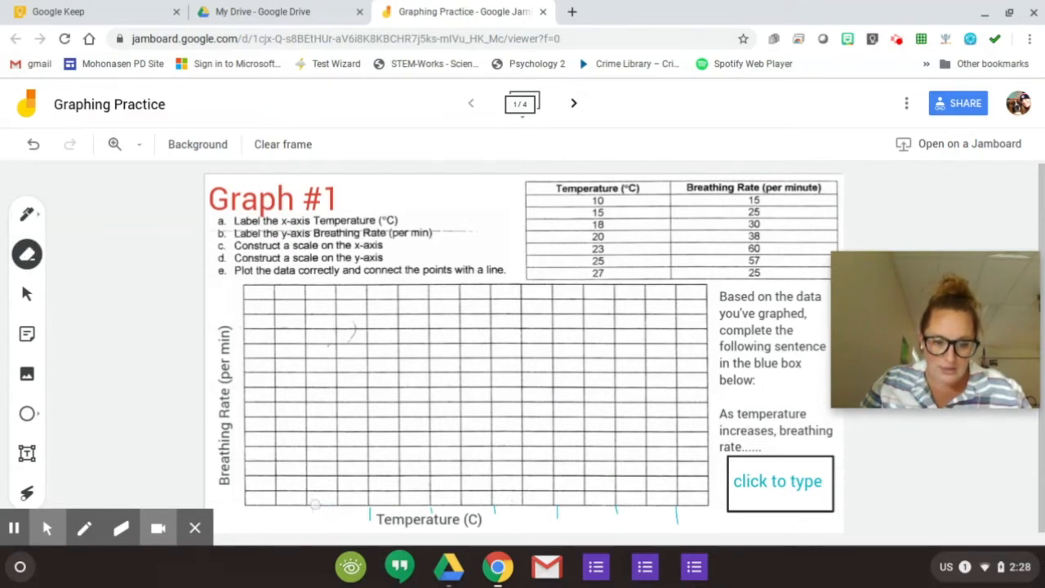
mouse_move(27, 254)
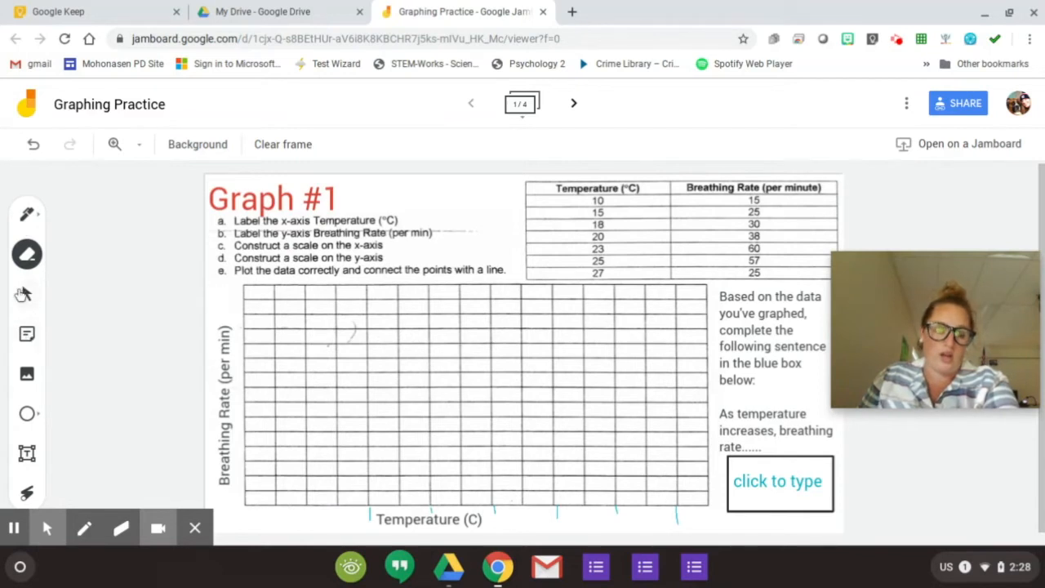
click(27, 293)
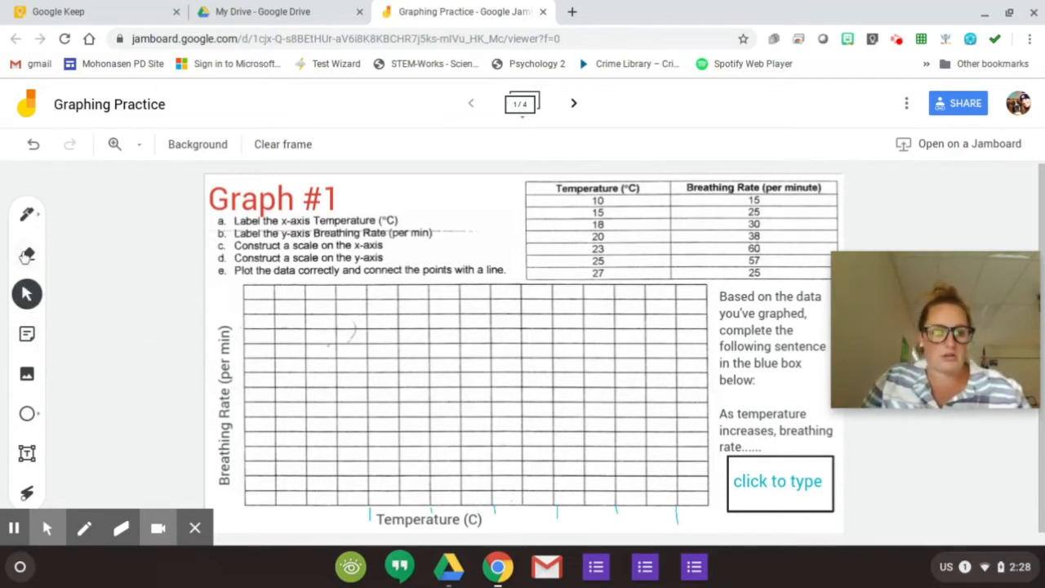
click(27, 214)
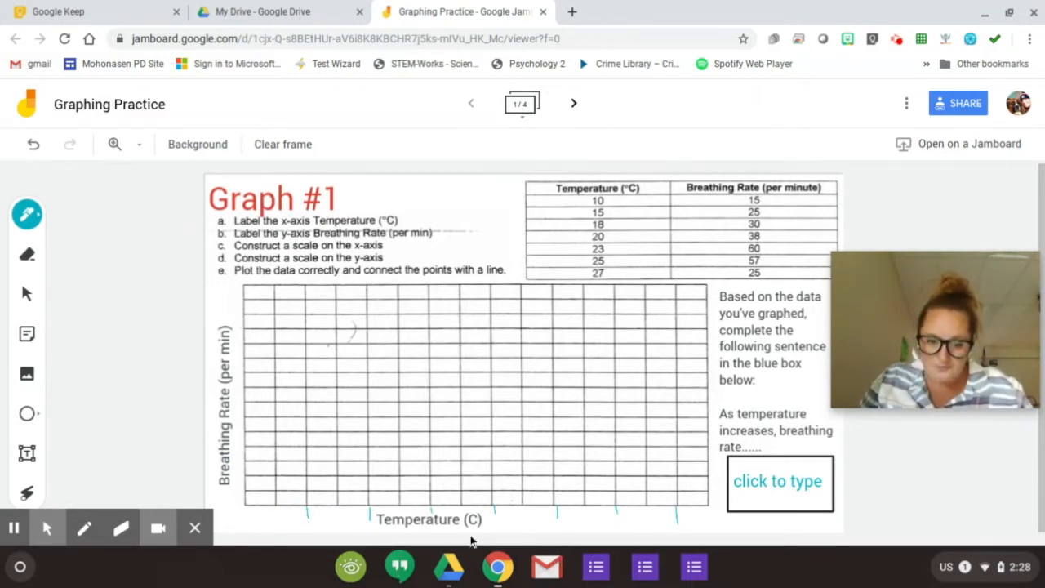
click(27, 293)
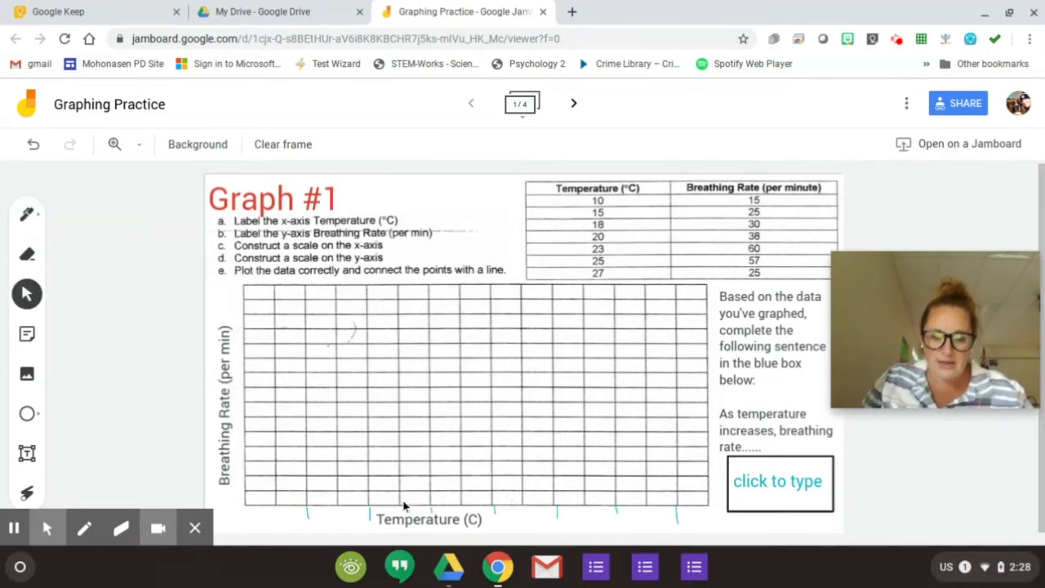
click(430, 519)
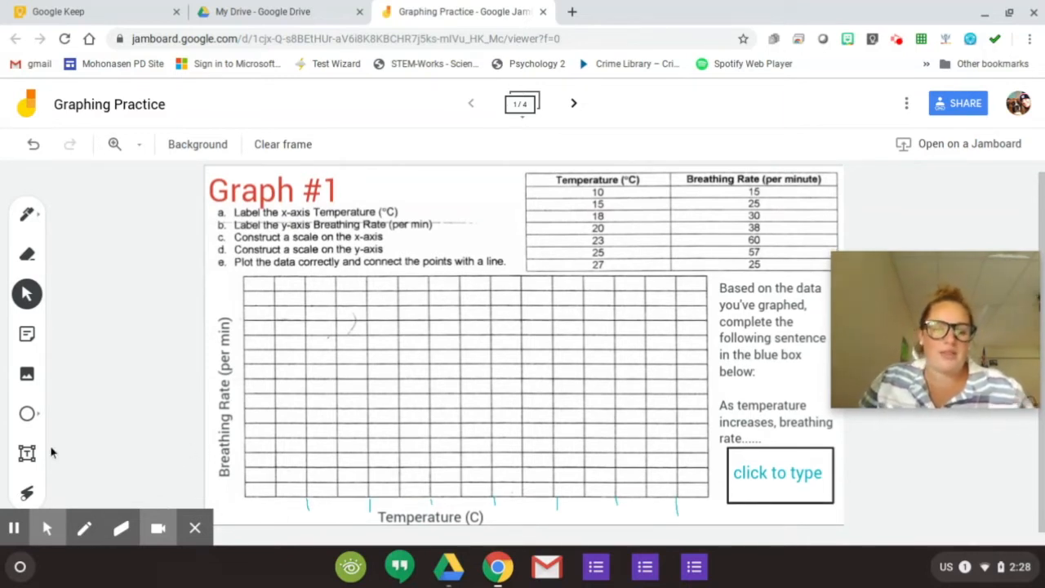
mouse_move(342, 522)
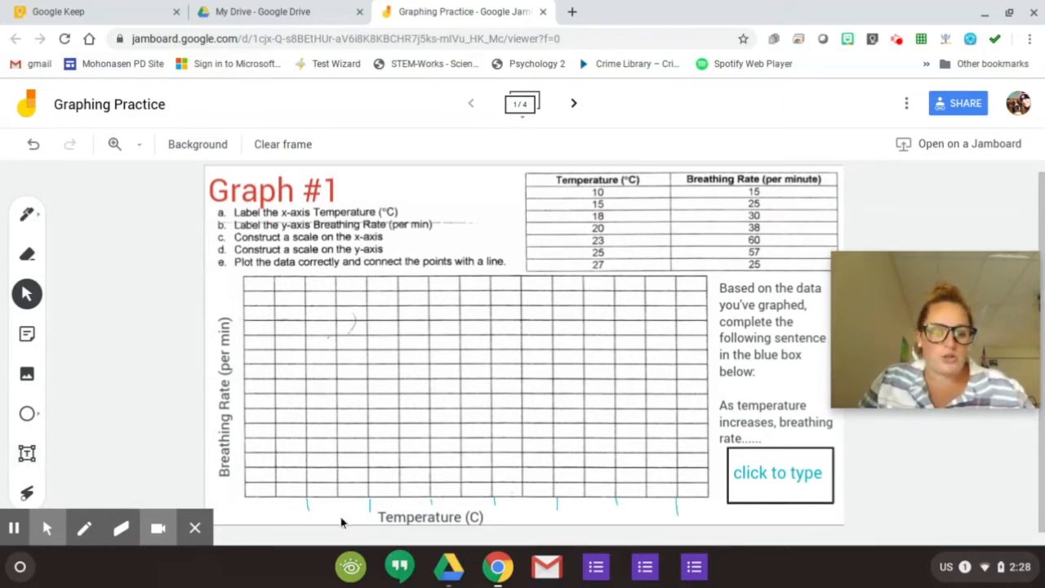
mouse_move(92, 454)
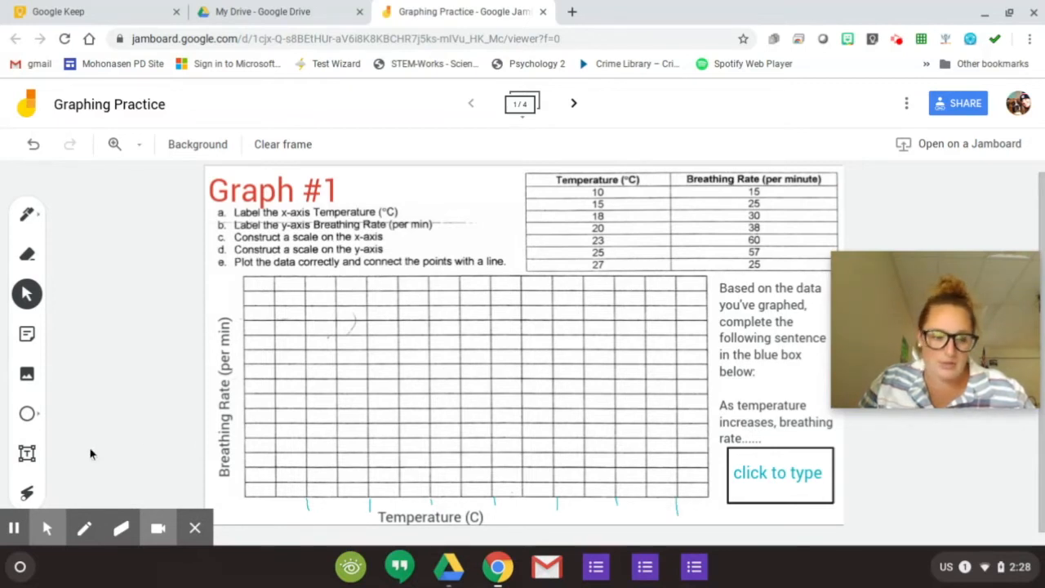
mouse_move(27, 453)
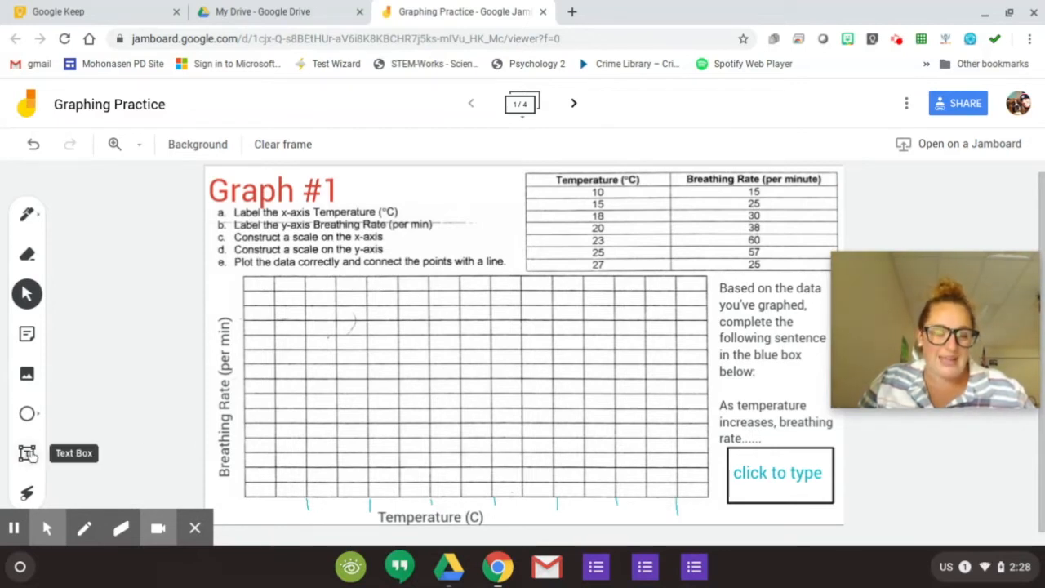
Step: Add a '4' label under the first x-axis tick and copy it for reuse
click(331, 527)
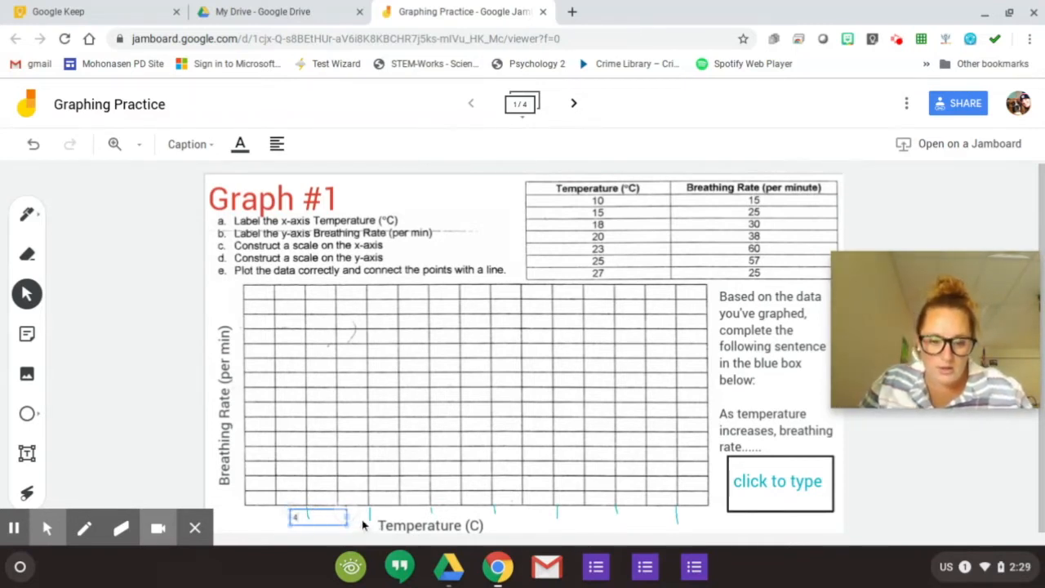
right_click(318, 516)
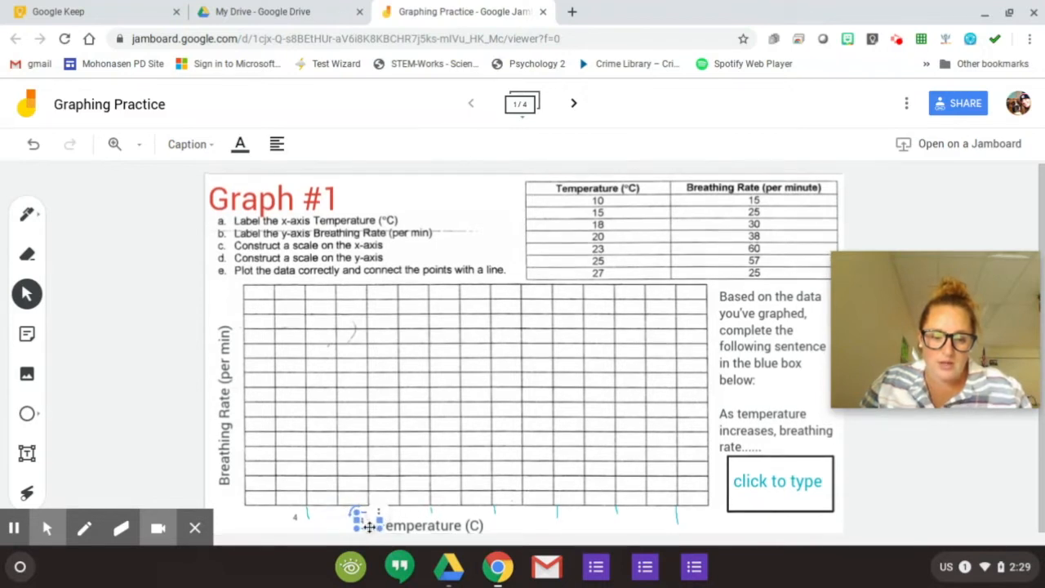
right_click(367, 527)
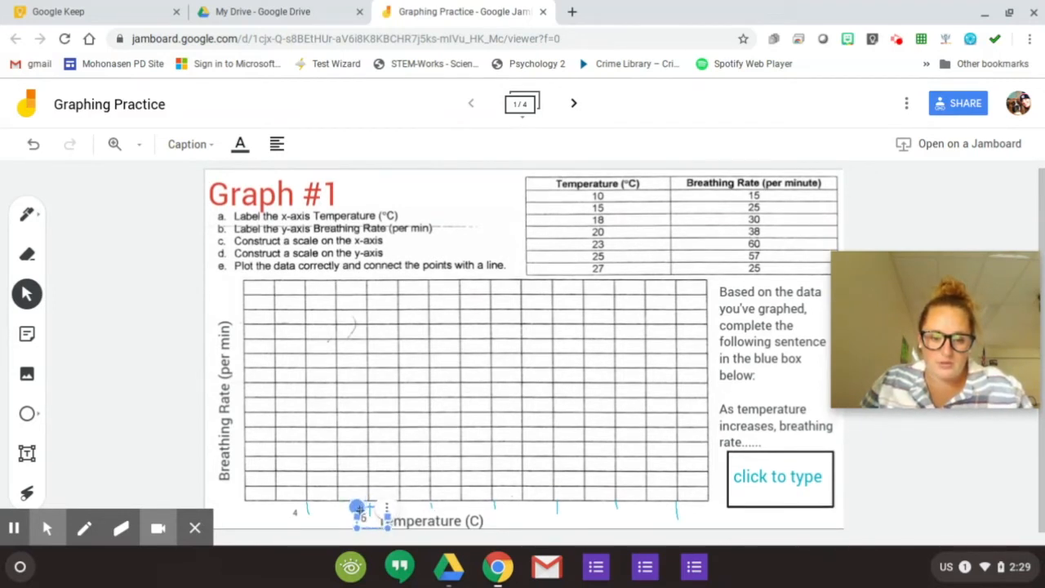
mouse_move(335, 518)
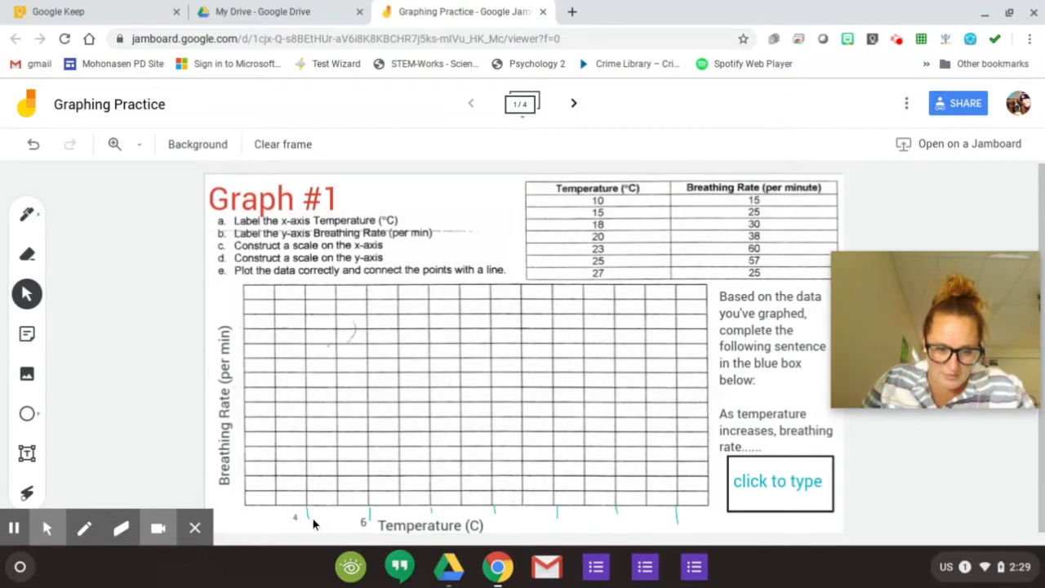
Step: Duplicate and place number labels under the x-axis ticks: 4, 8, 10, 14, 18, 22, 24
click(294, 514)
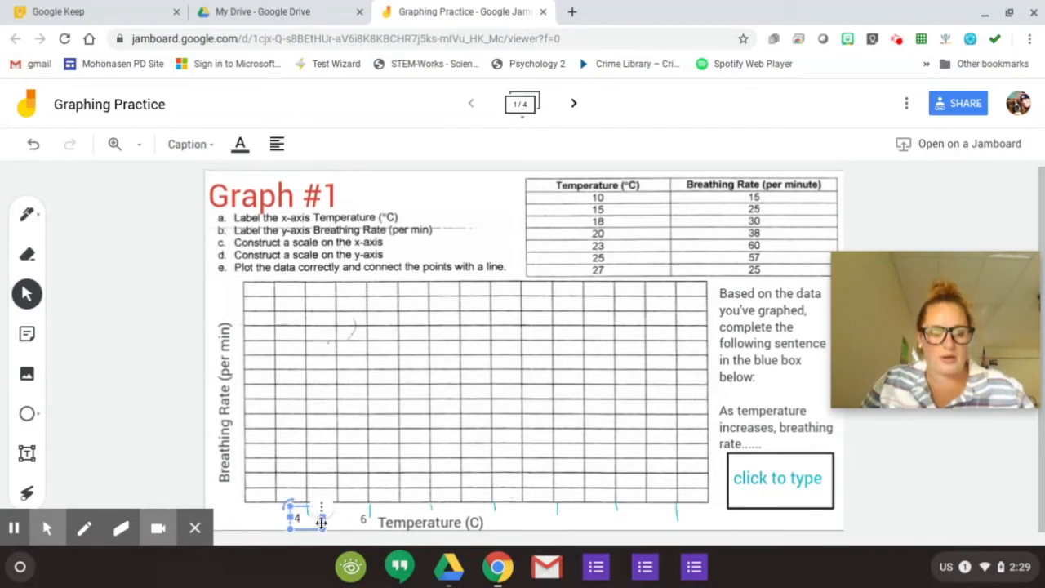
right_click(294, 525)
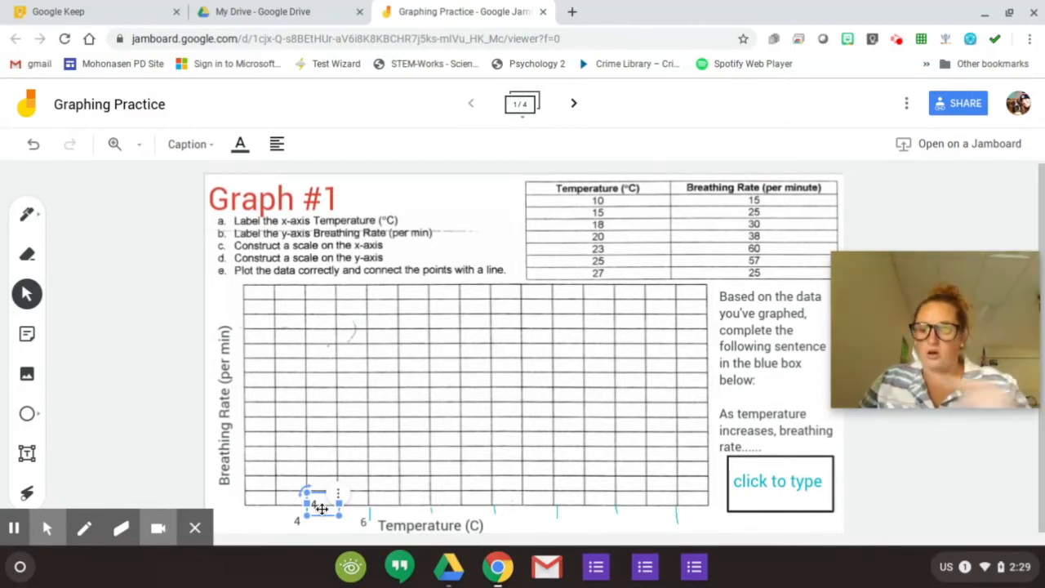
drag(318, 502, 388, 514)
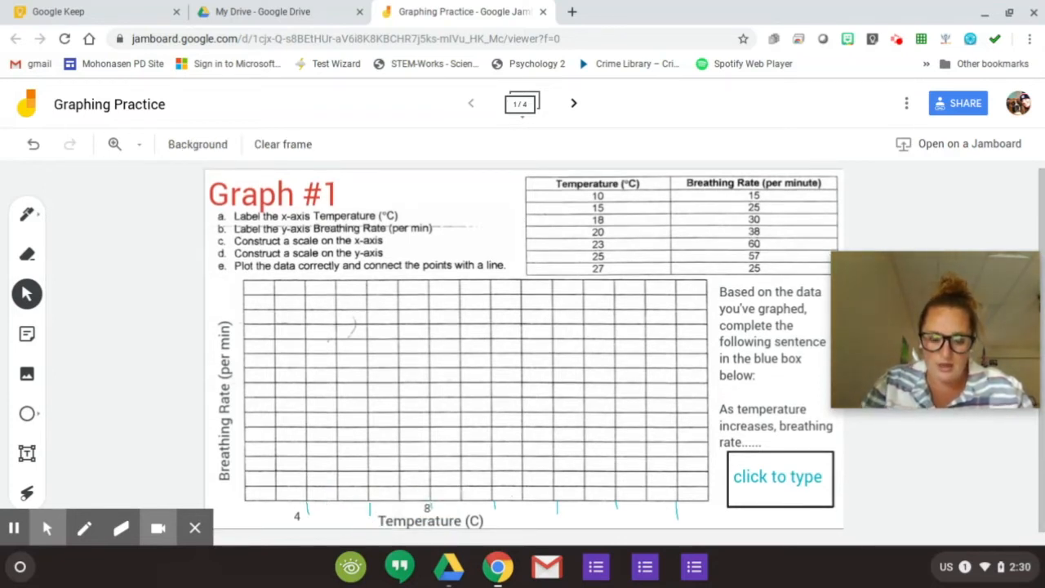
mouse_move(31, 145)
text(10)
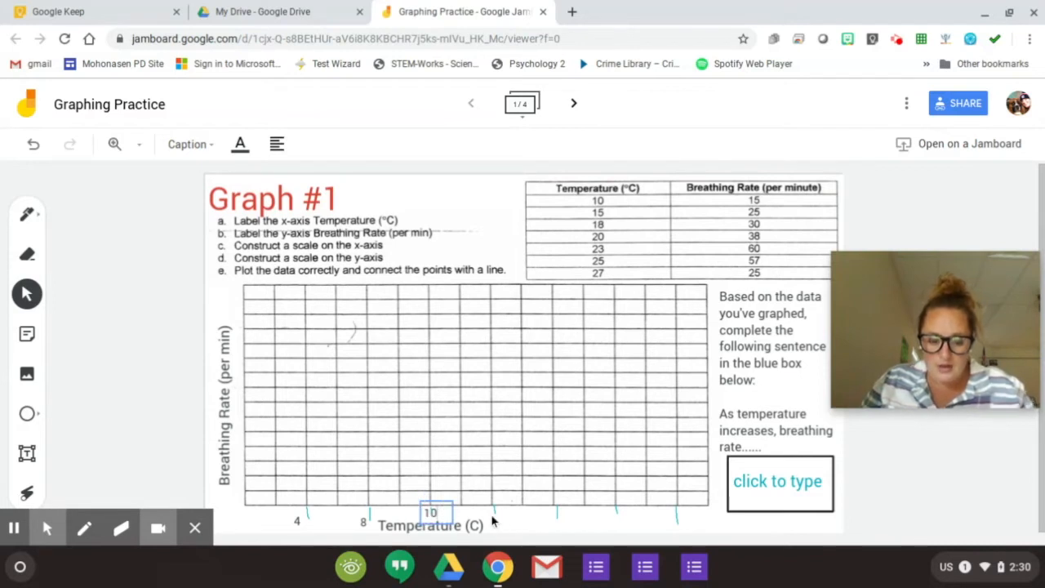
click(432, 513)
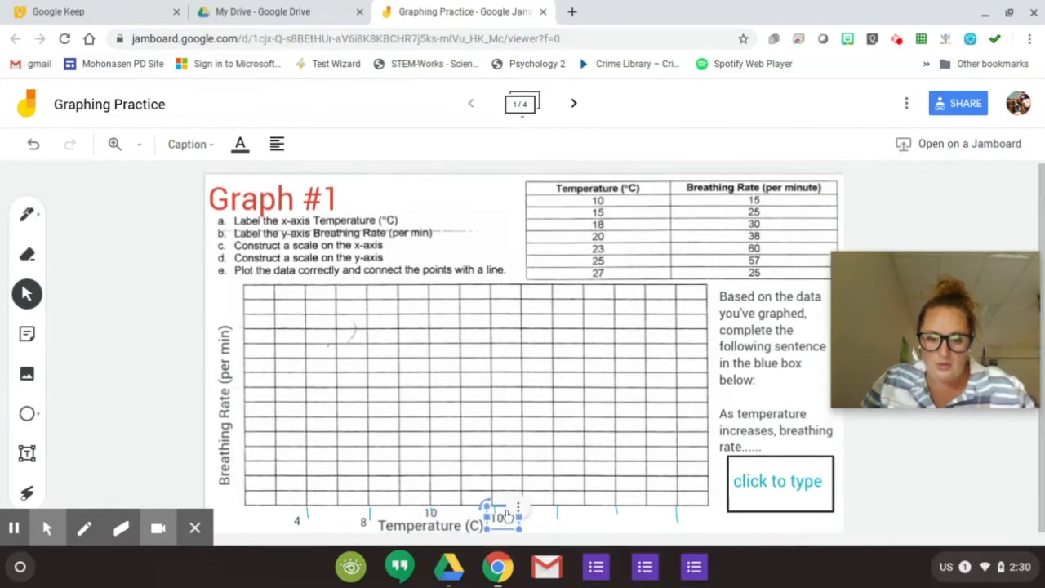
mouse_move(457, 506)
text(14)
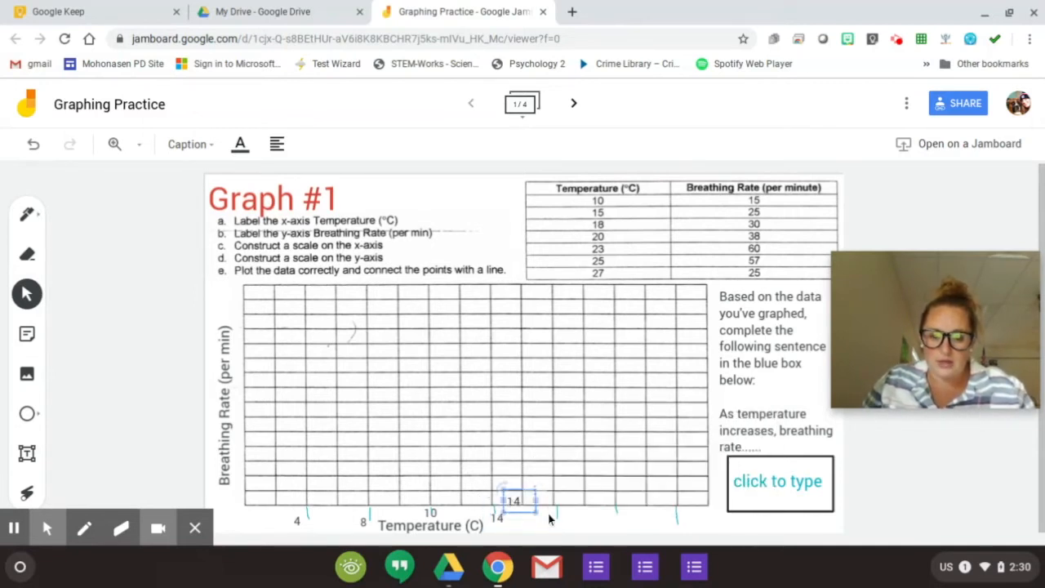
drag(513, 499, 558, 524)
text(18)
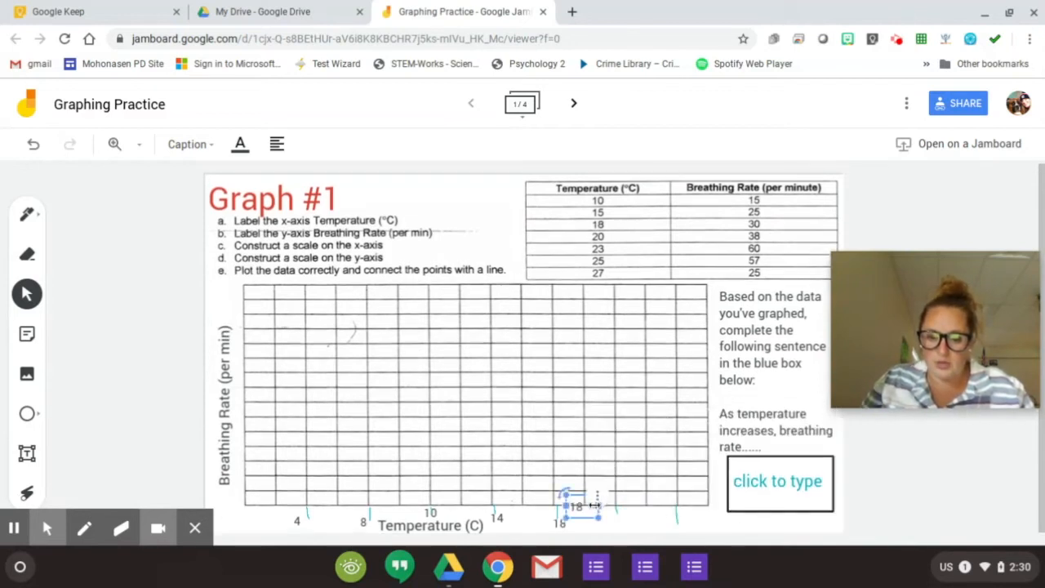
drag(575, 505, 616, 522)
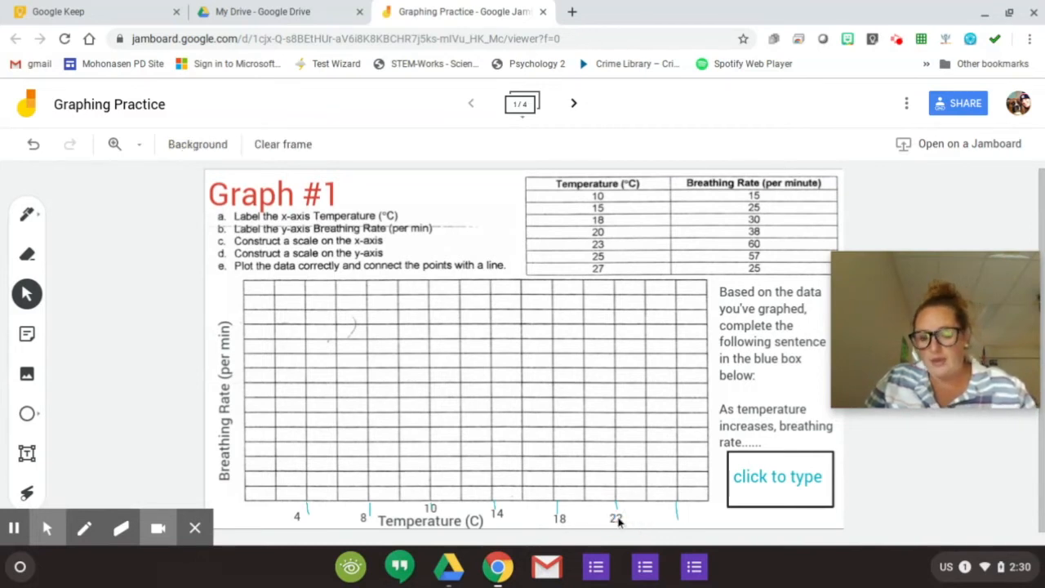
click(614, 518)
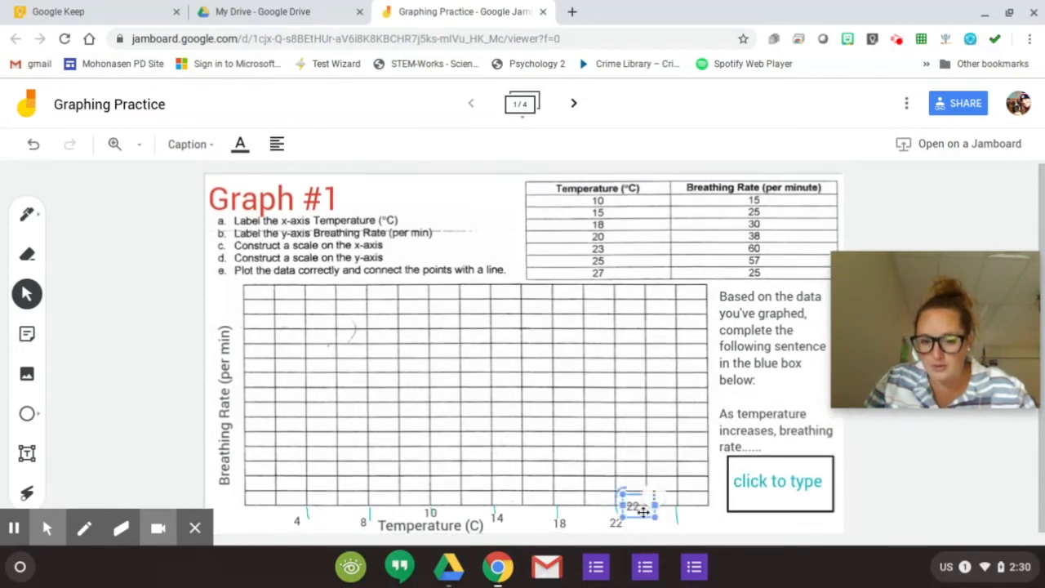
drag(640, 506, 657, 518)
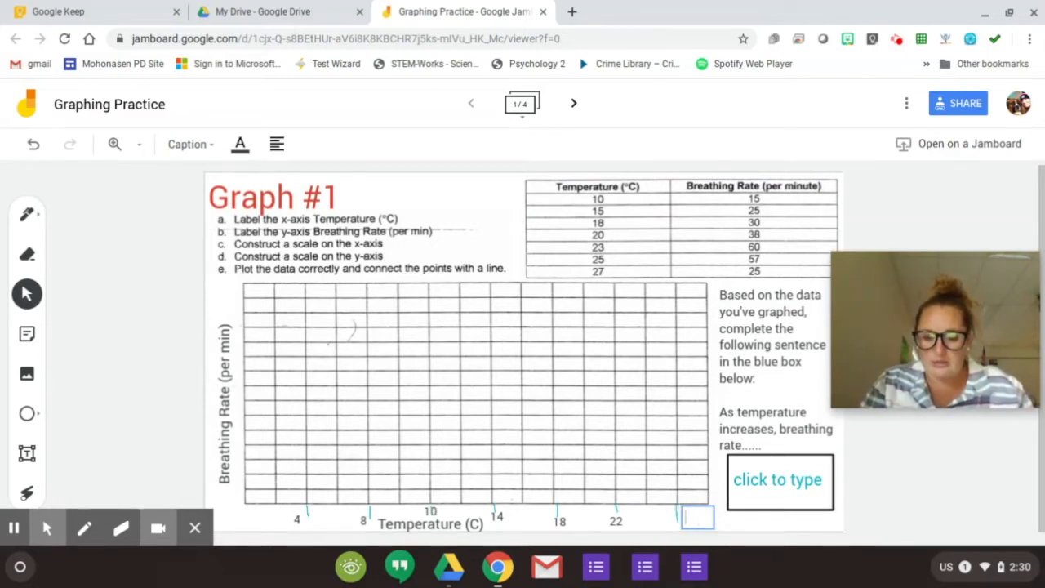
text(24)
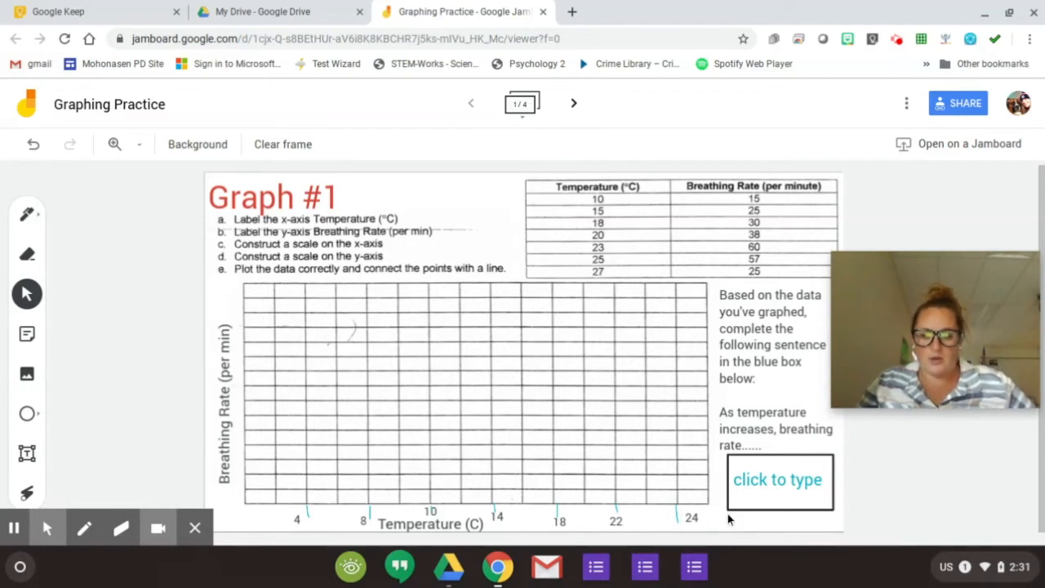
mouse_move(227, 512)
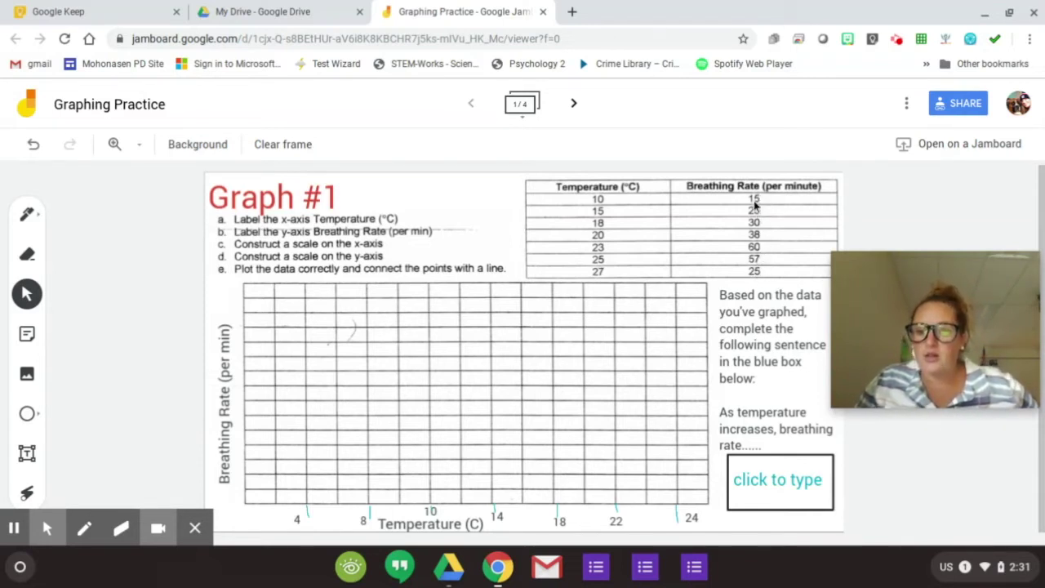
mouse_move(779, 387)
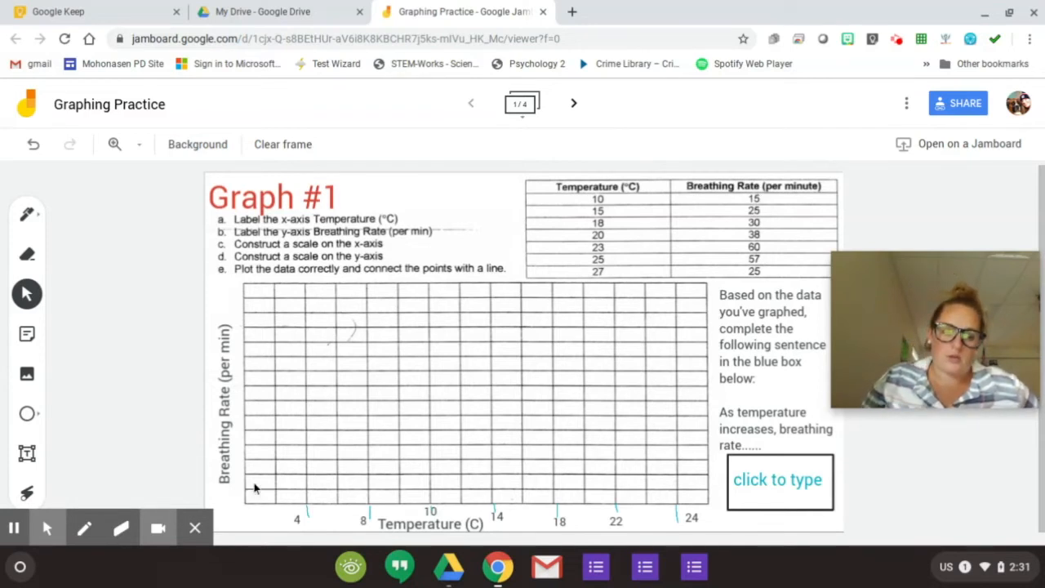
mouse_move(250, 422)
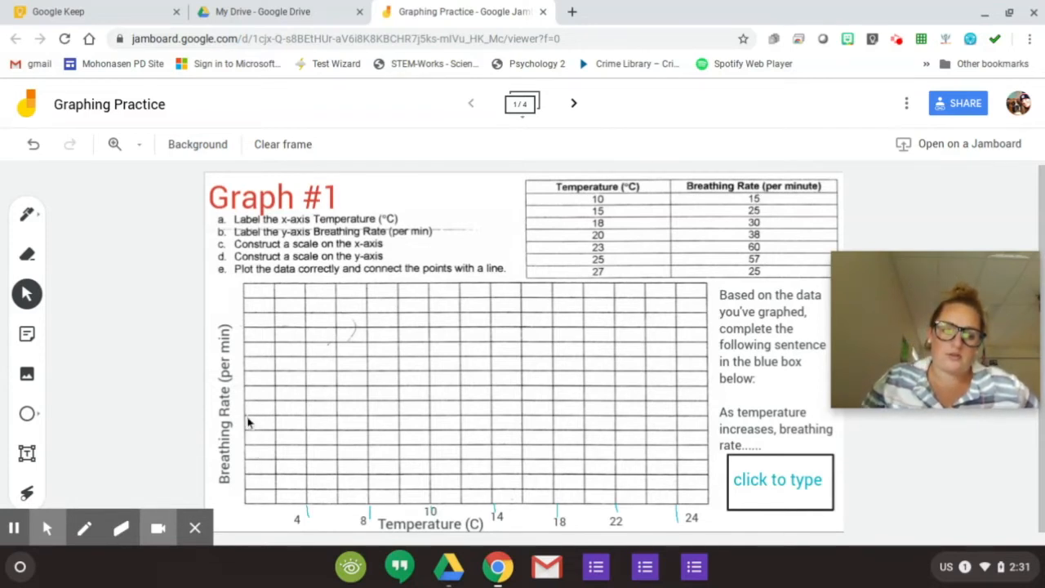
mouse_move(260, 365)
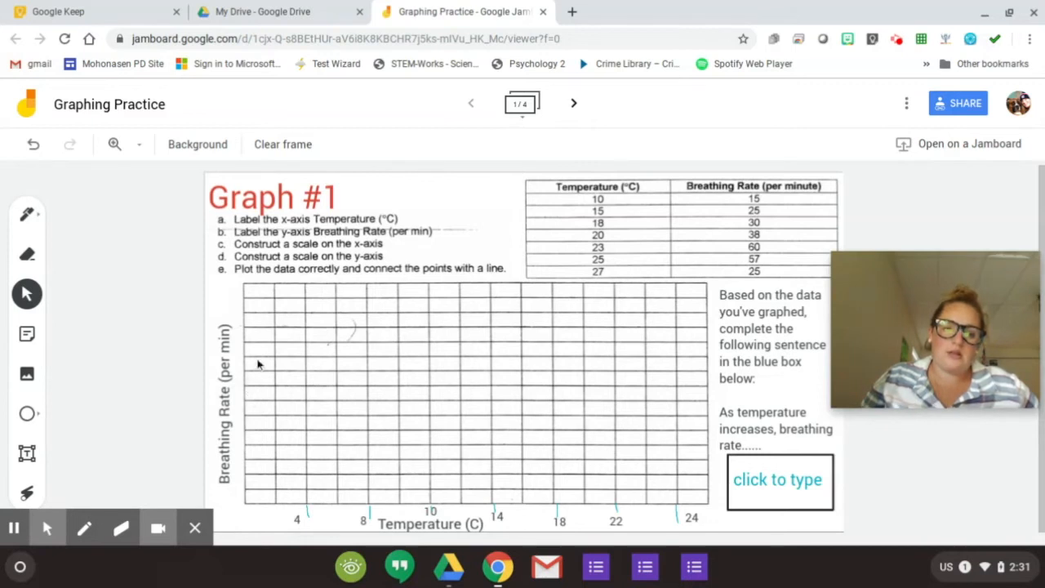
mouse_move(256, 307)
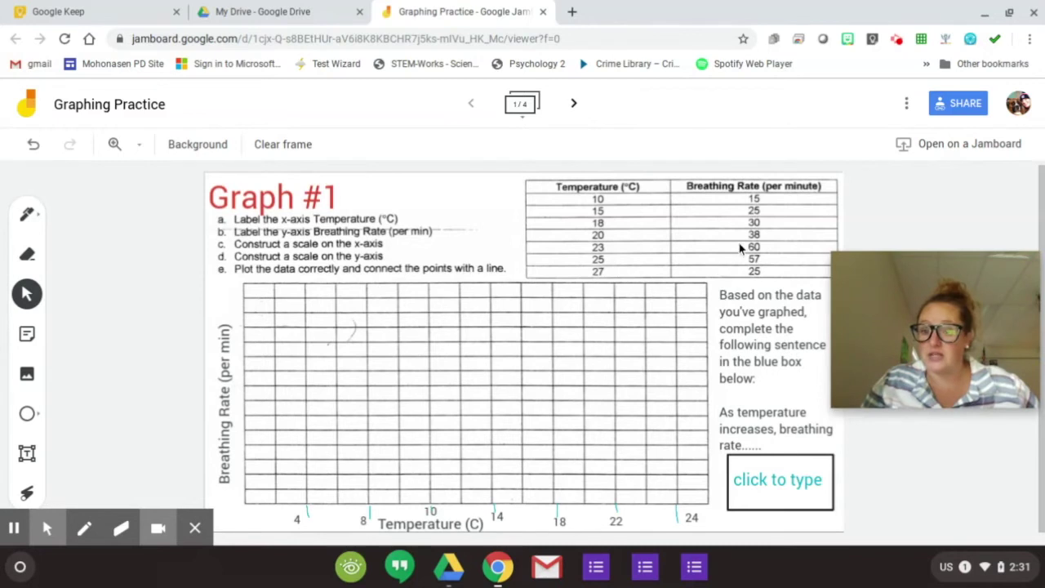
mouse_move(292, 461)
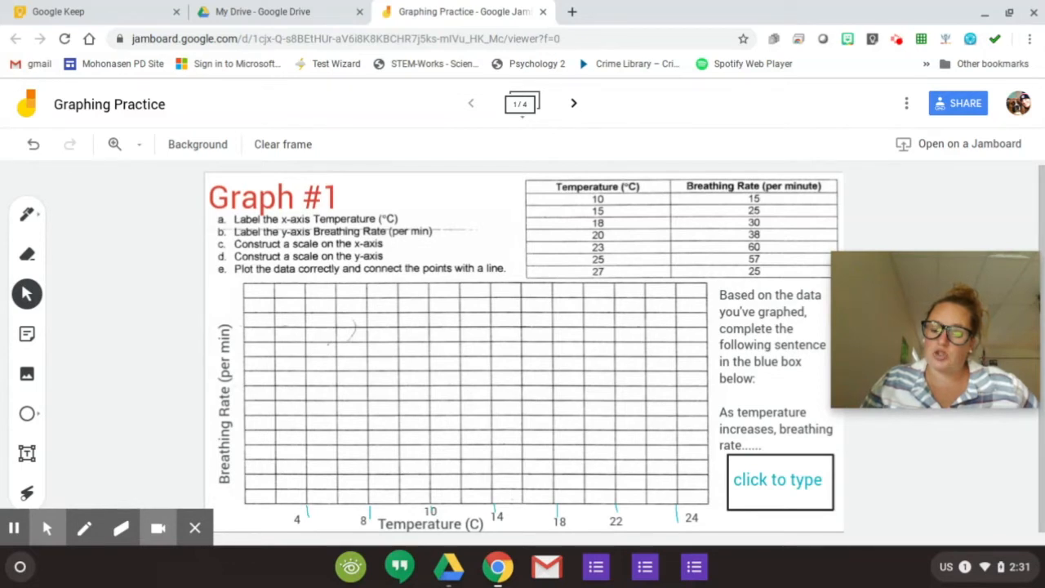
mouse_move(255, 496)
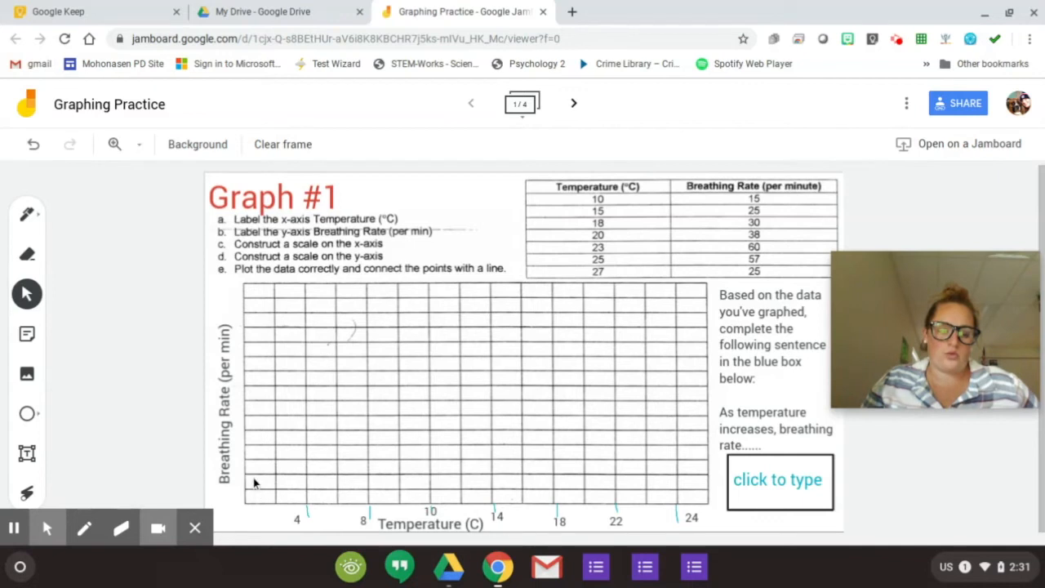
mouse_move(263, 487)
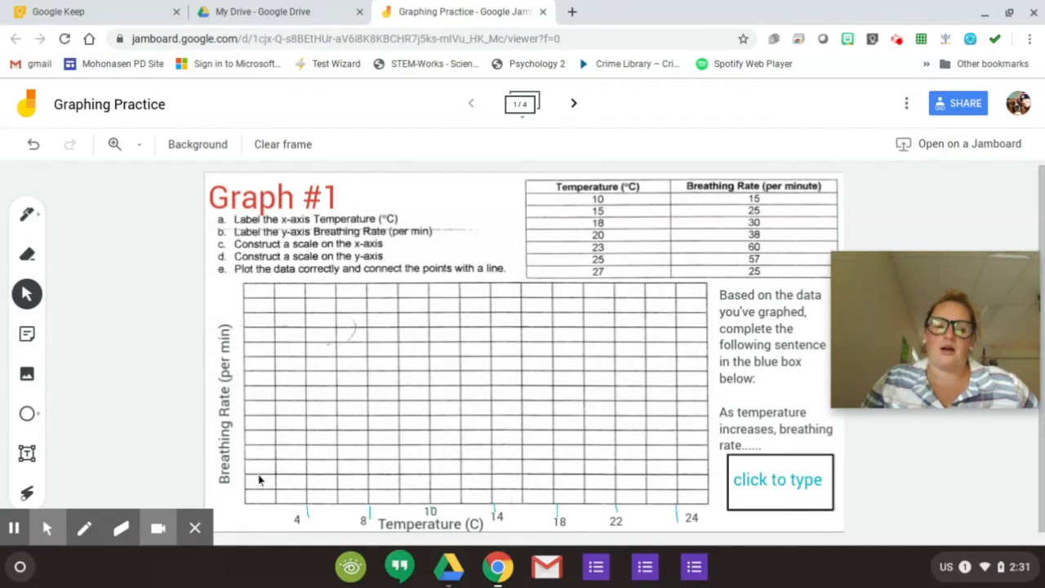
mouse_move(129, 264)
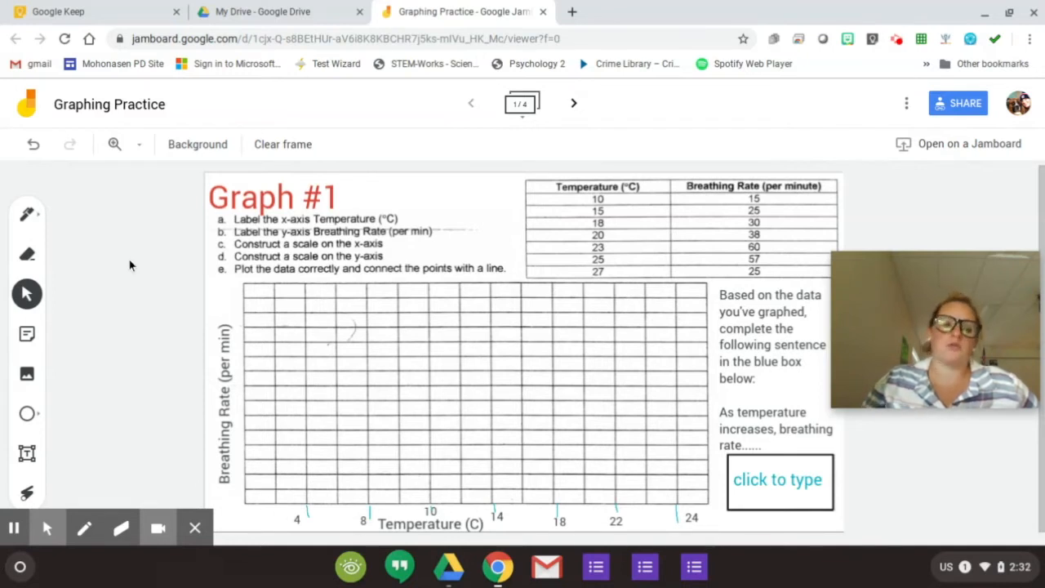
mouse_move(284, 425)
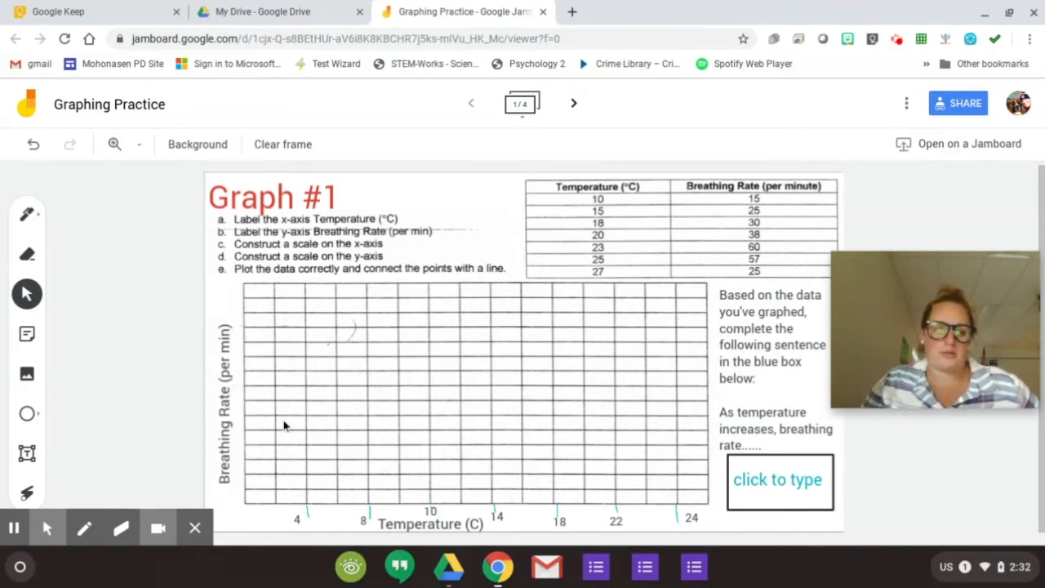
mouse_move(249, 492)
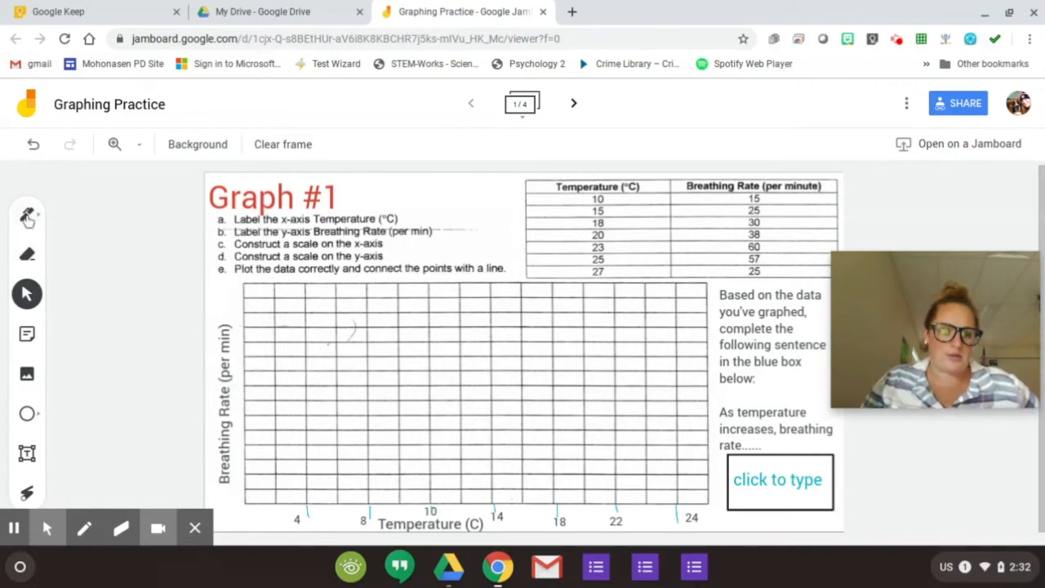
Step: Switch to the pen and mark y-axis ticks for the 2, 4, 6 scale
click(27, 214)
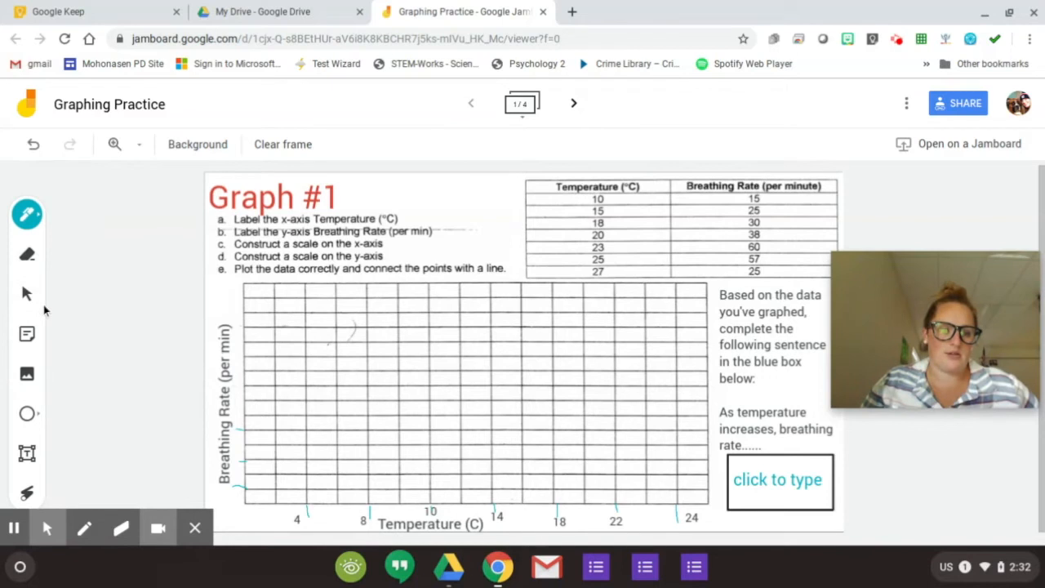
click(218, 395)
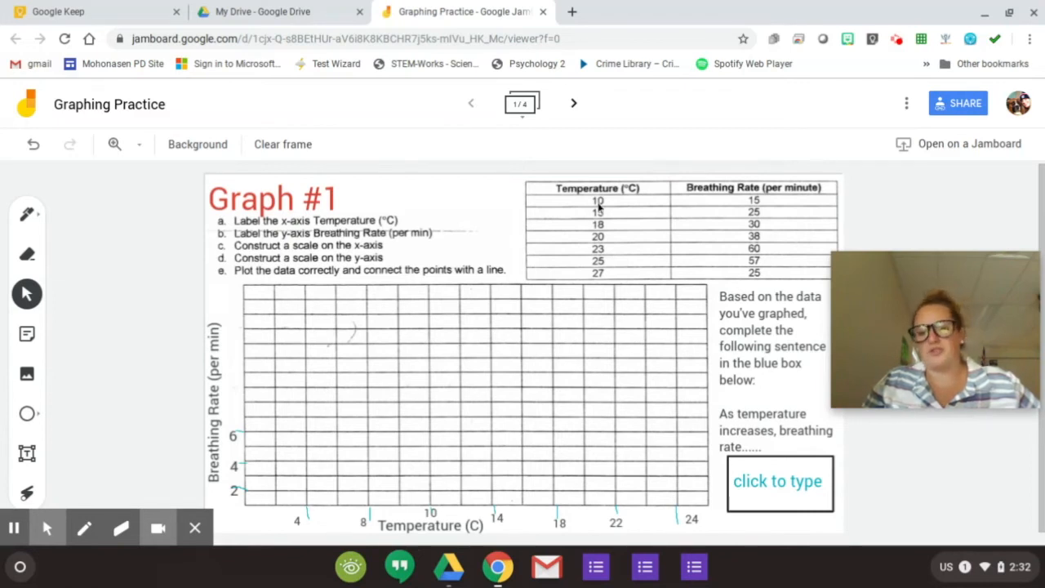
Step: Choose the blue marker pen and plot the first dot near the grid's lower left
click(27, 214)
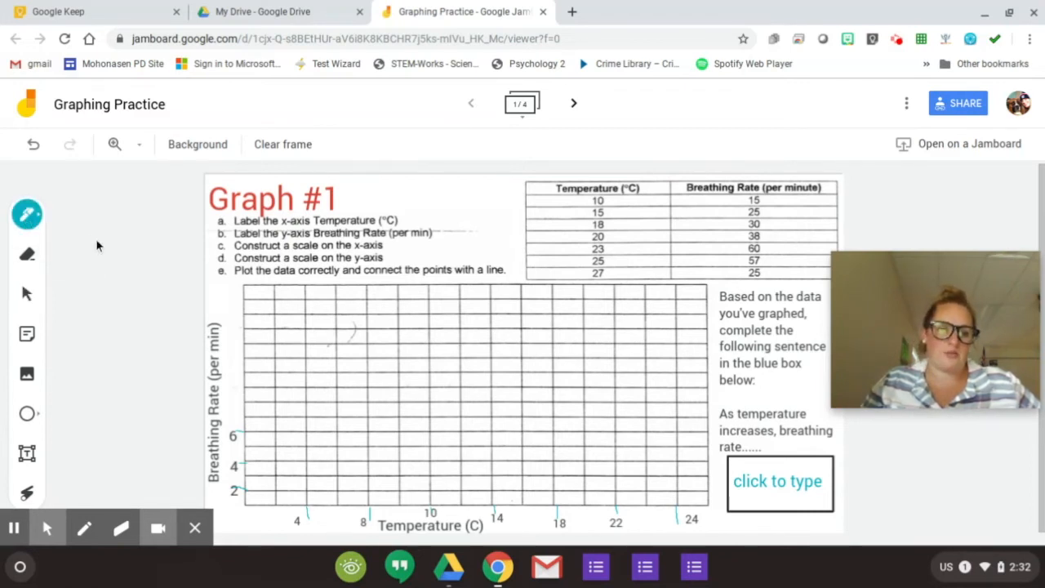
click(27, 214)
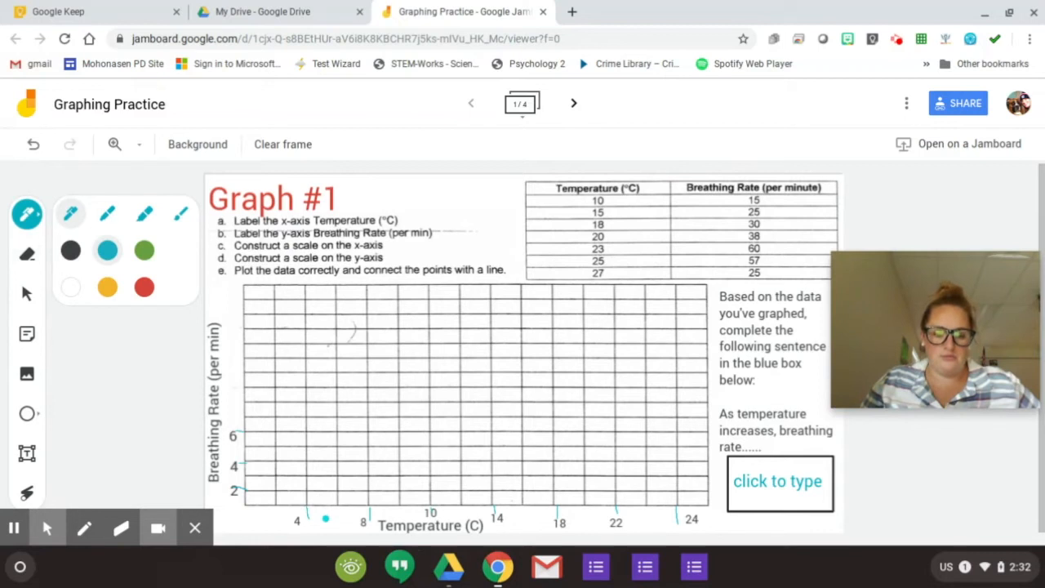
click(299, 479)
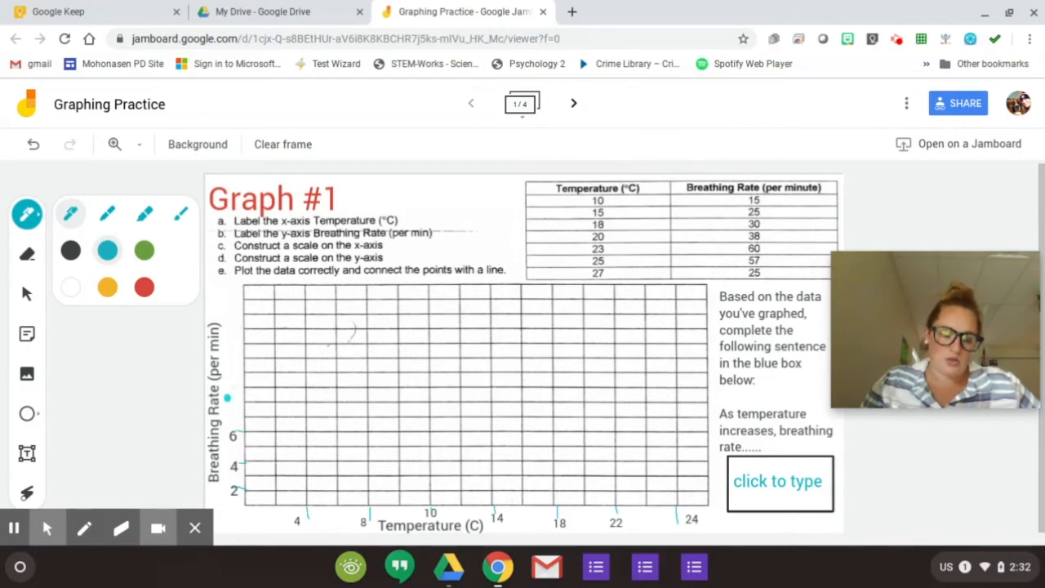
click(289, 433)
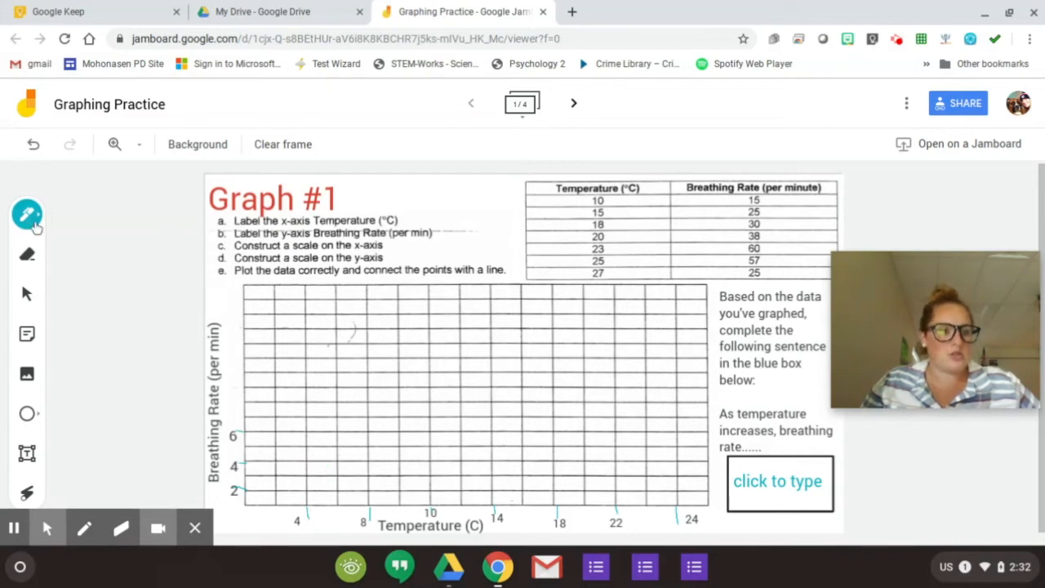
click(27, 214)
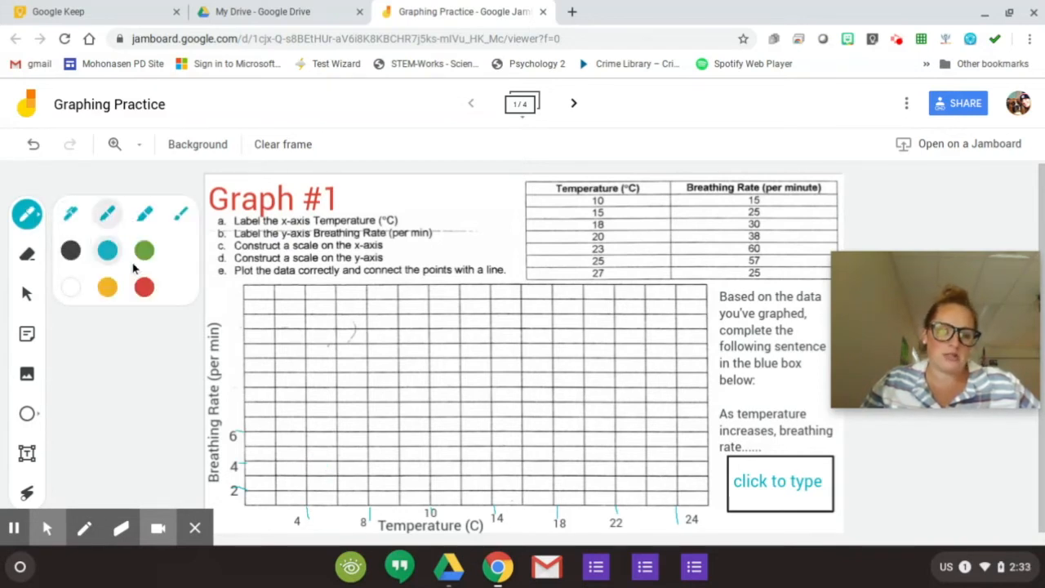
click(300, 462)
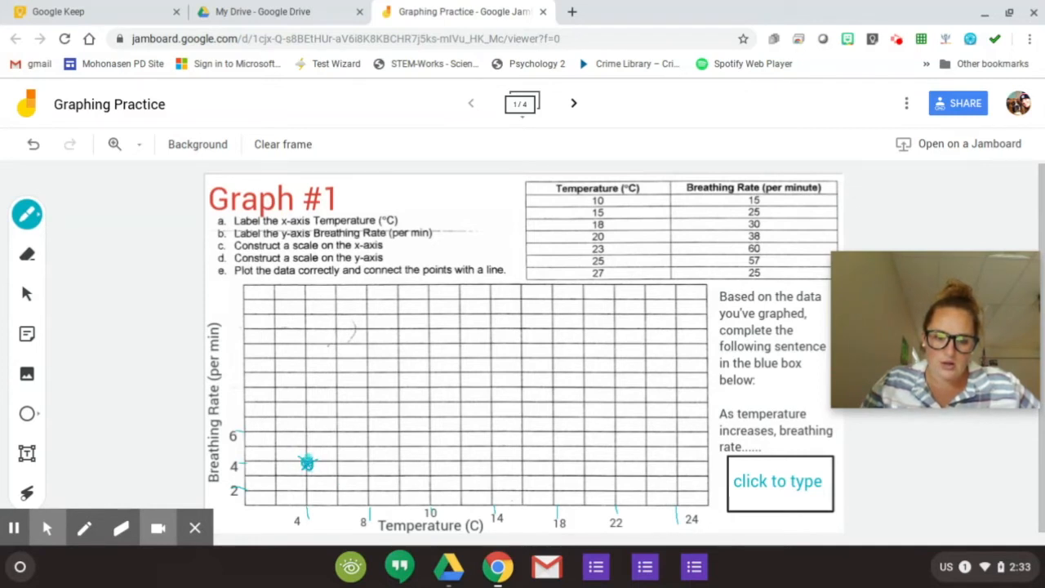
mouse_move(724, 544)
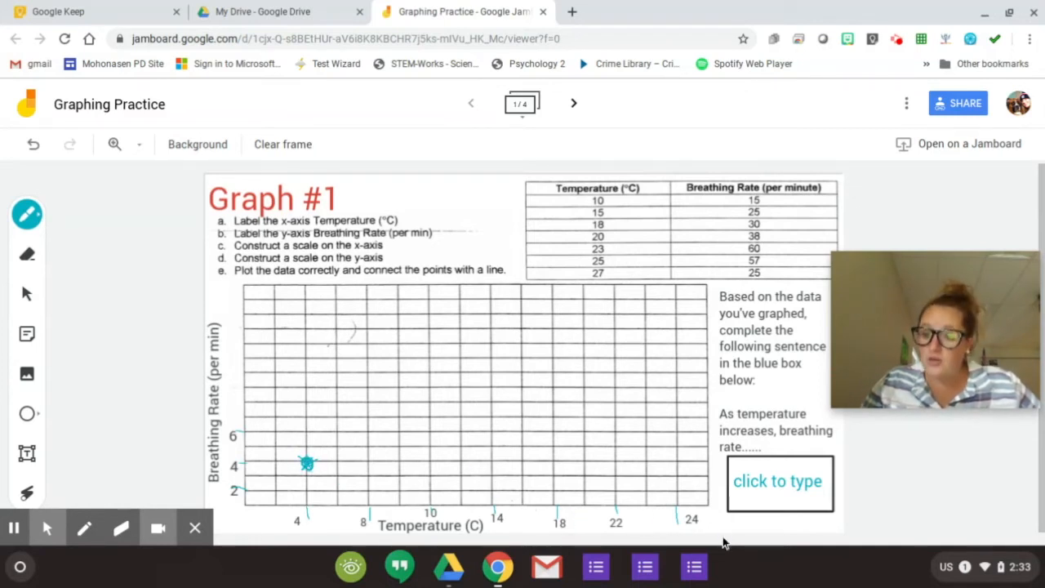
mouse_move(790, 555)
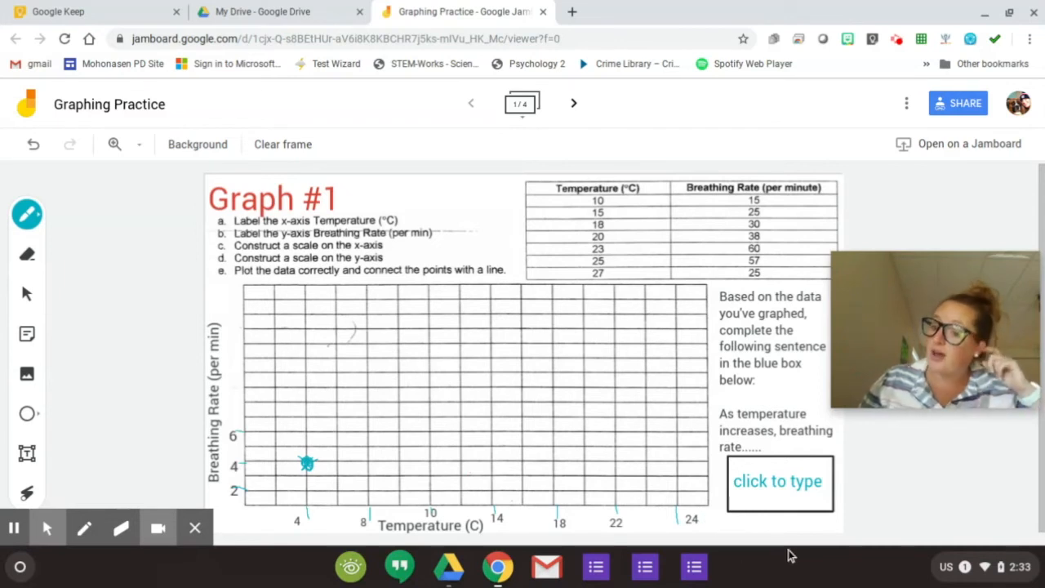
mouse_move(837, 559)
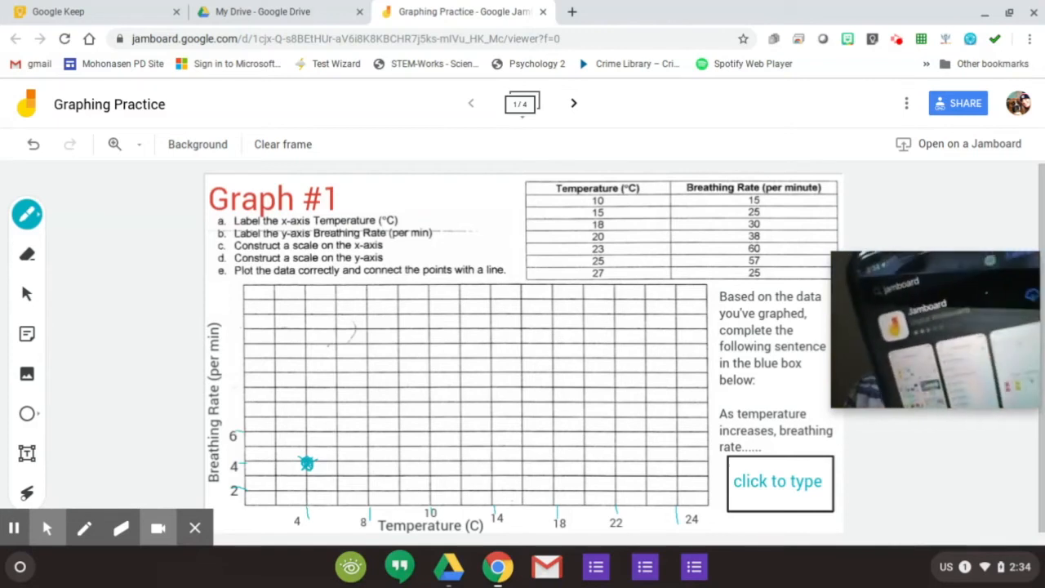
mouse_move(368, 115)
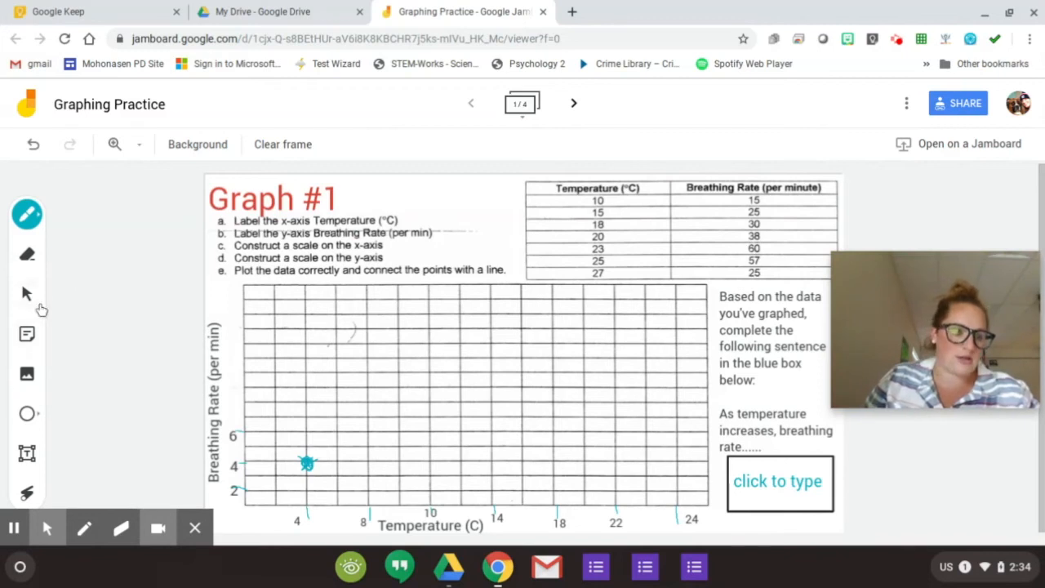
Step: Plot a second blue dot higher and to the right, keeping the pen ready
click(398, 421)
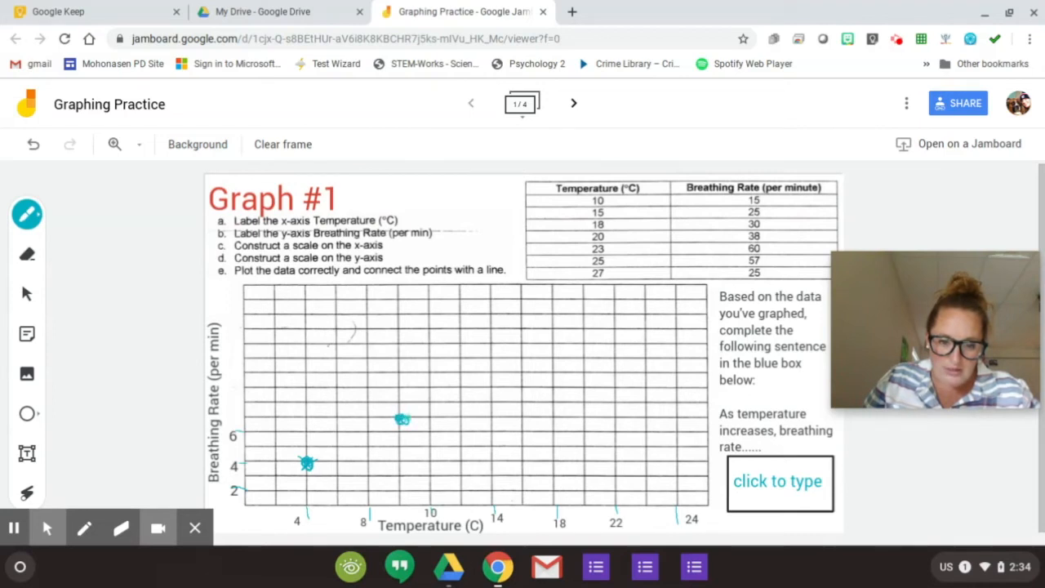
mouse_move(39, 433)
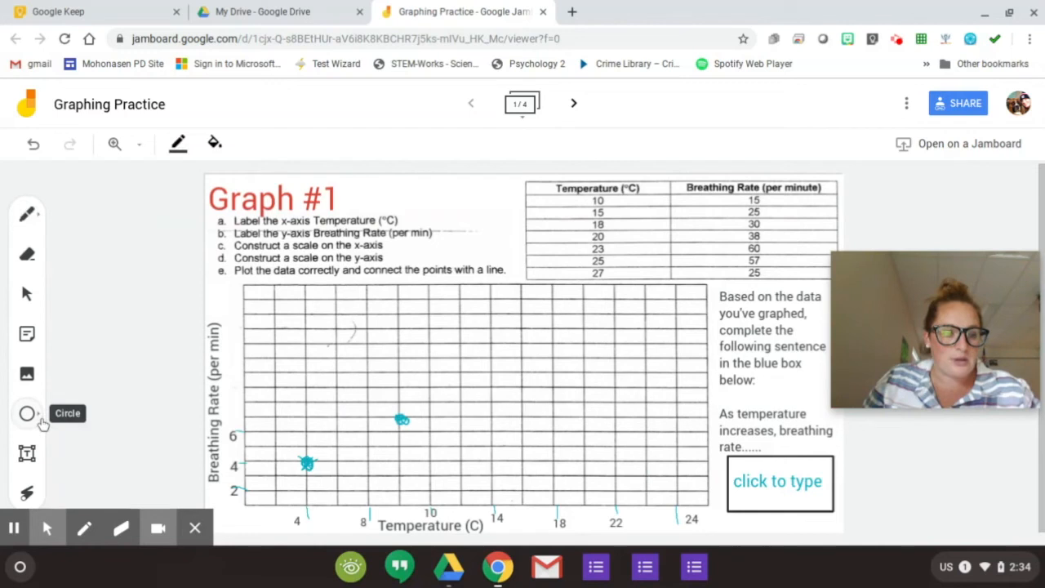
mouse_move(27, 333)
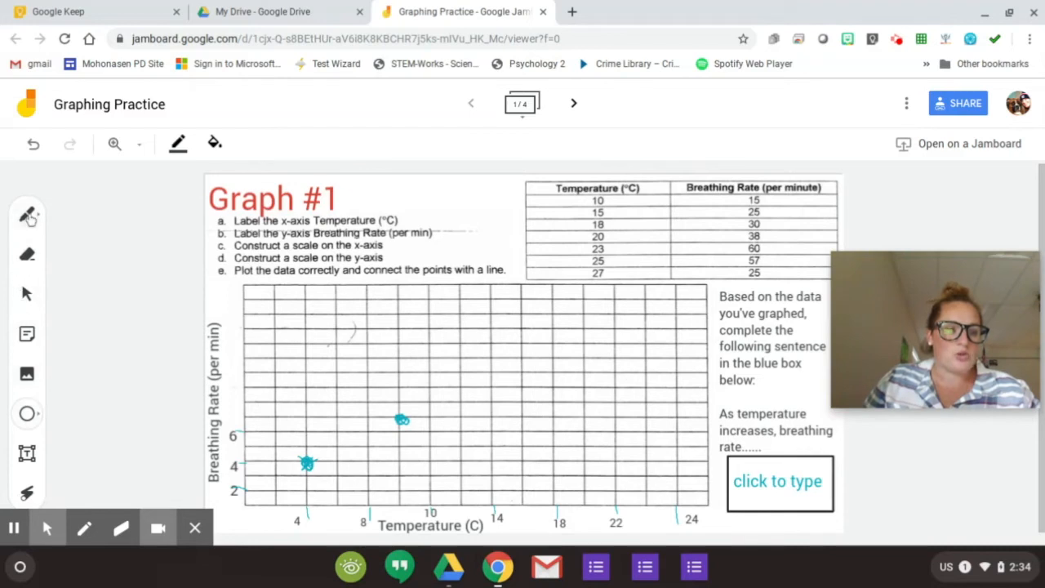
click(27, 214)
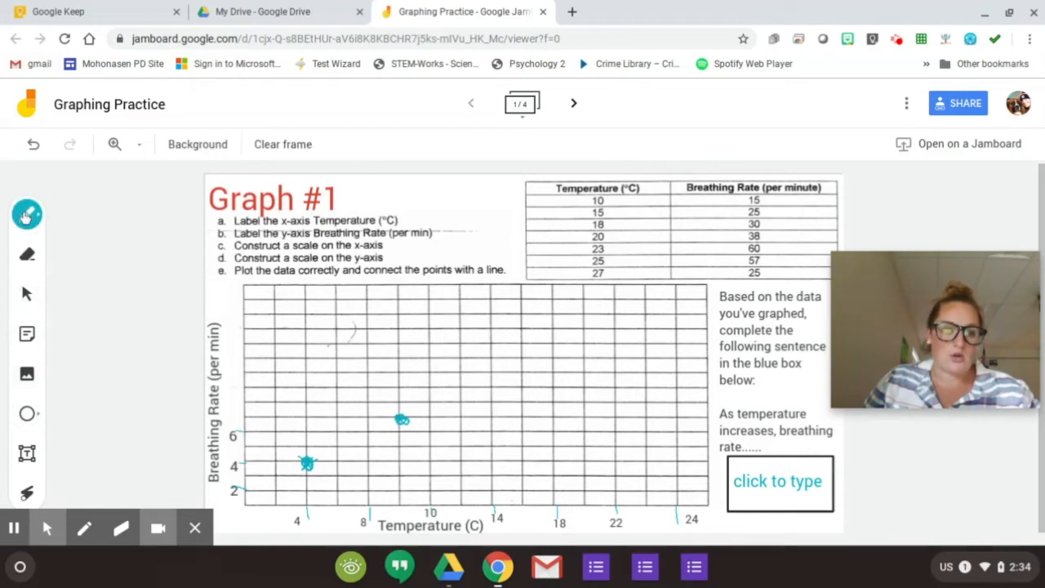
Step: With a red pen, join the two blue points and draw a zigzag axis break near the origin
click(27, 214)
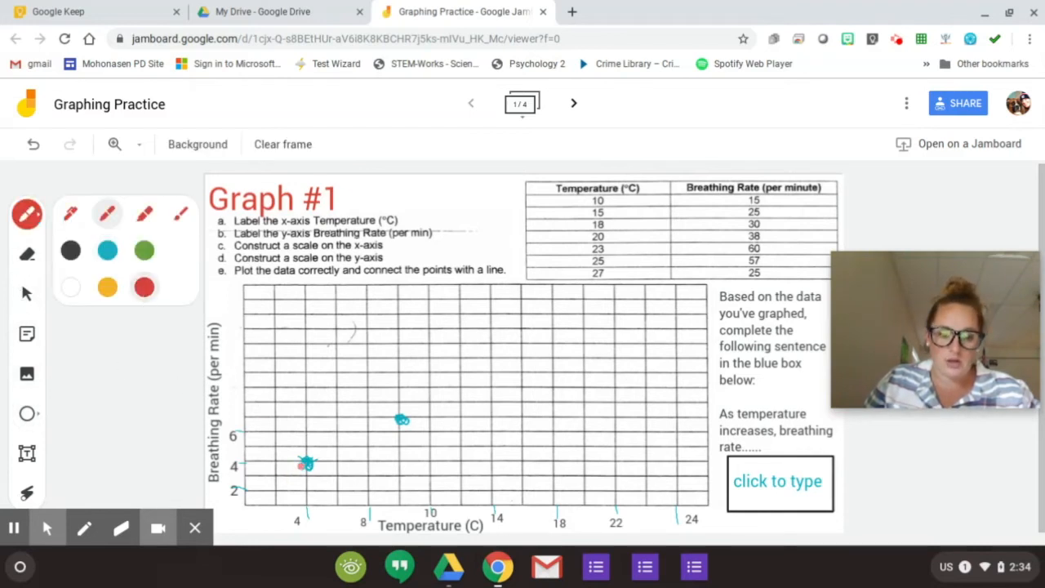
drag(306, 464, 402, 420)
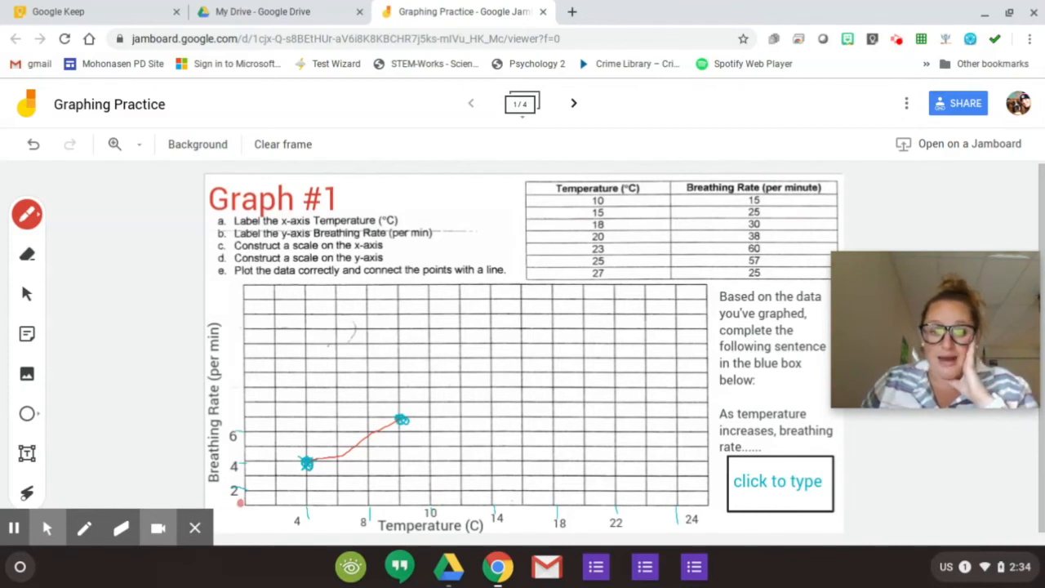
drag(245, 490, 278, 510)
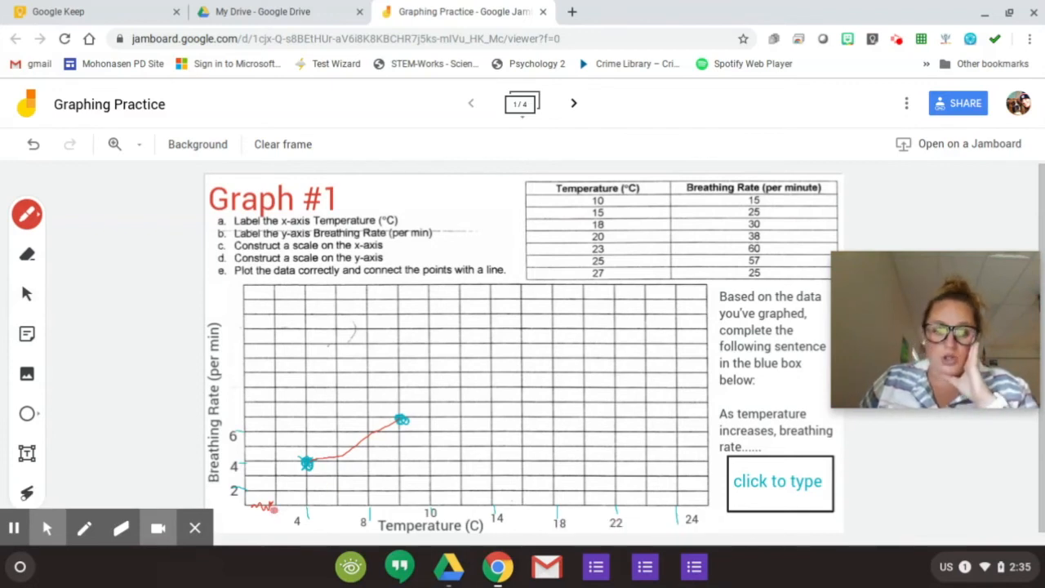
mouse_move(644, 565)
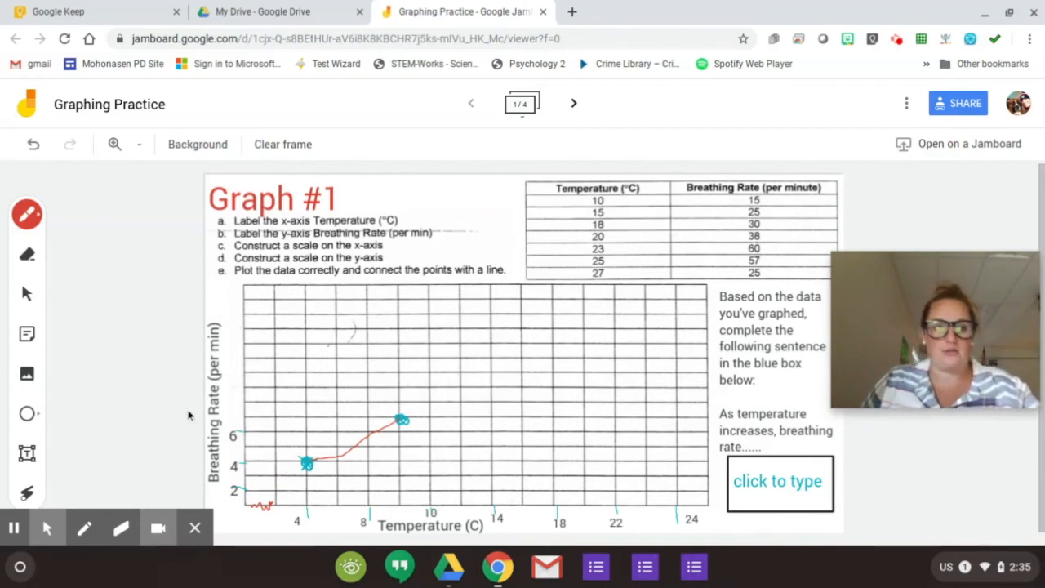
click(27, 214)
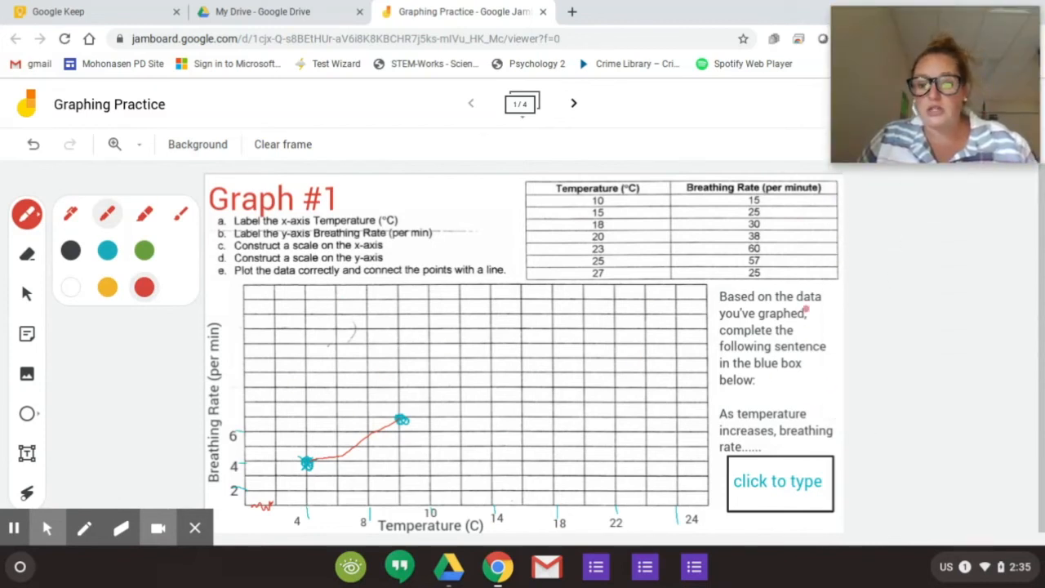
Step: Switch from the pen to the Select arrow tool on Graph #1
click(27, 294)
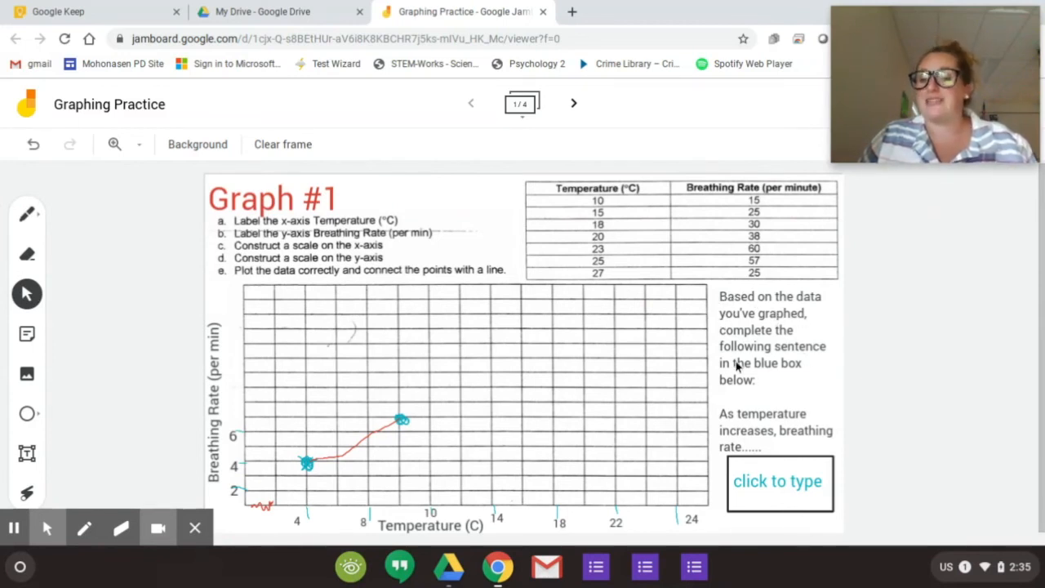
mouse_move(747, 476)
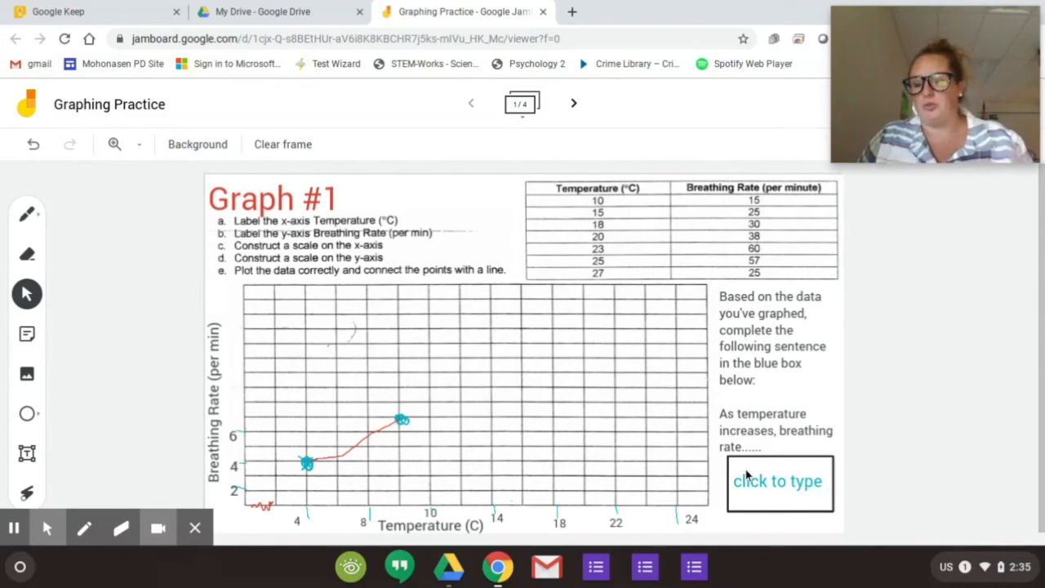
mouse_move(720, 420)
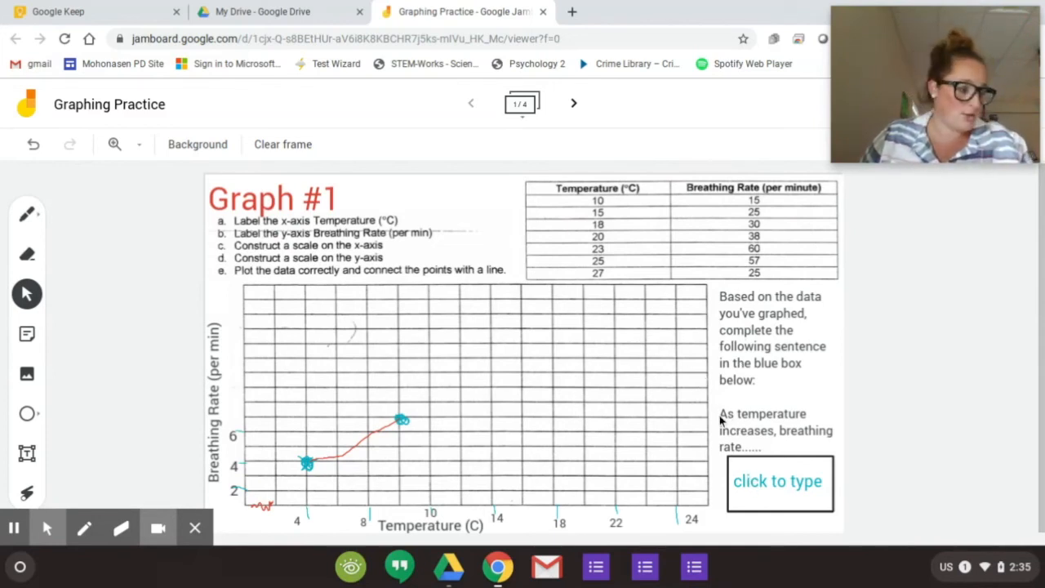
mouse_move(808, 435)
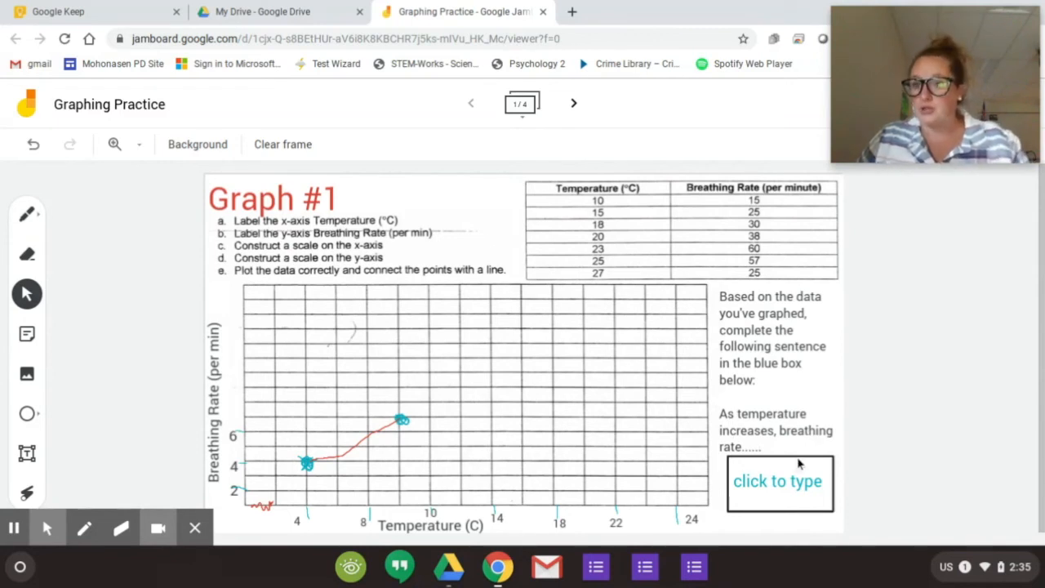
mouse_move(782, 451)
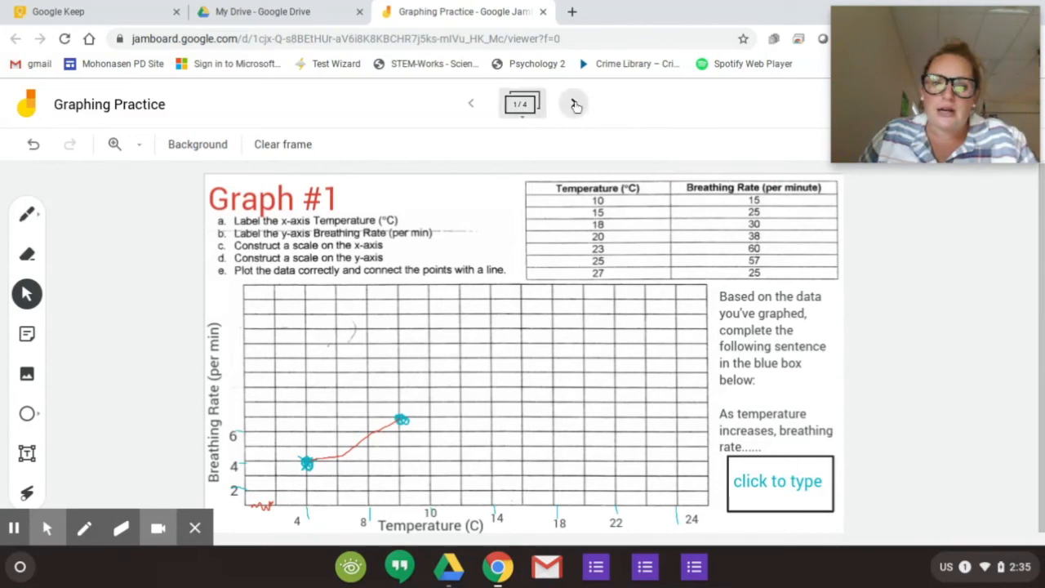
Step: Page through Graphs #2, #3 and #4, briefly back to #1, then pick the Pen on Graph #4
click(574, 104)
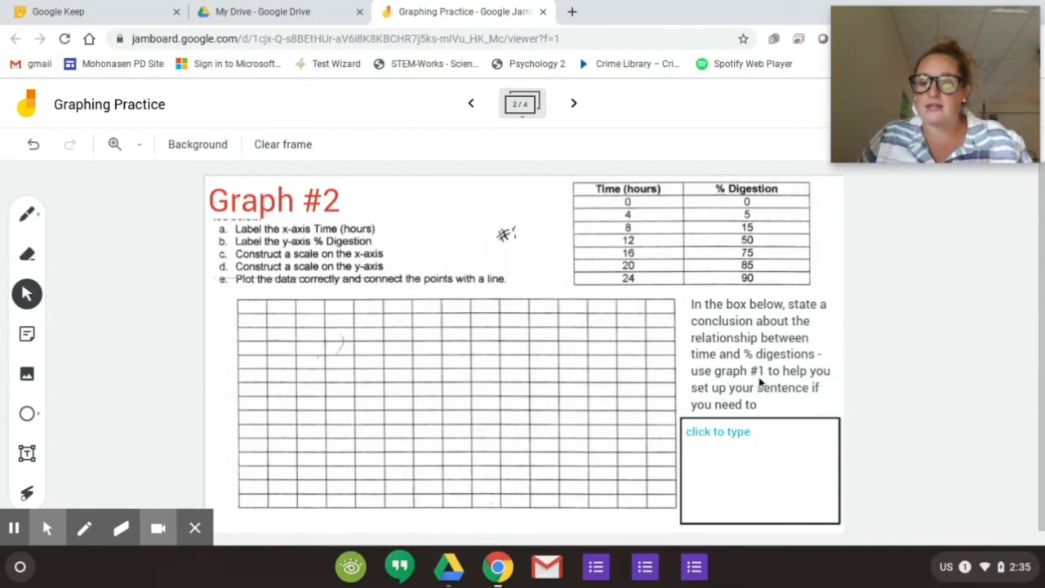
mouse_move(748, 337)
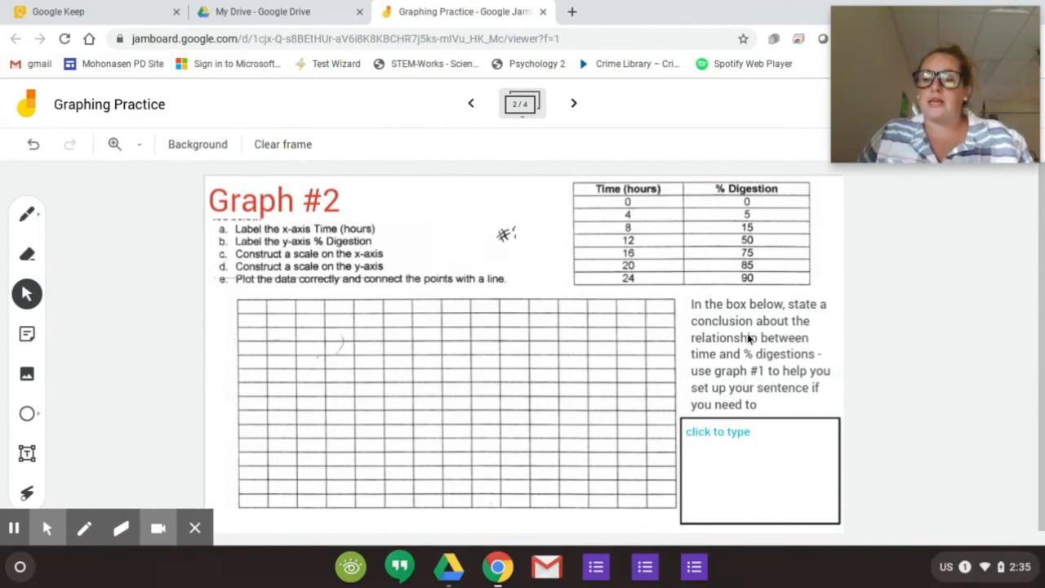
mouse_move(630, 219)
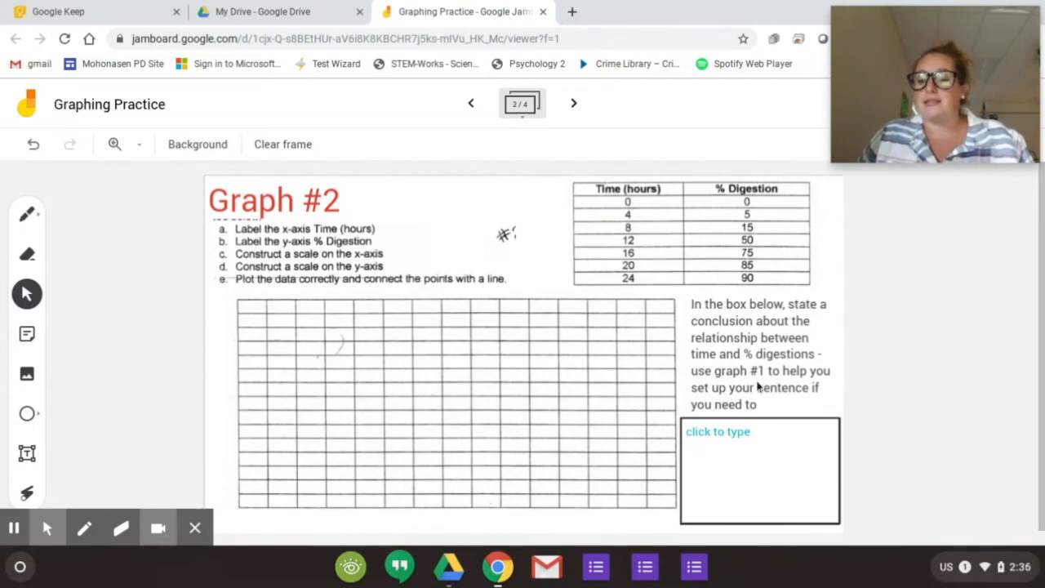
click(471, 103)
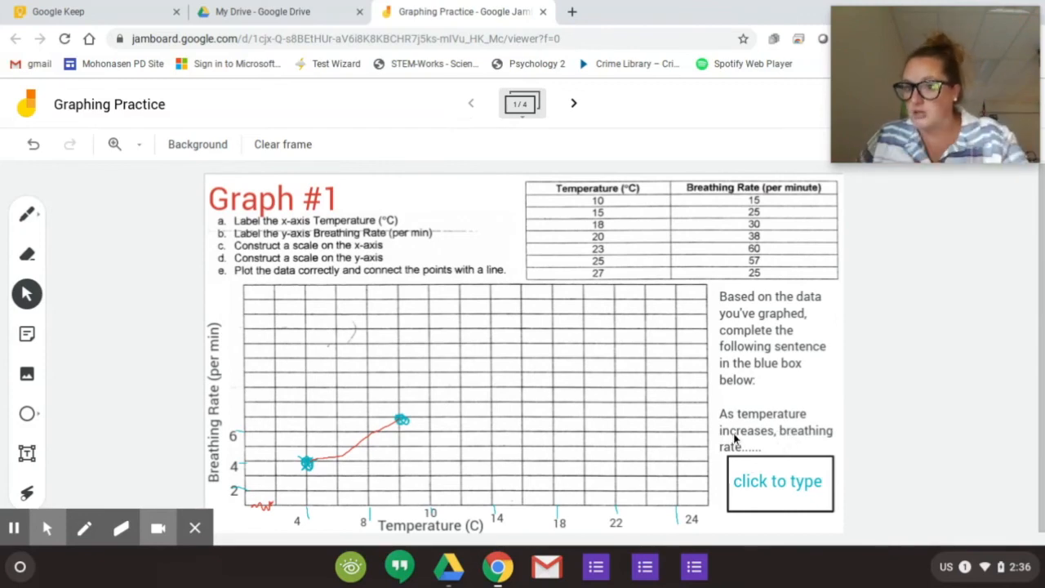
click(572, 102)
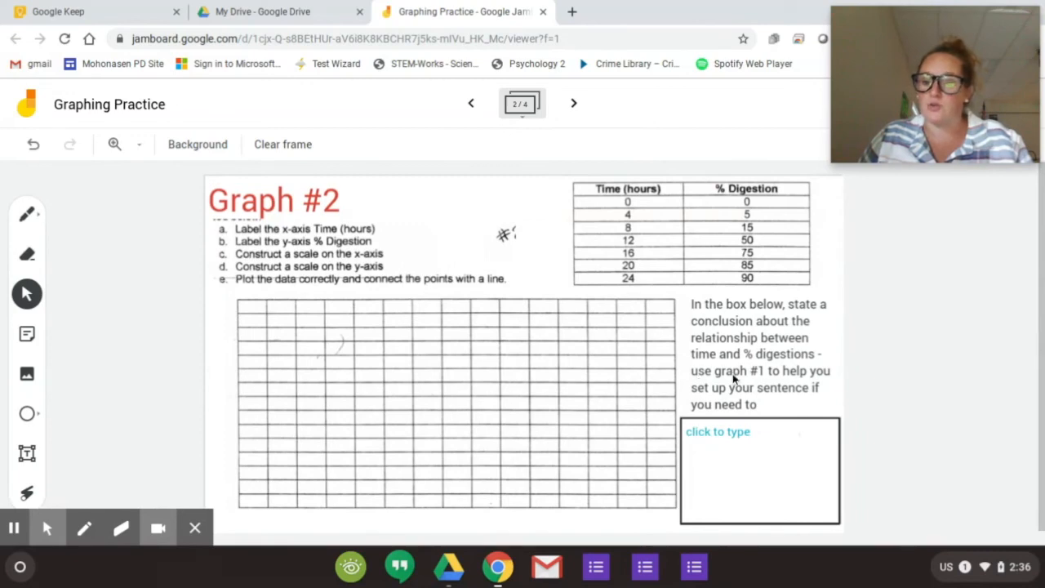
mouse_move(781, 463)
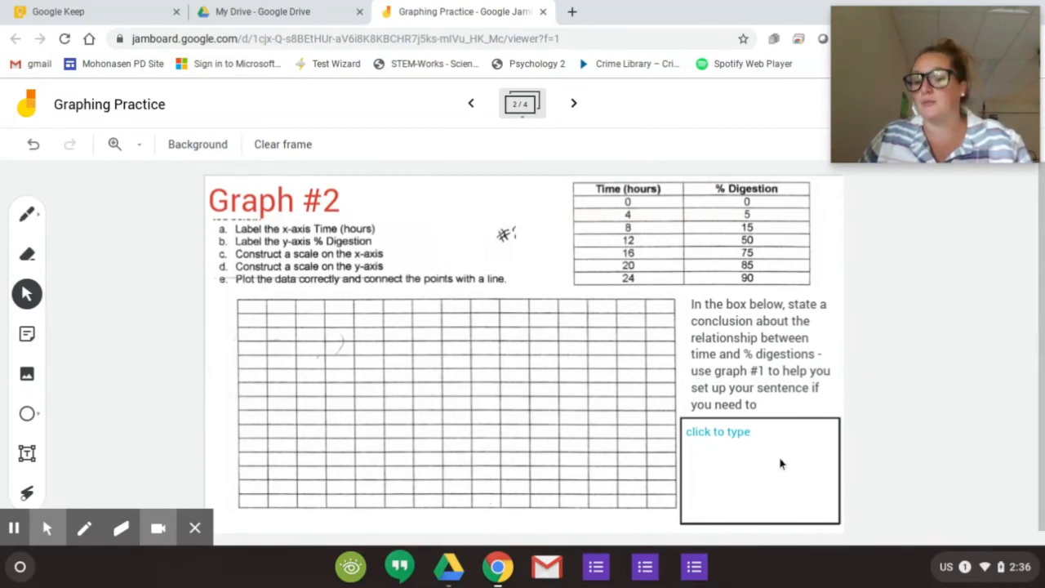
click(572, 102)
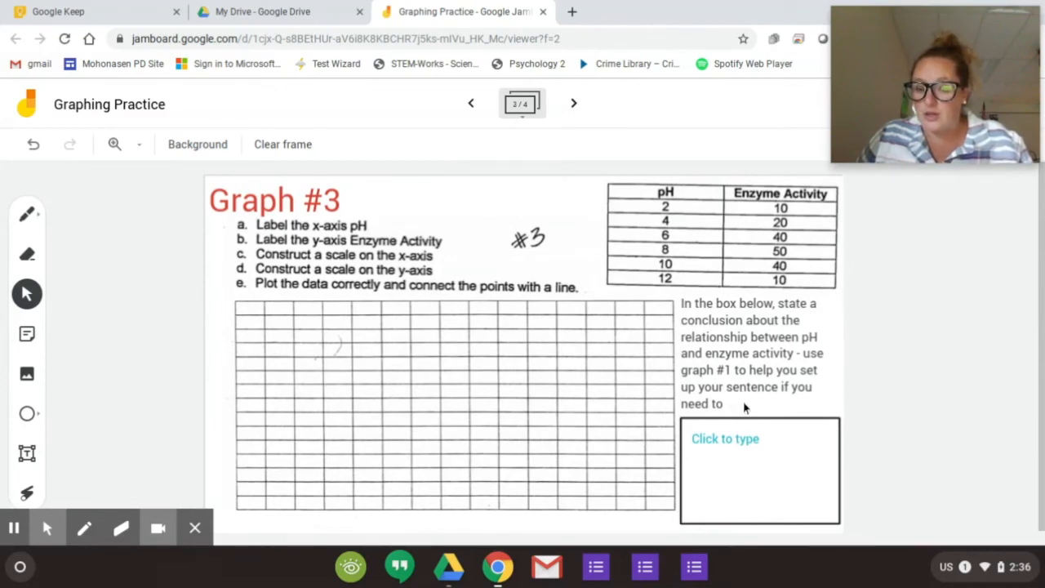
click(573, 103)
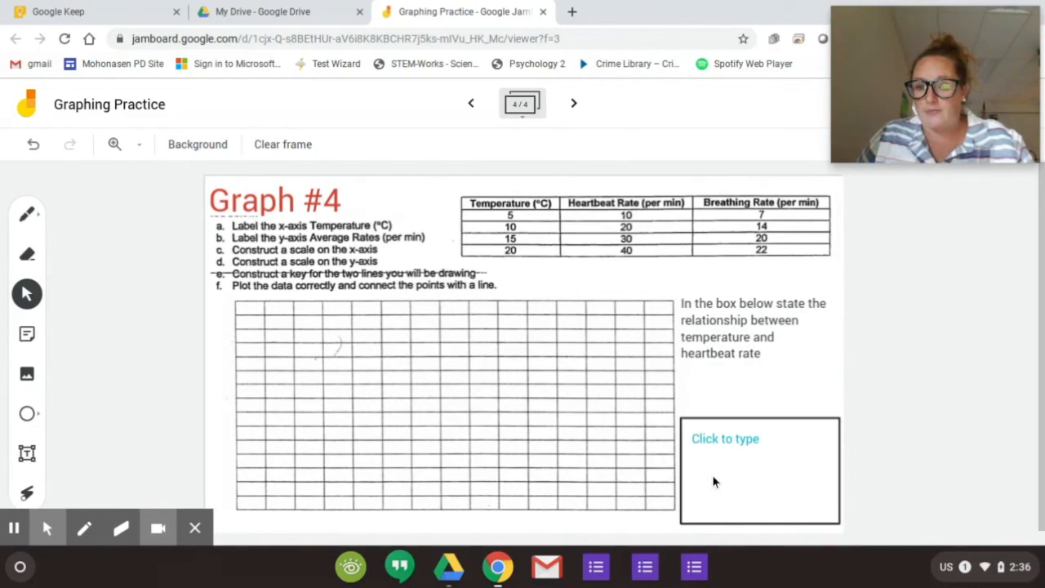
mouse_move(544, 229)
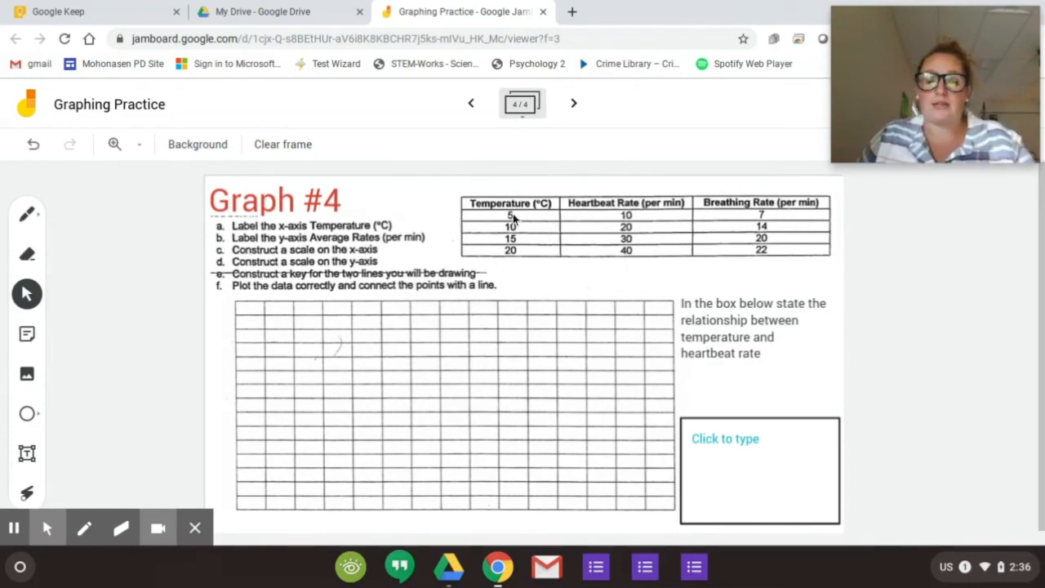
mouse_move(608, 245)
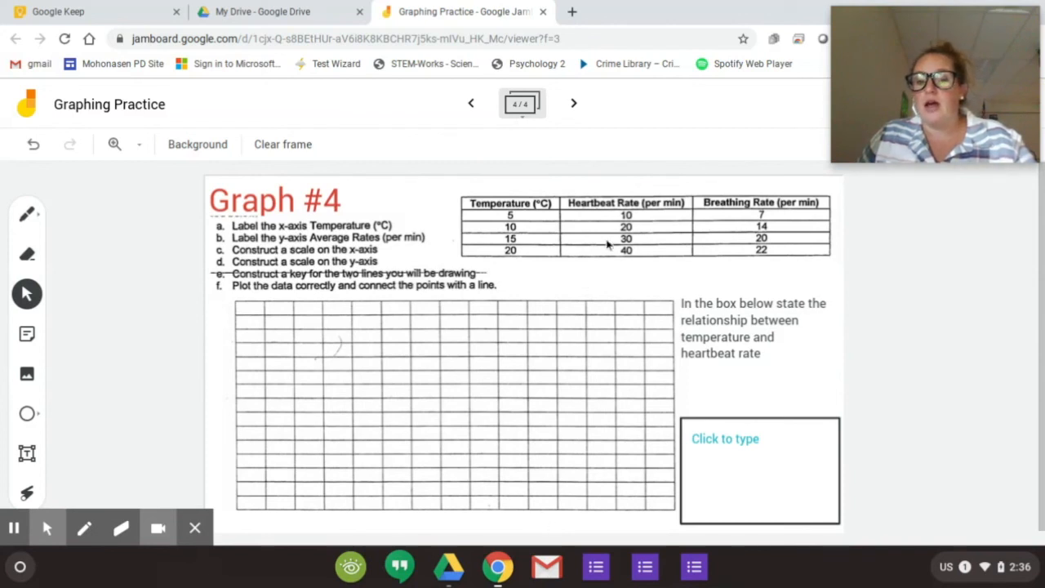
mouse_move(824, 231)
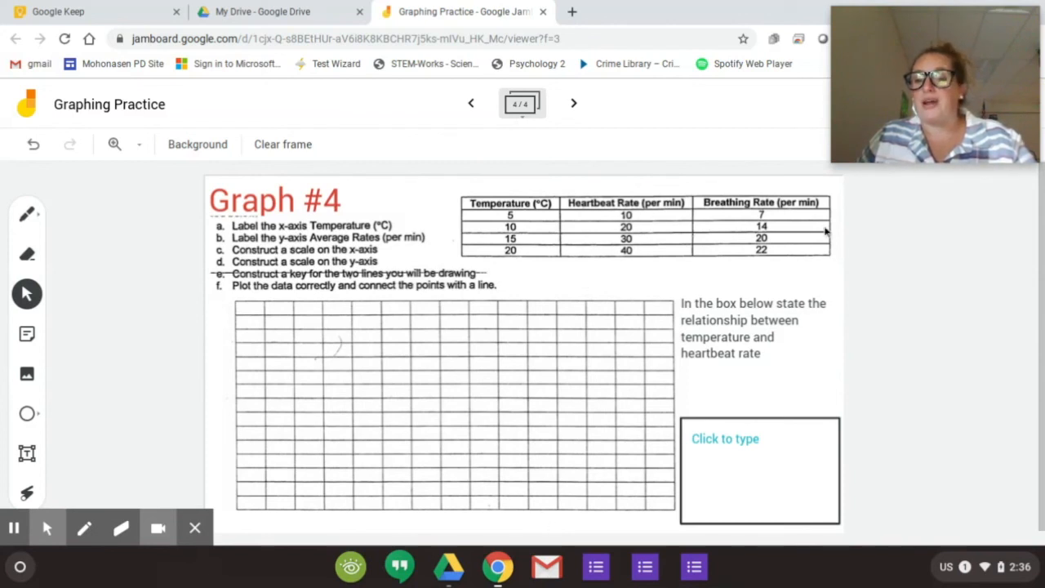
mouse_move(447, 355)
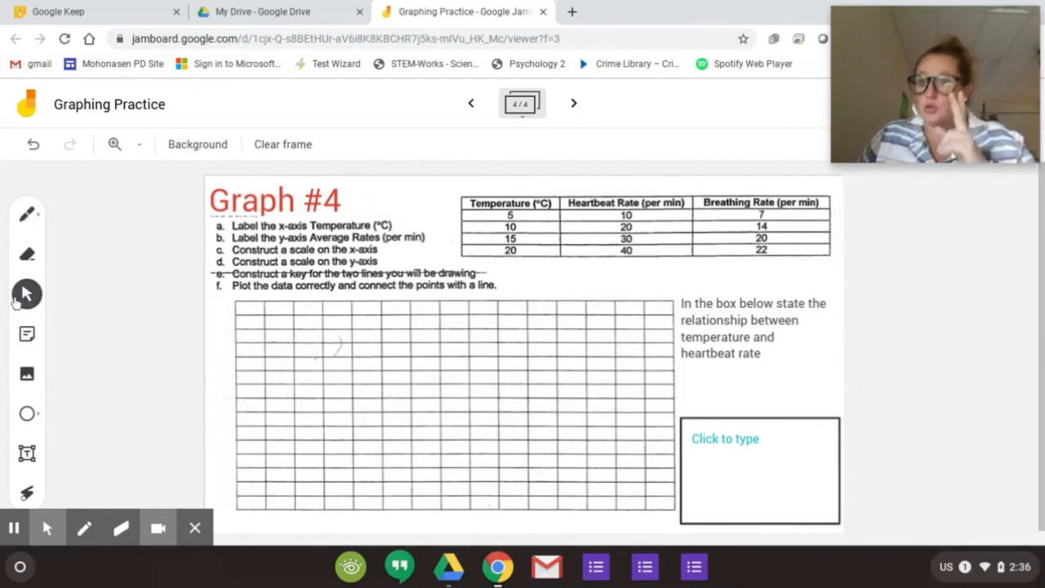
click(27, 214)
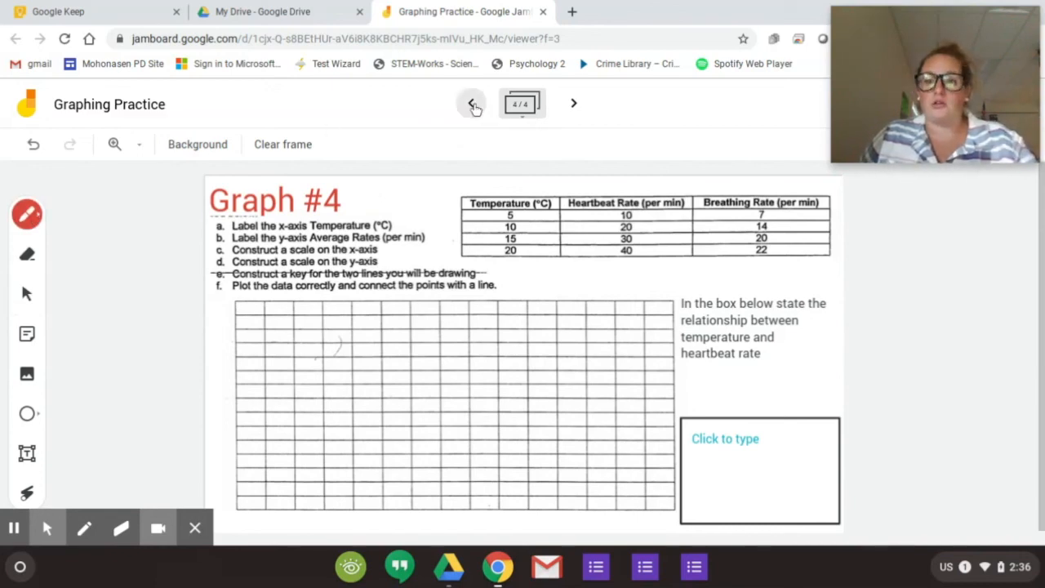
Step: Page back to the cleared Graph #1 frame and click the recorder extension
click(472, 104)
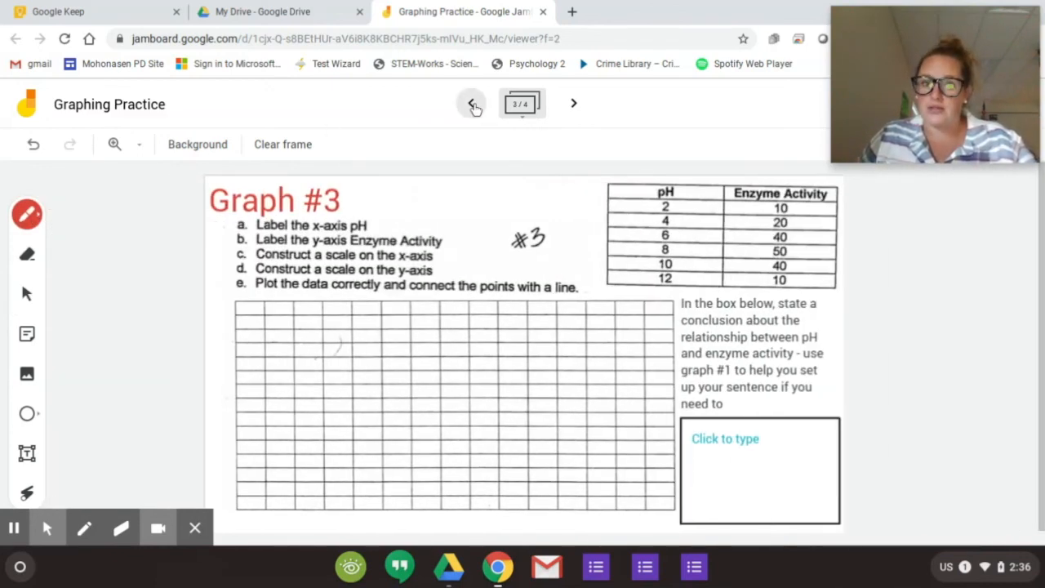
click(470, 104)
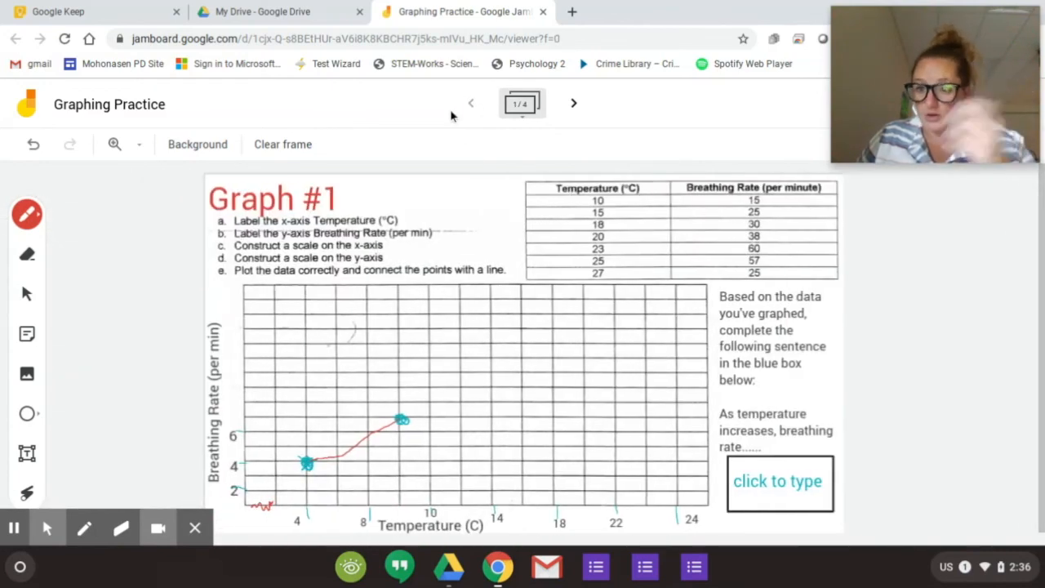
mouse_move(744, 161)
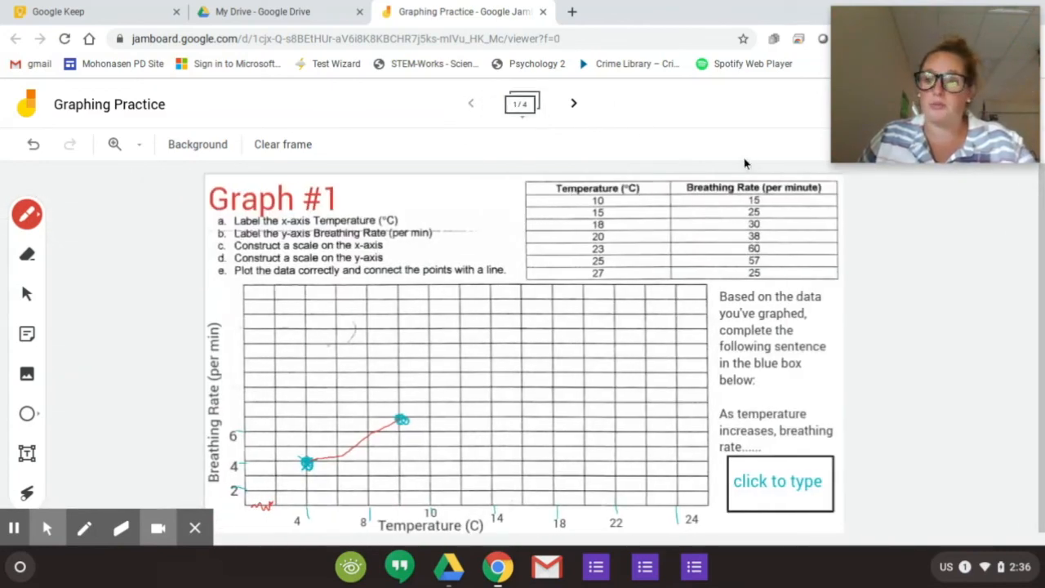
mouse_move(720, 142)
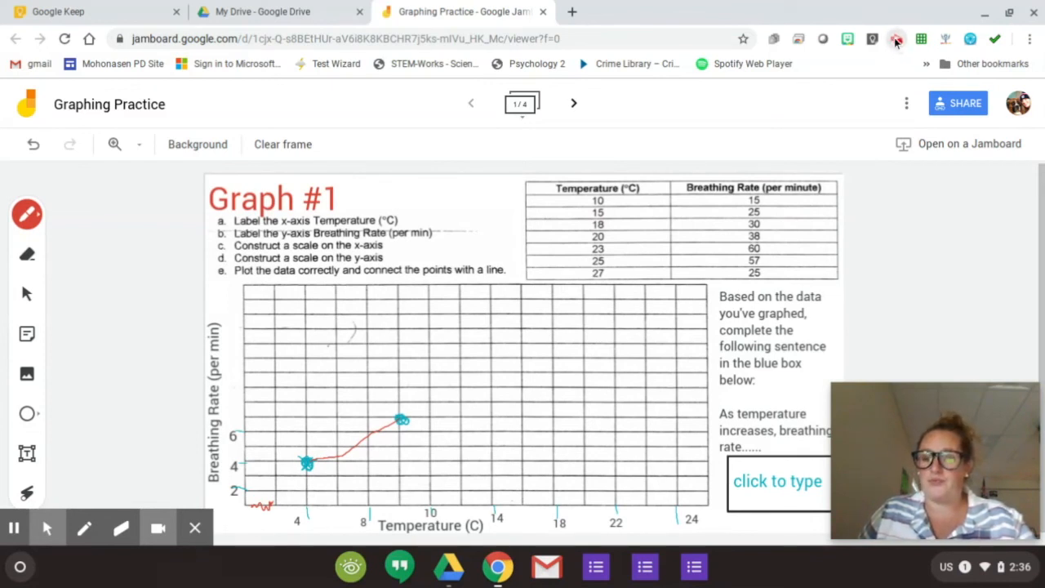
click(897, 38)
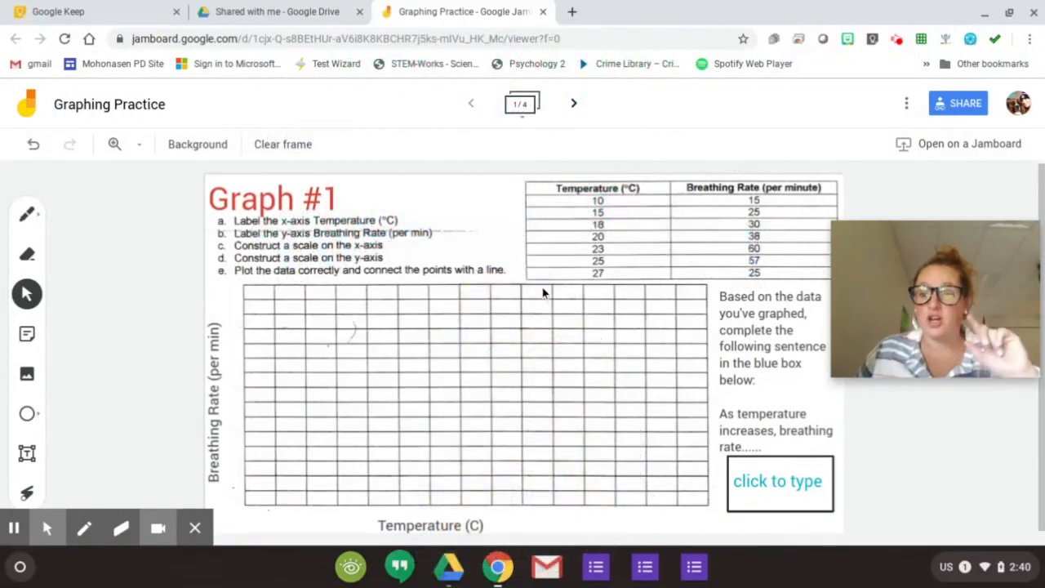
mouse_move(522, 268)
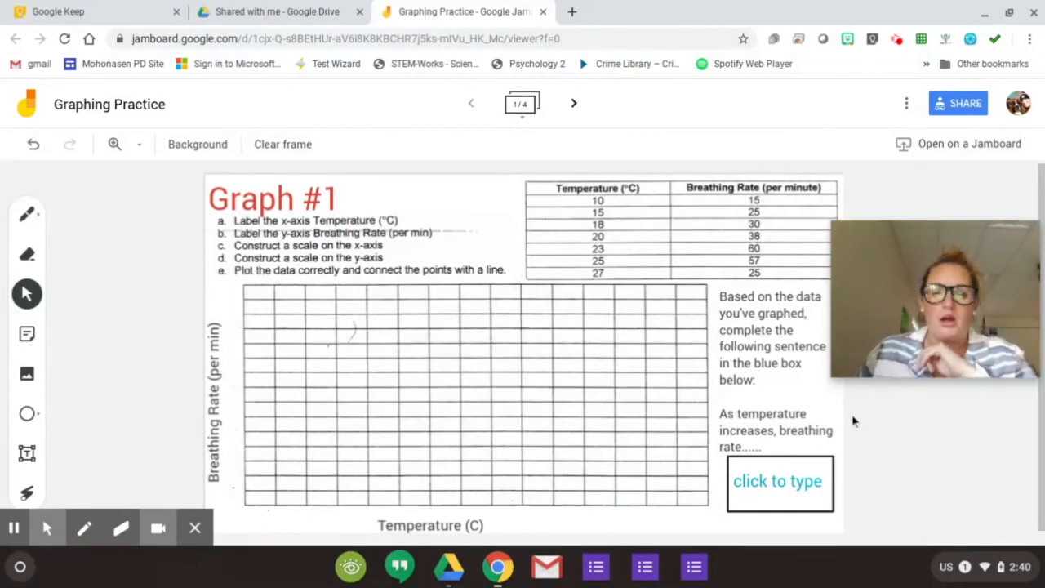
mouse_move(450, 485)
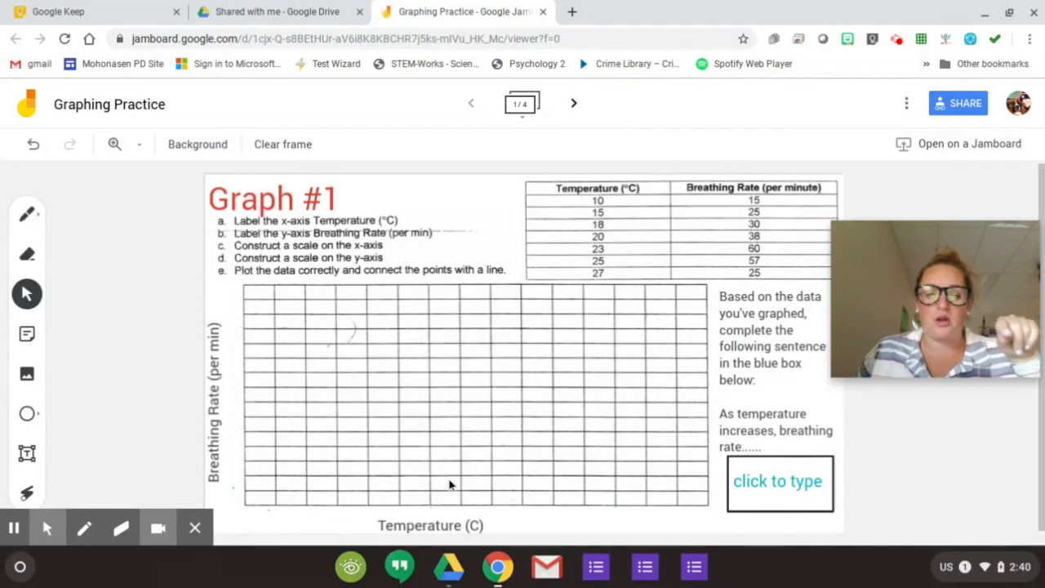
click(432, 525)
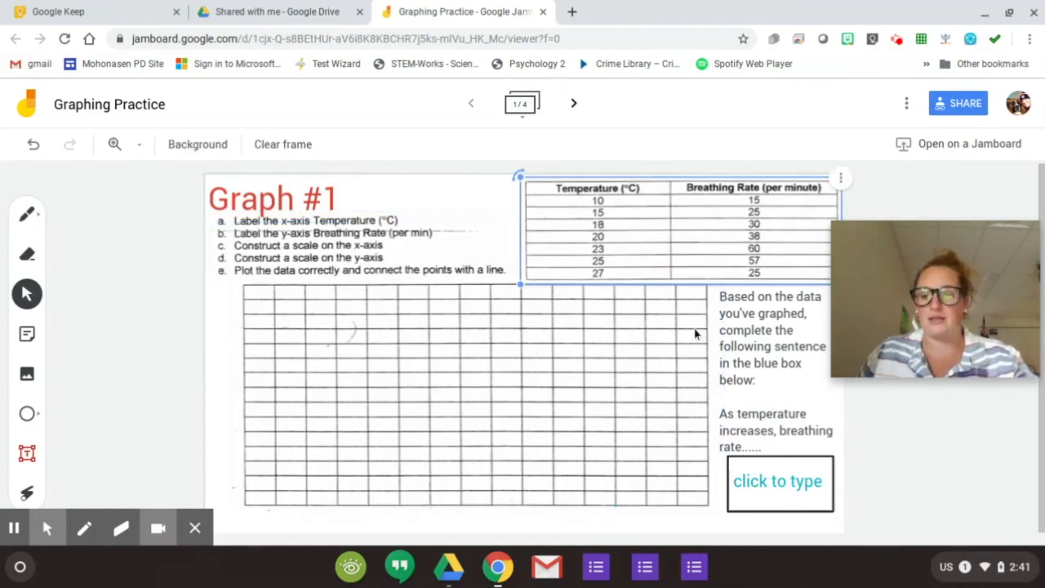
click(777, 480)
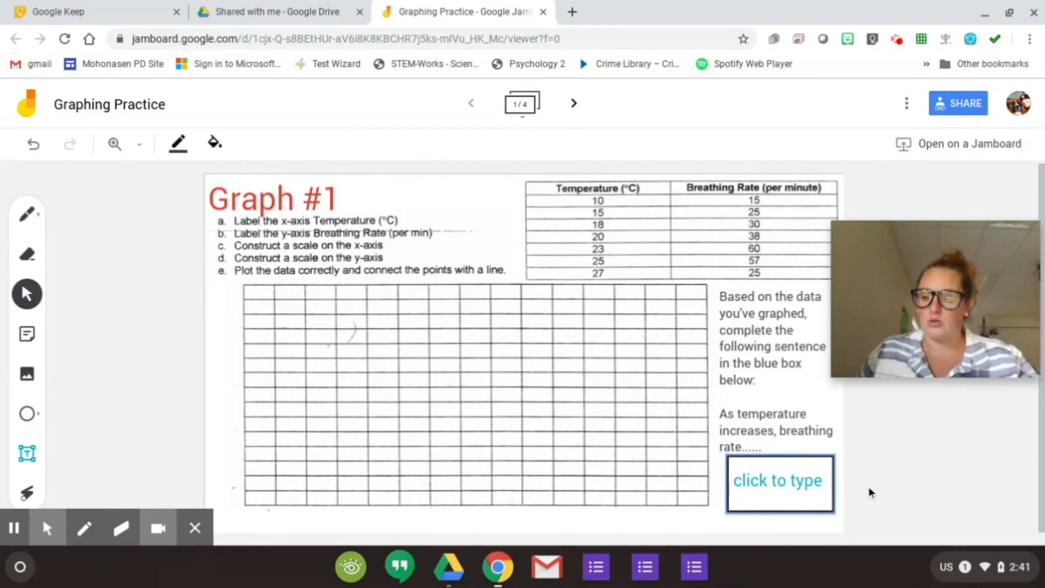
mouse_move(865, 475)
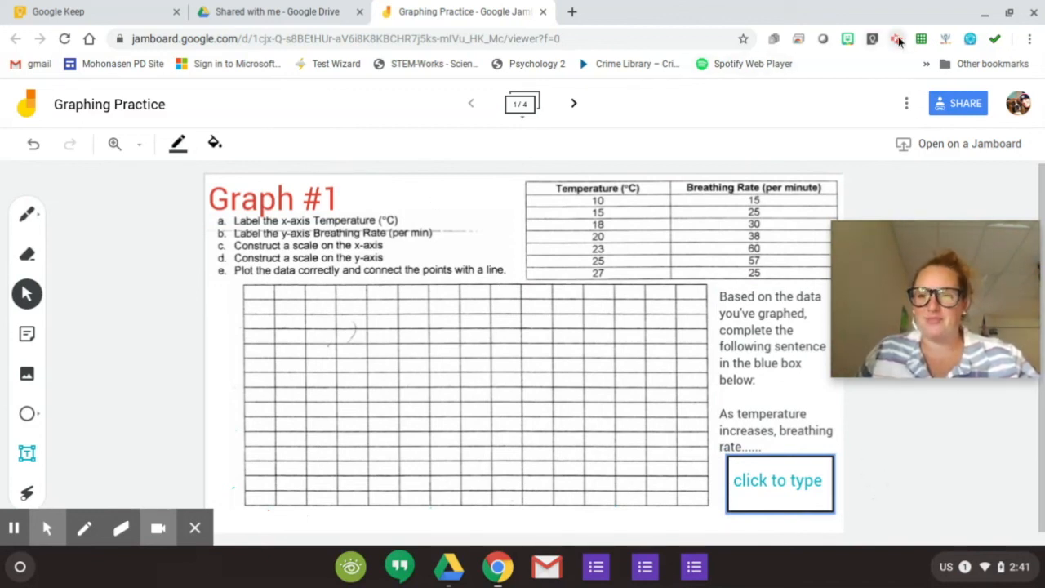
click(897, 39)
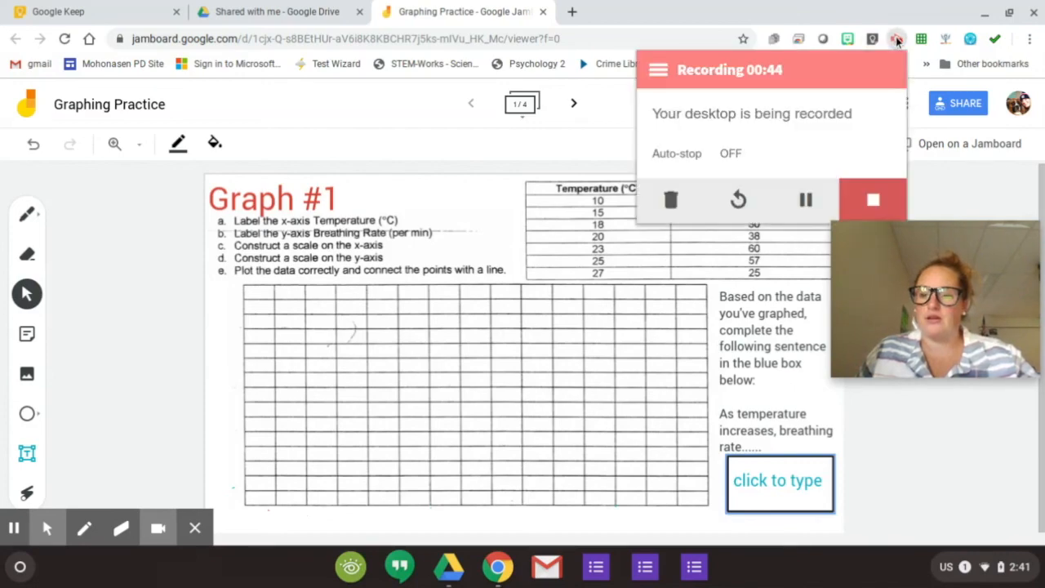